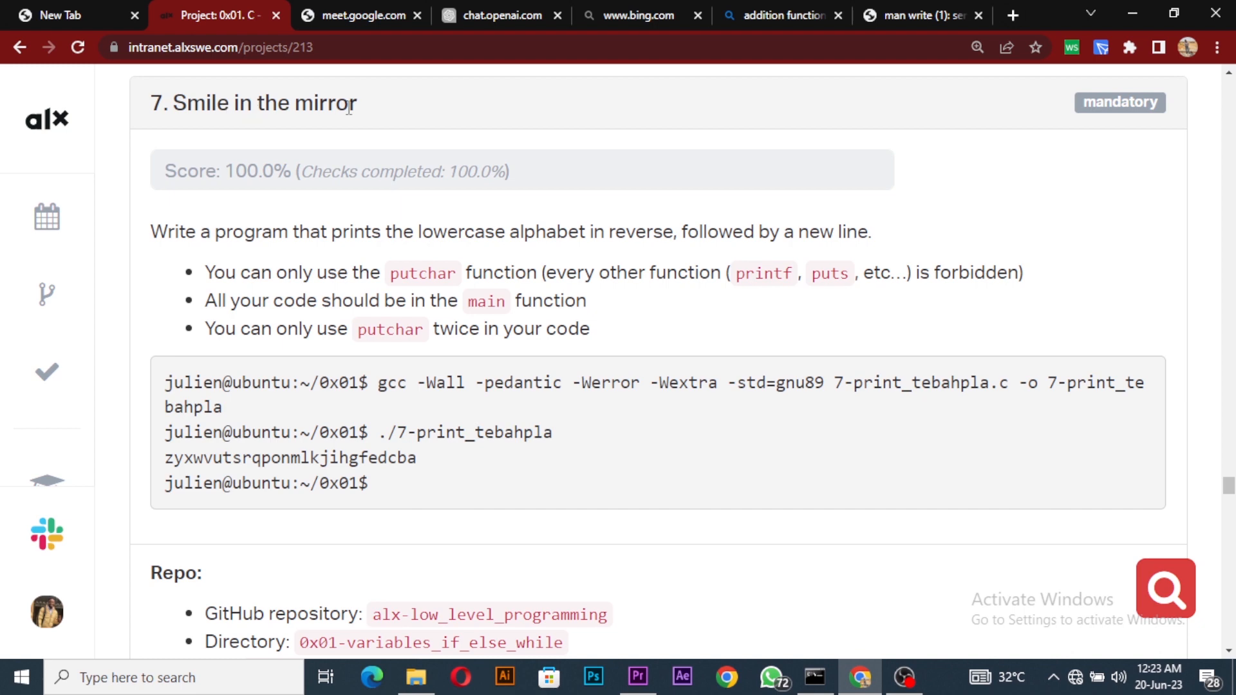
pyautogui.moveTo(188, 229)
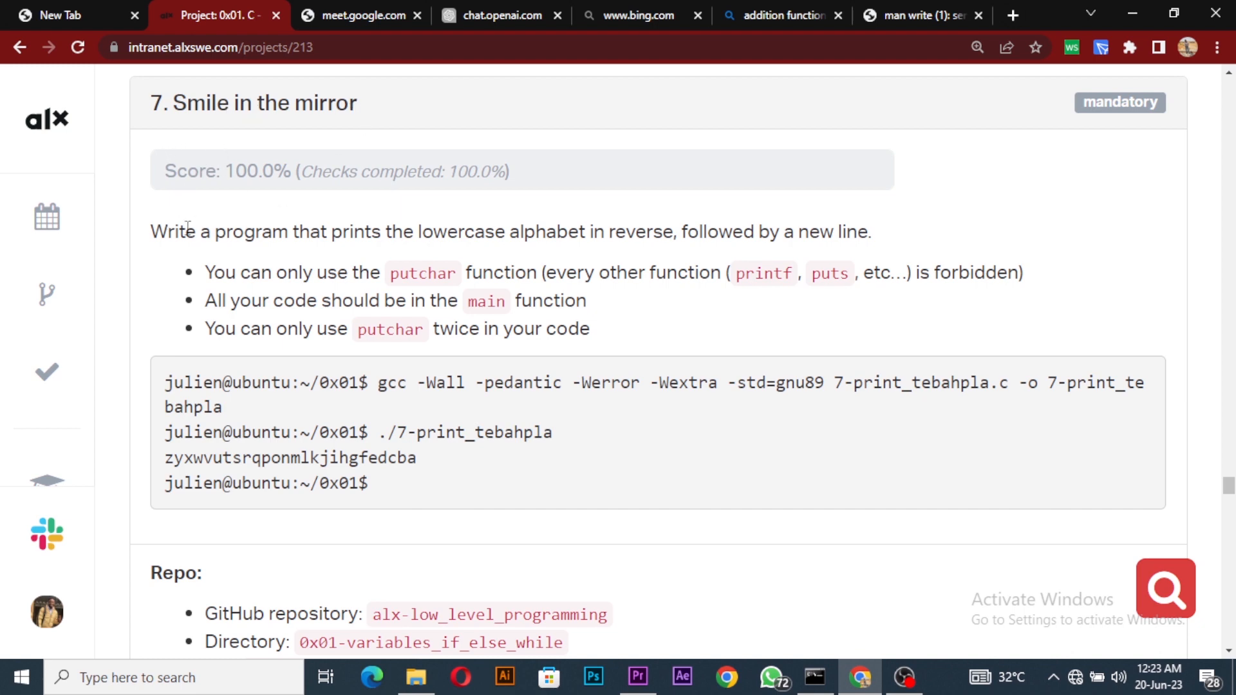
pyautogui.moveTo(229, 162)
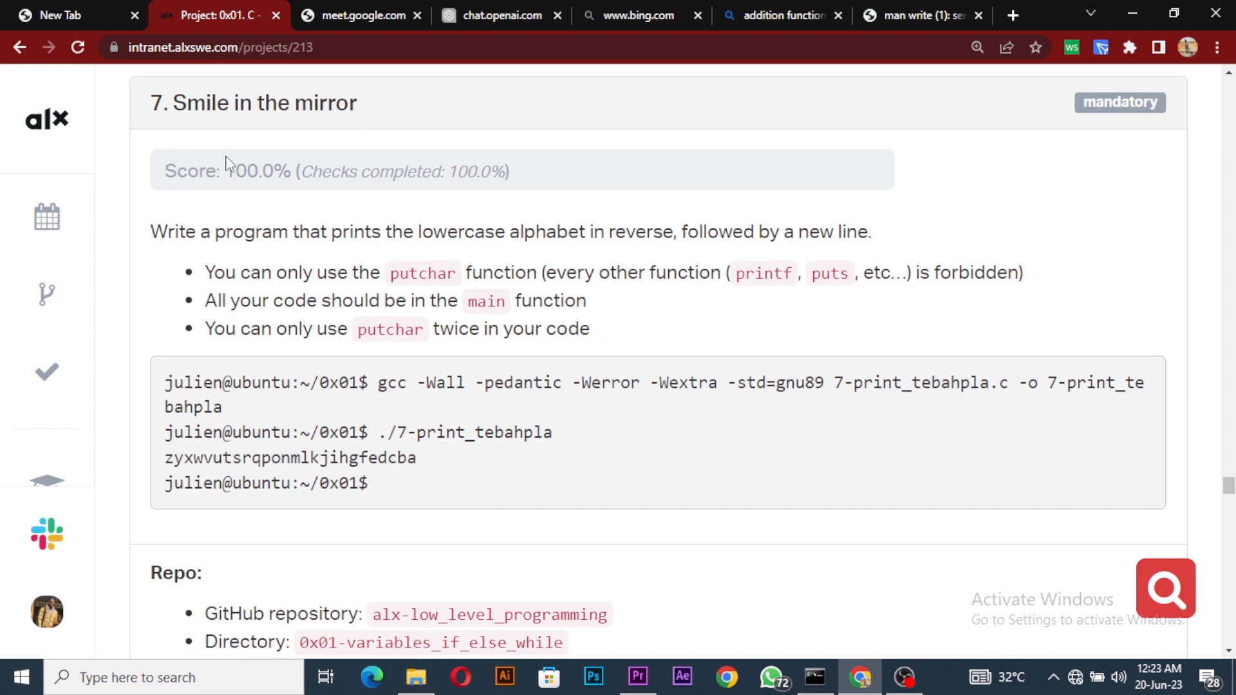
pyautogui.moveTo(327, 259)
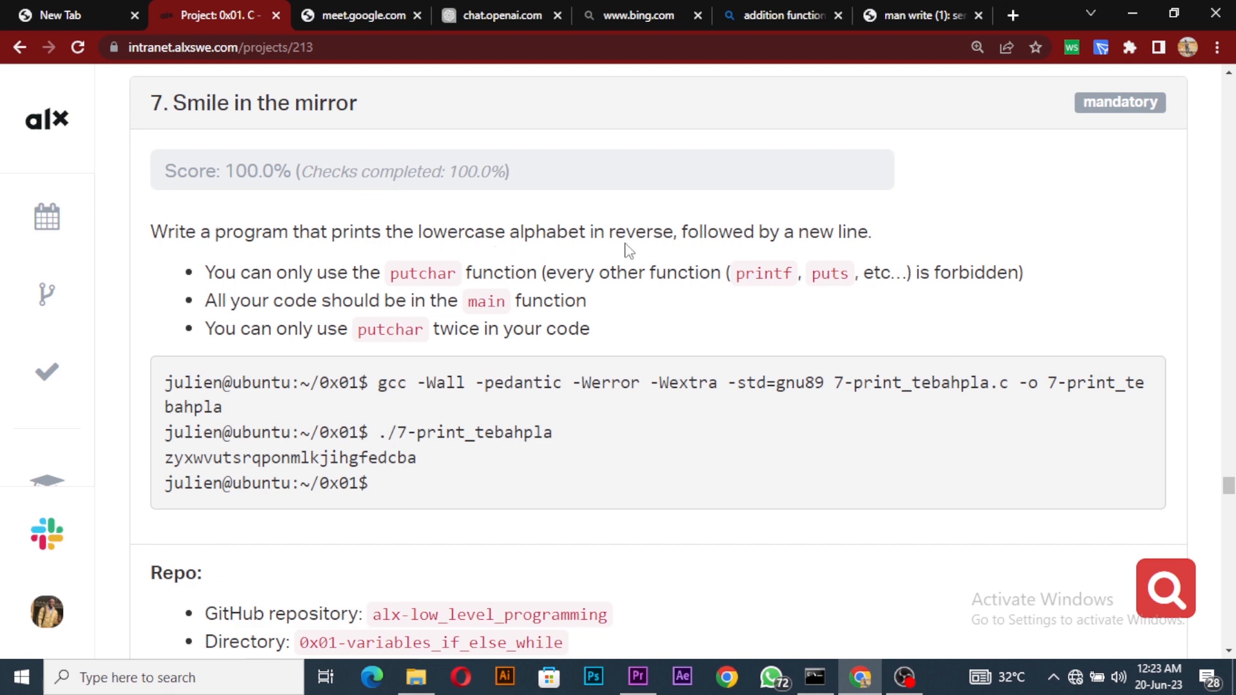
pyautogui.moveTo(849, 238)
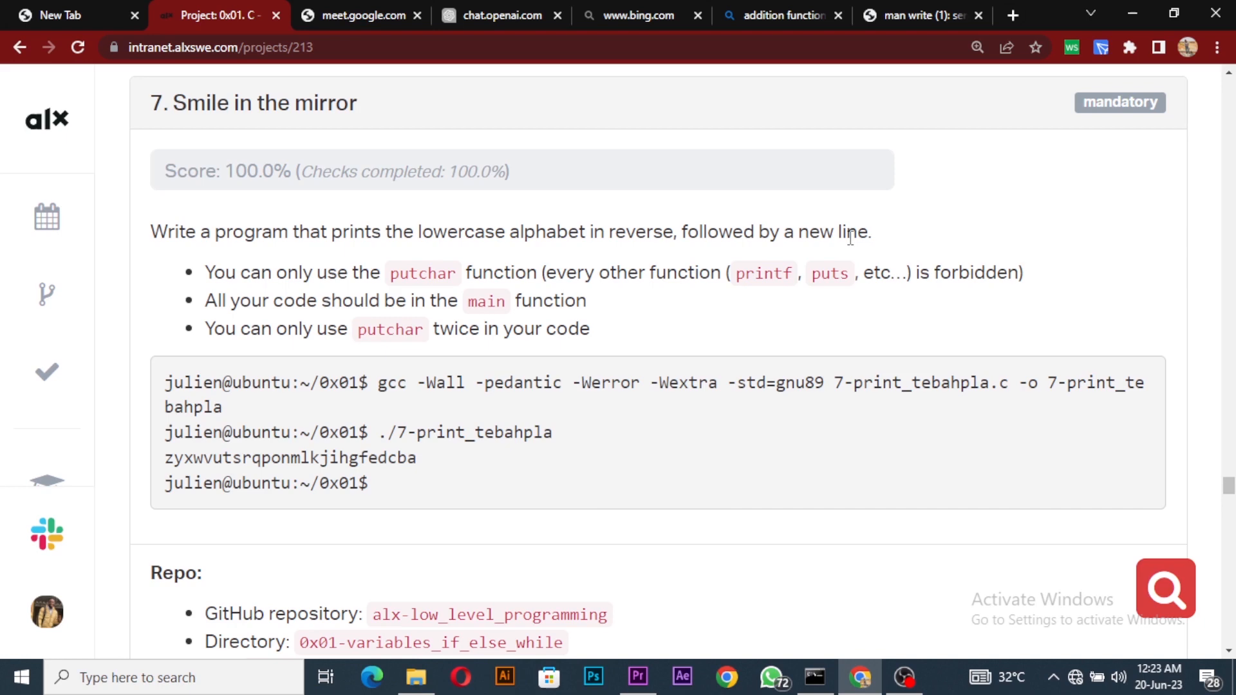
pyautogui.moveTo(826, 278)
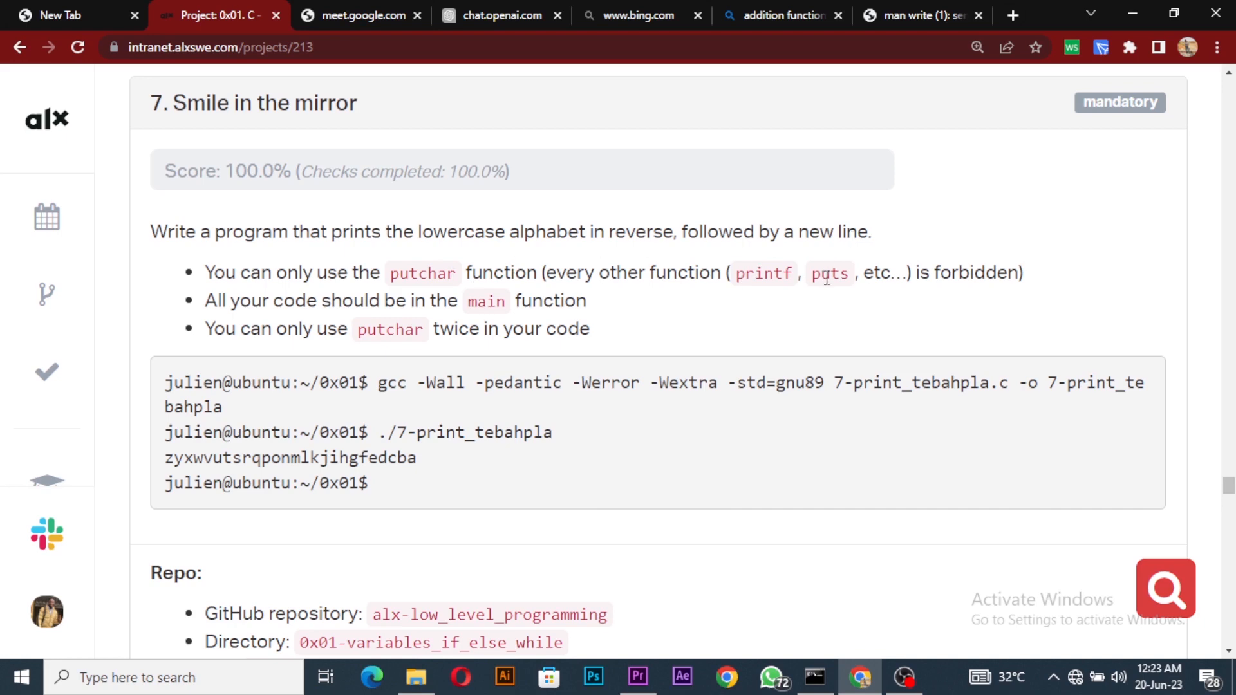
pyautogui.moveTo(442, 318)
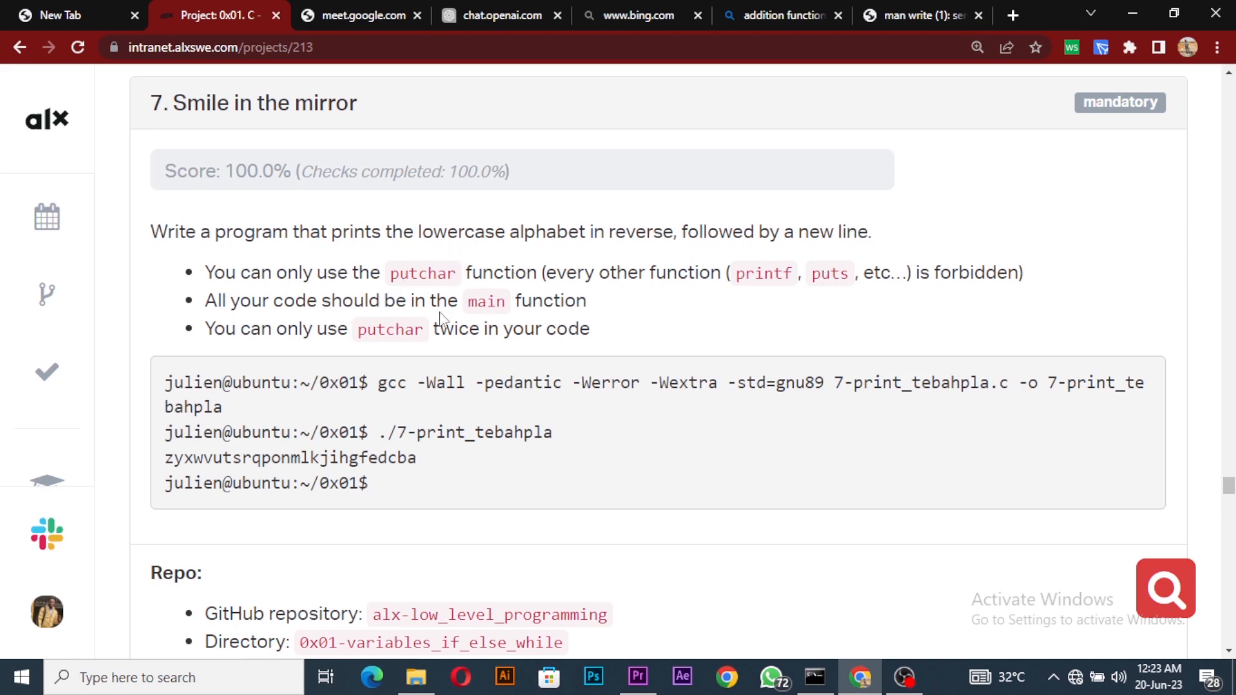
pyautogui.moveTo(370, 328)
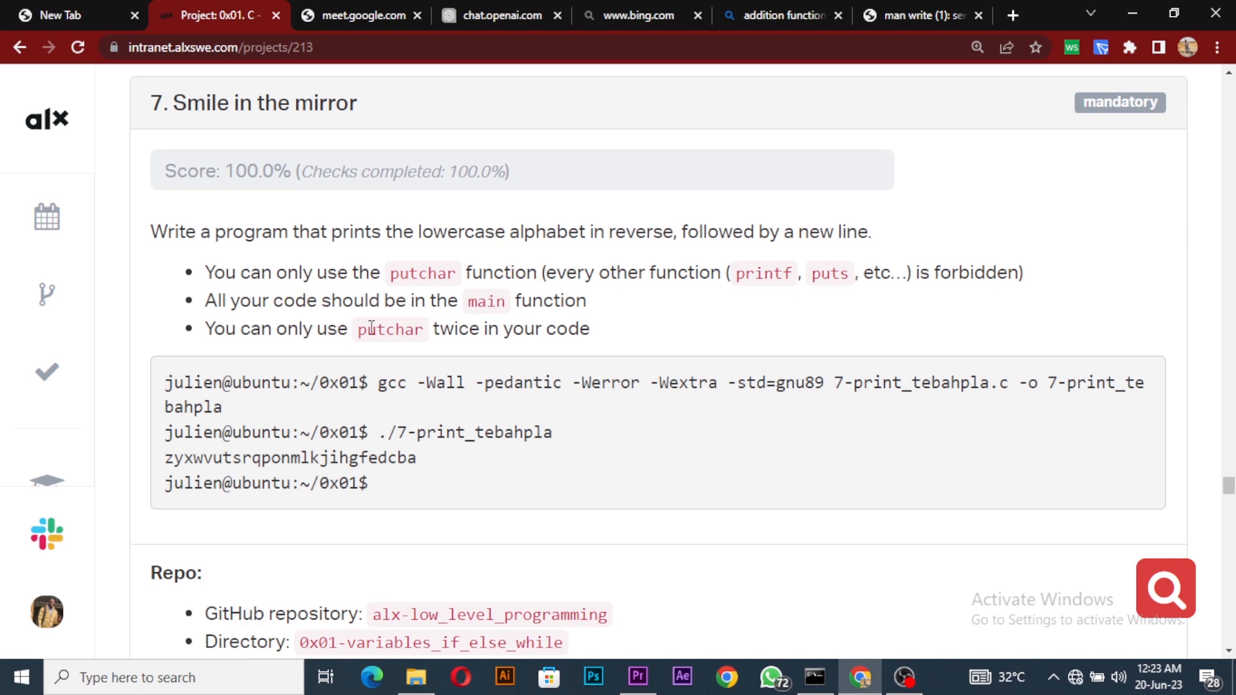
pyautogui.moveTo(347, 272)
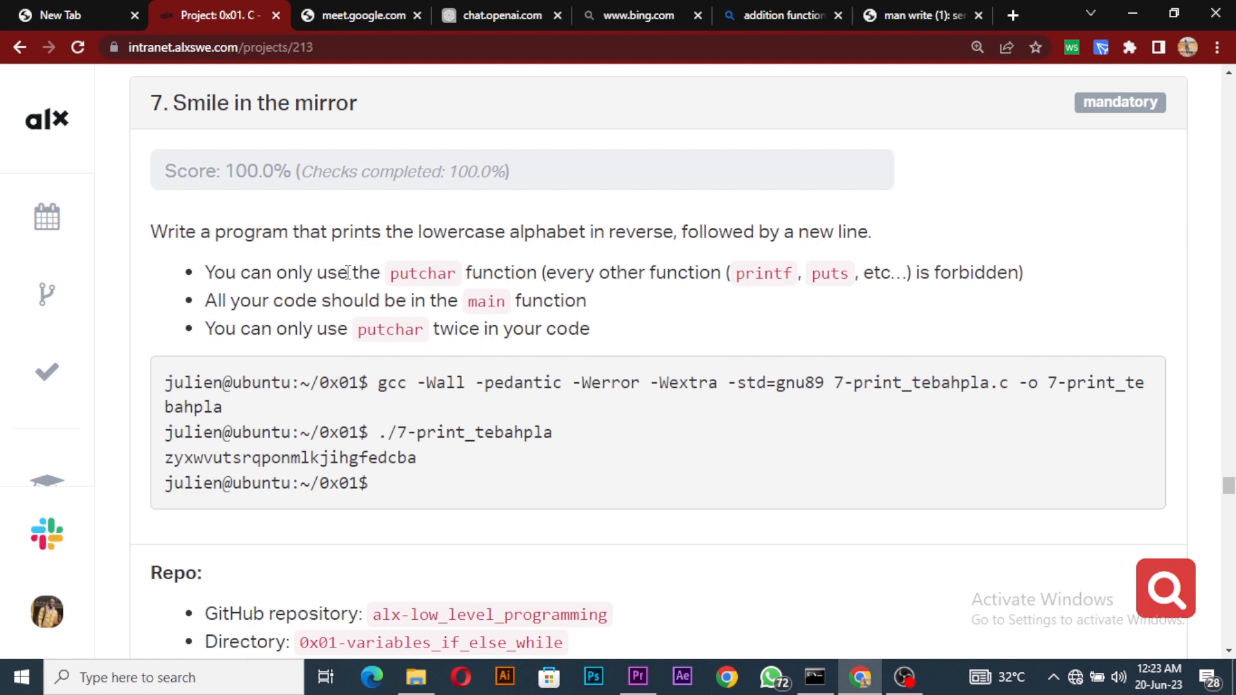
pyautogui.moveTo(248, 442)
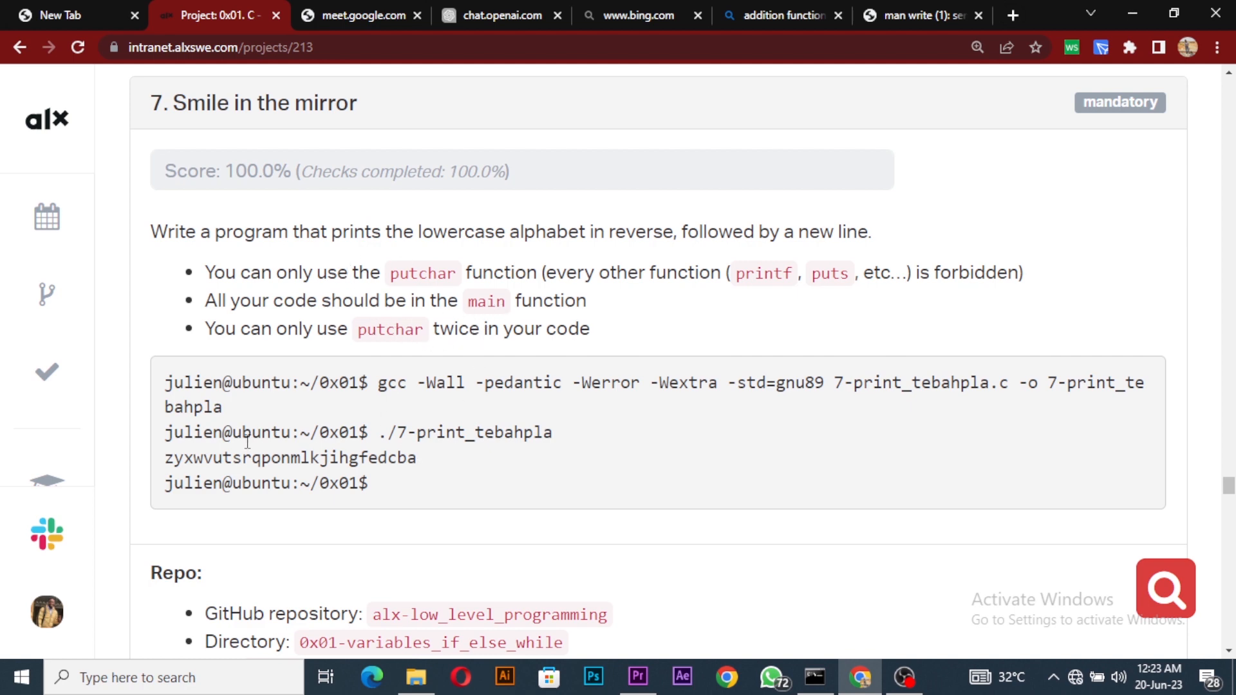
pyautogui.moveTo(448, 504)
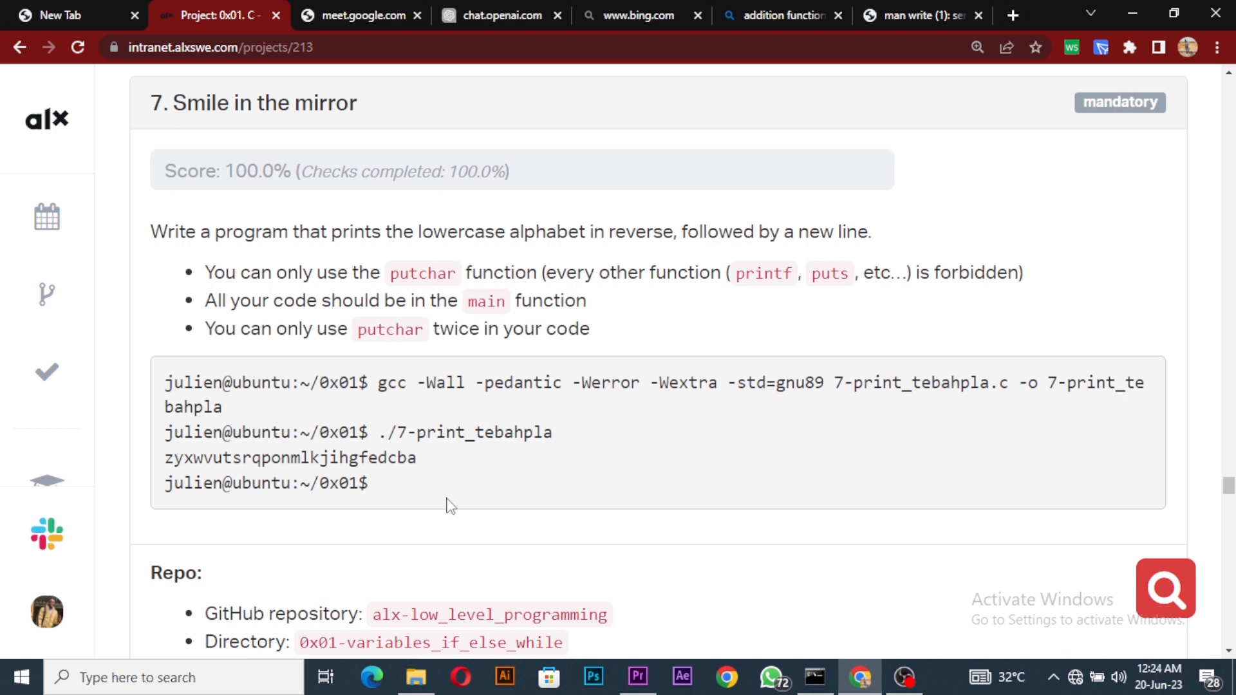
# Select the required file name 7-print_tebahpla.c on the ALX Intranet project page
pyautogui.scroll(-3)
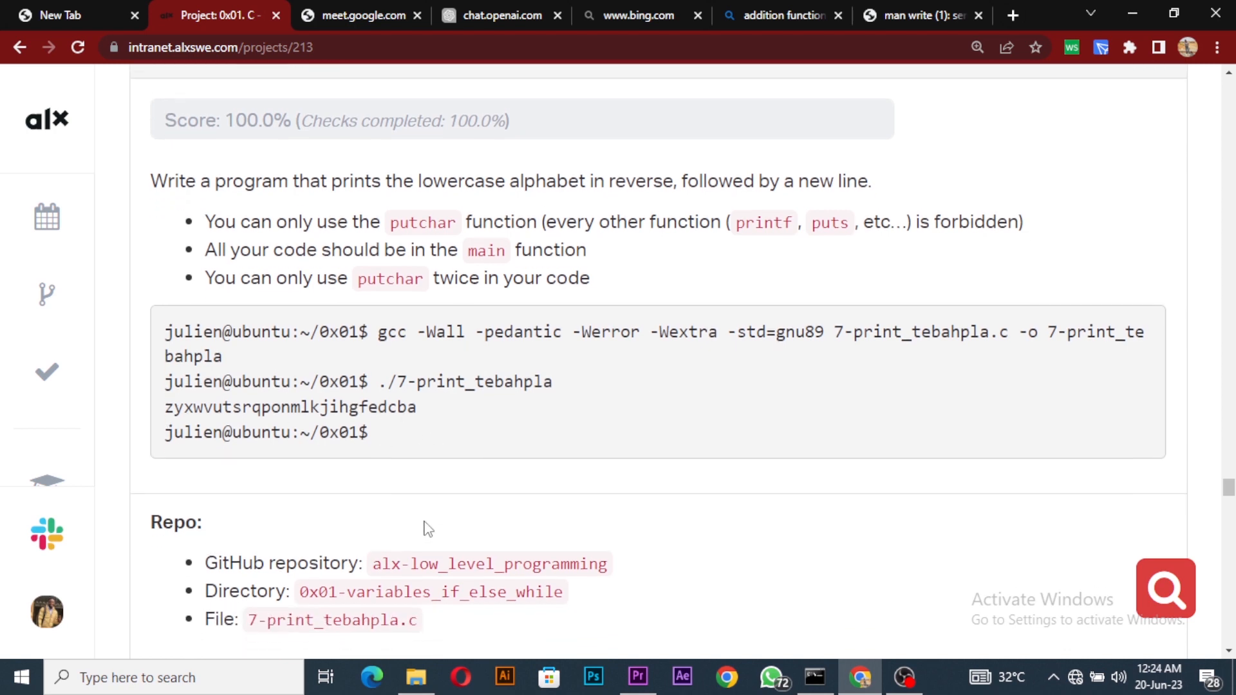
pyautogui.scroll(-3)
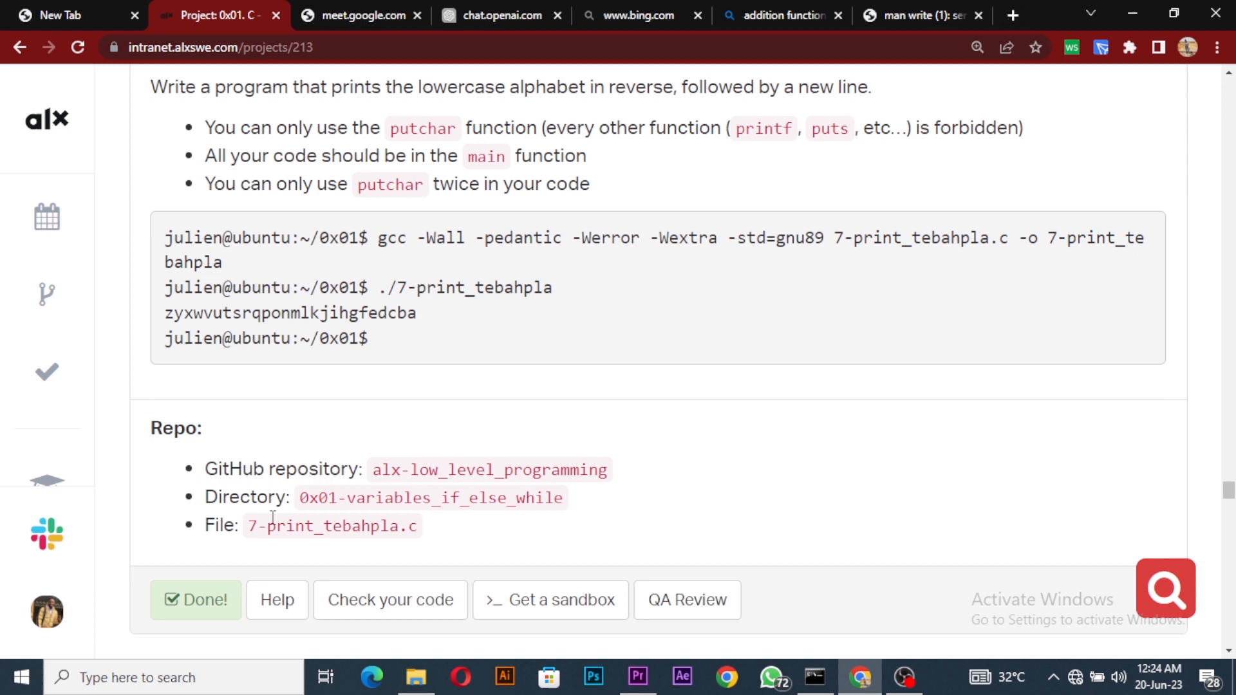
pyautogui.doubleClick(321, 525)
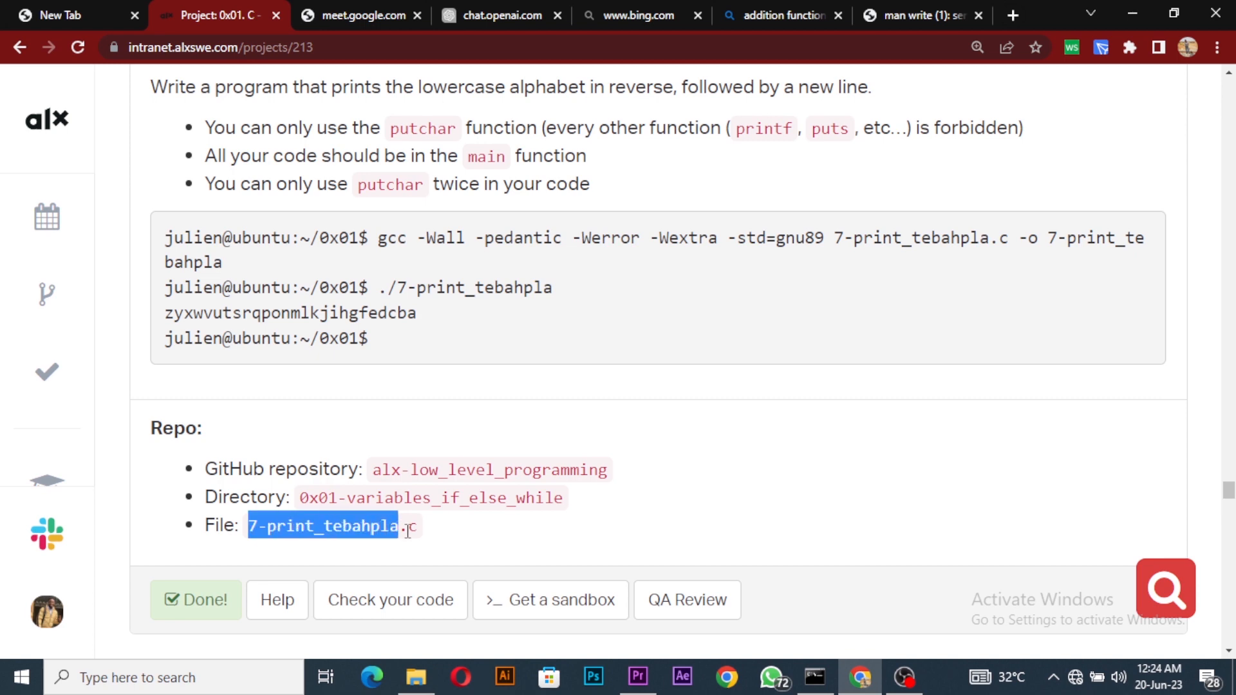
pyautogui.rightClick(403, 527)
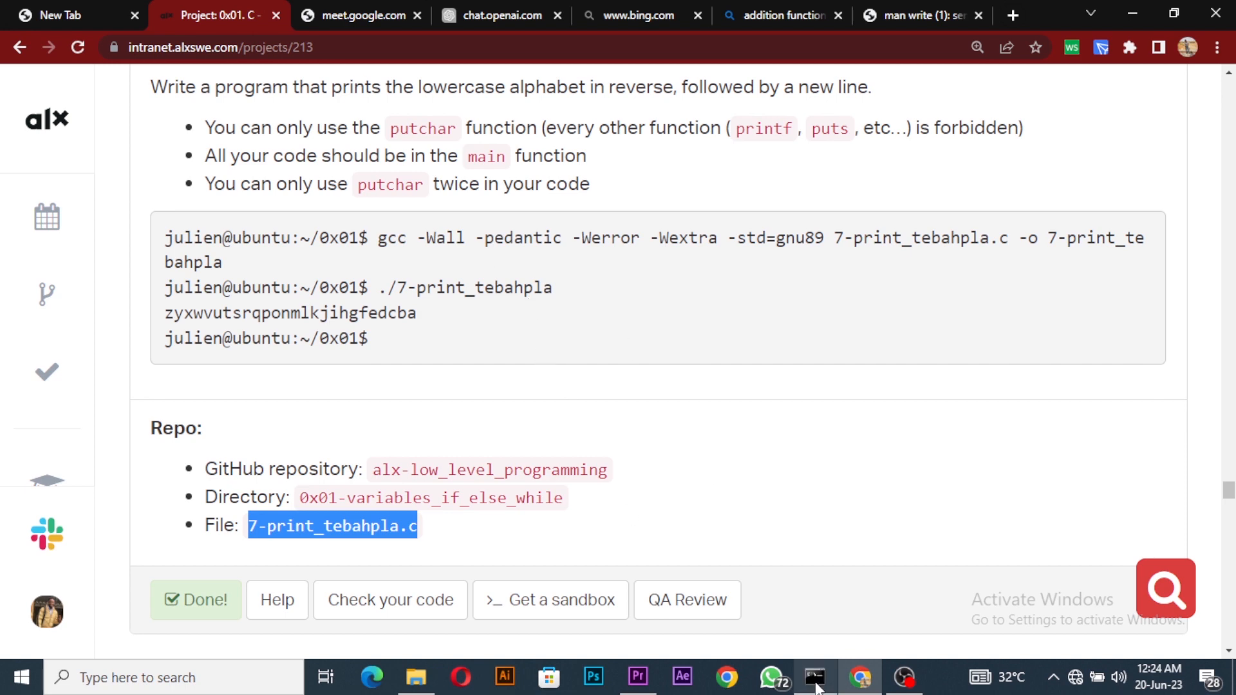
# In the terminal, list the project folder and prepare vi 7-print_tebahpla.c
pyautogui.click(813, 677)
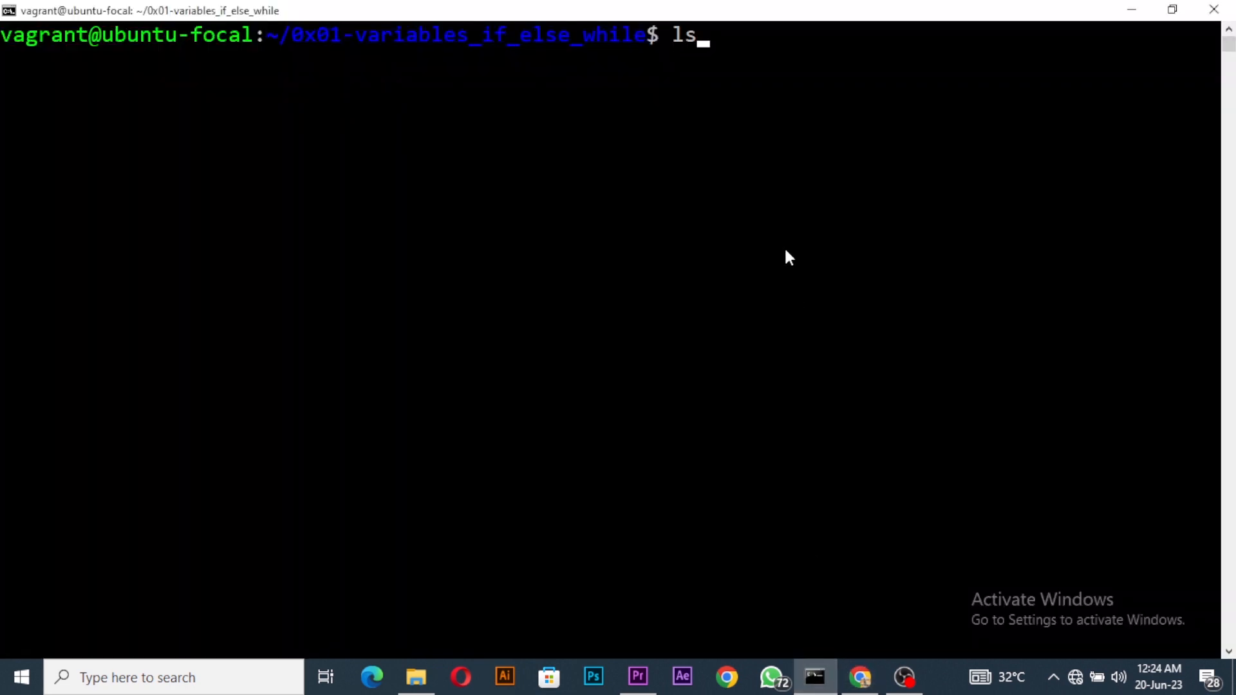
pyautogui.press('Return')
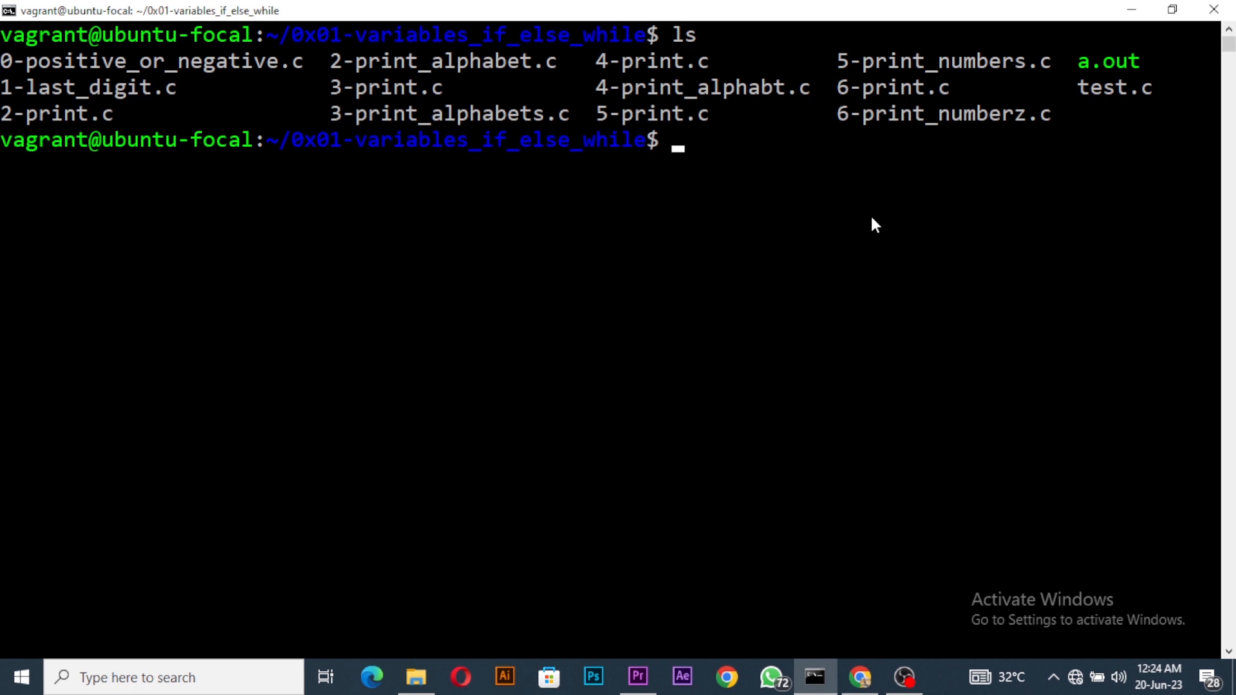
pyautogui.write('vi 7-print_tebahpla.c')
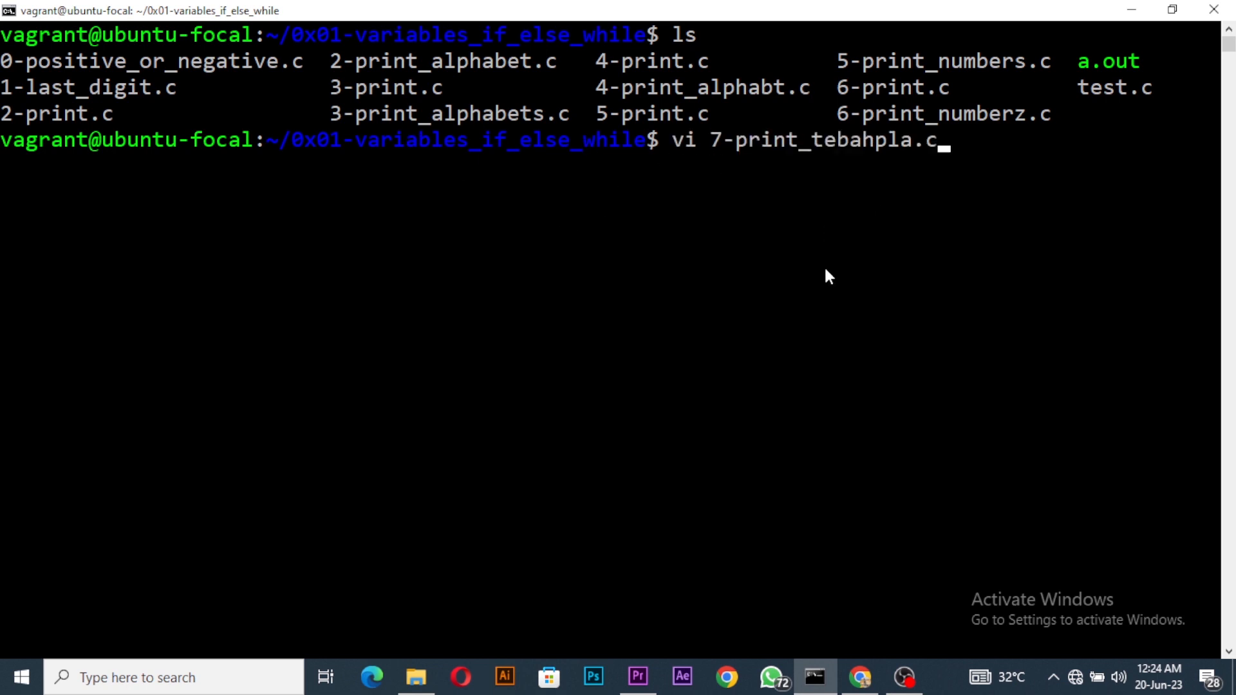
# Start the new file in vim with #include <stdio.h>
pyautogui.press('Return')
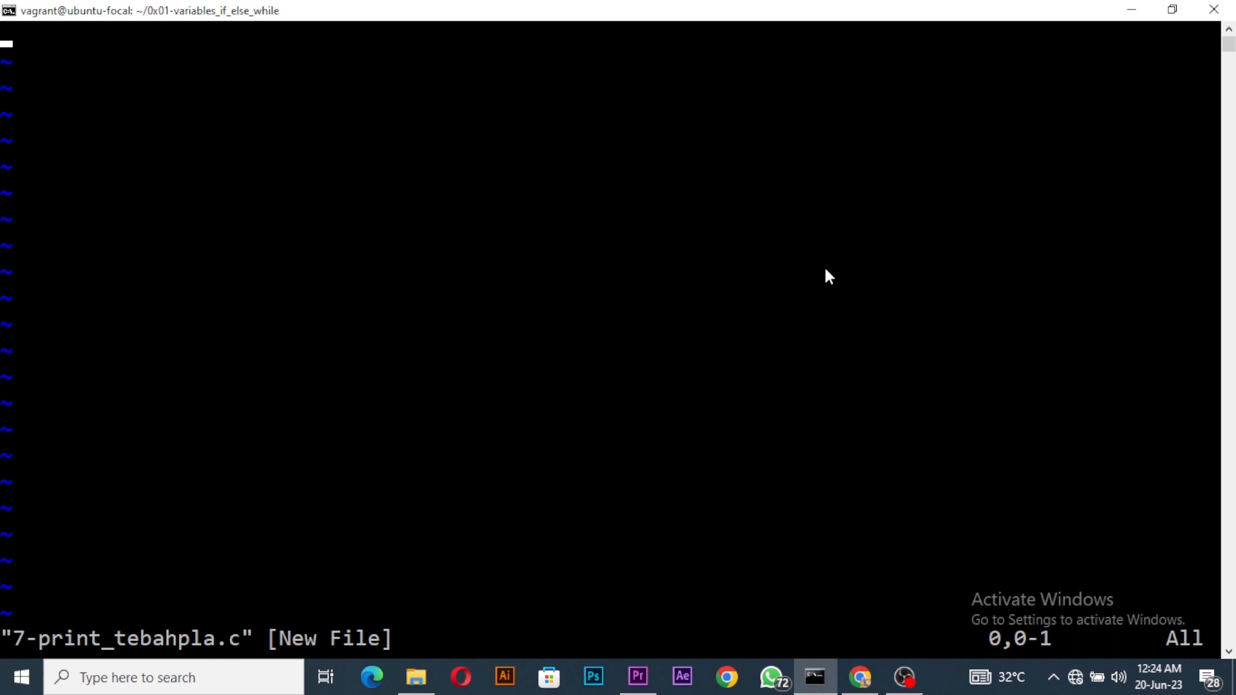
pyautogui.press('i')
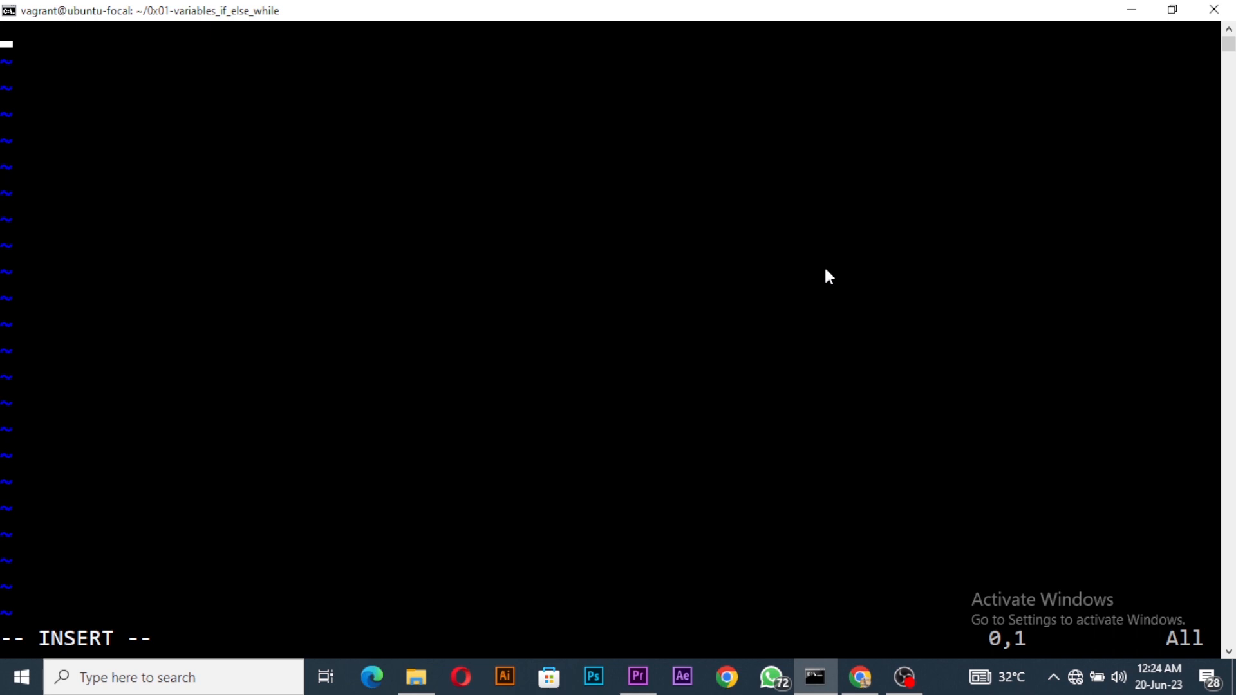
pyautogui.write('#in')
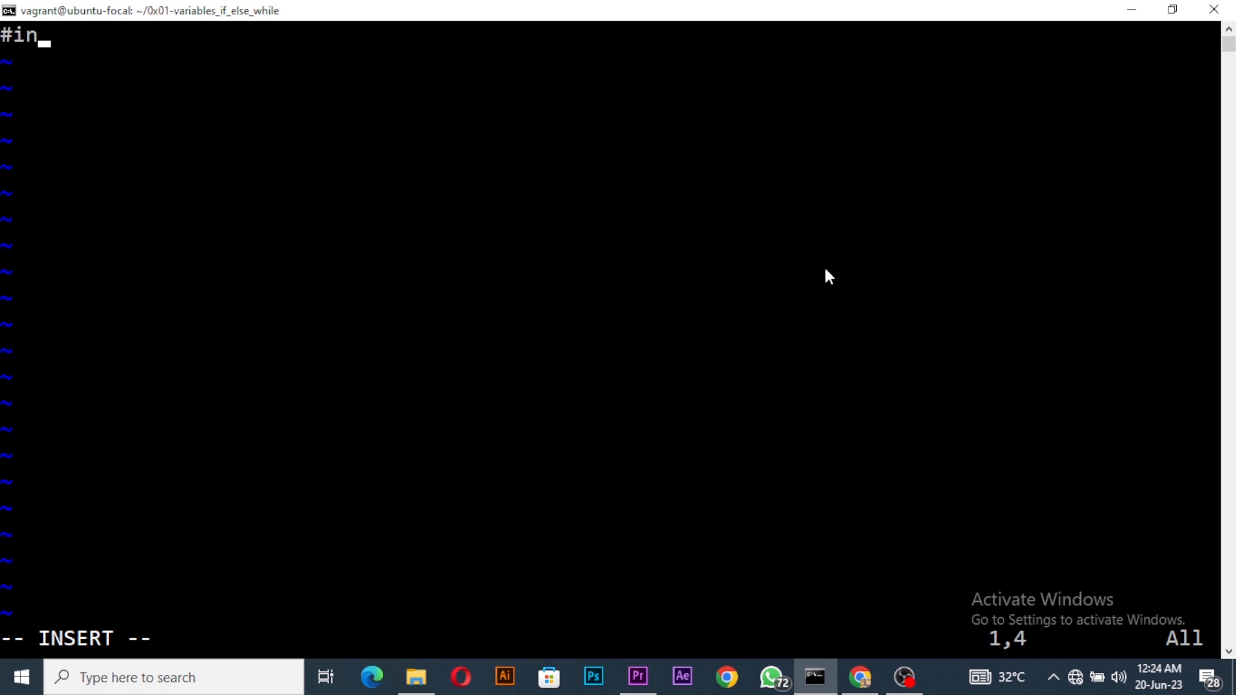
pyautogui.write('clude <s')
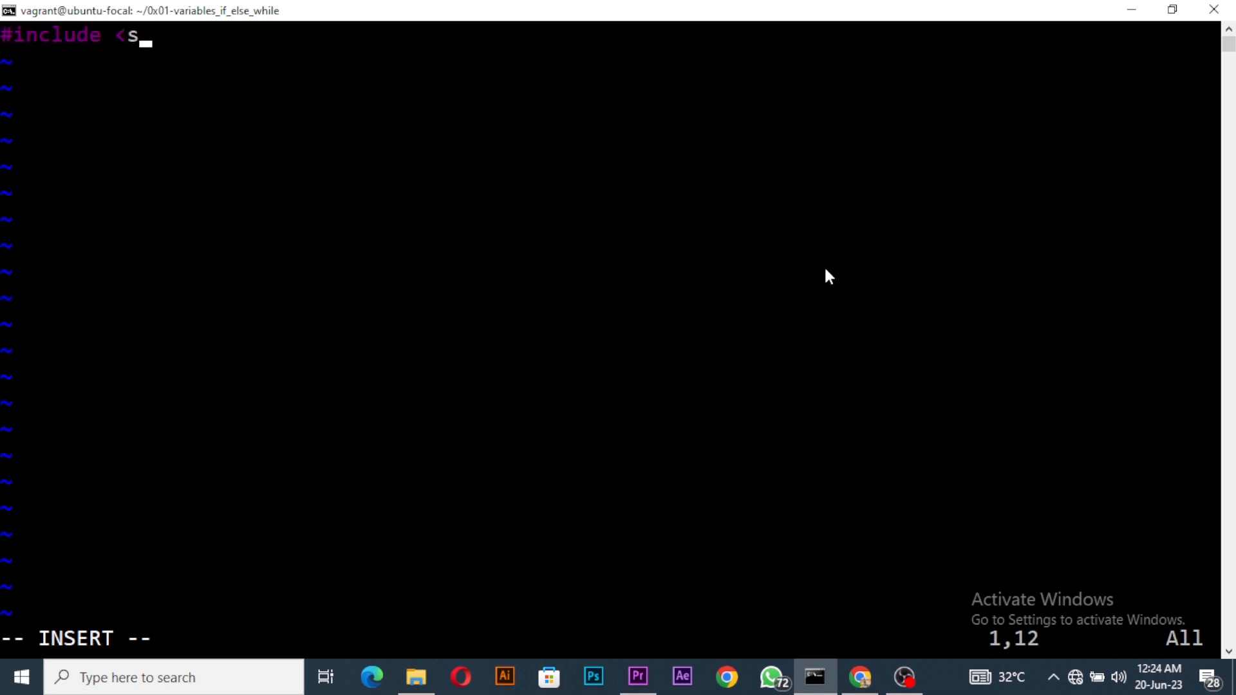
pyautogui.write('tdio.h')
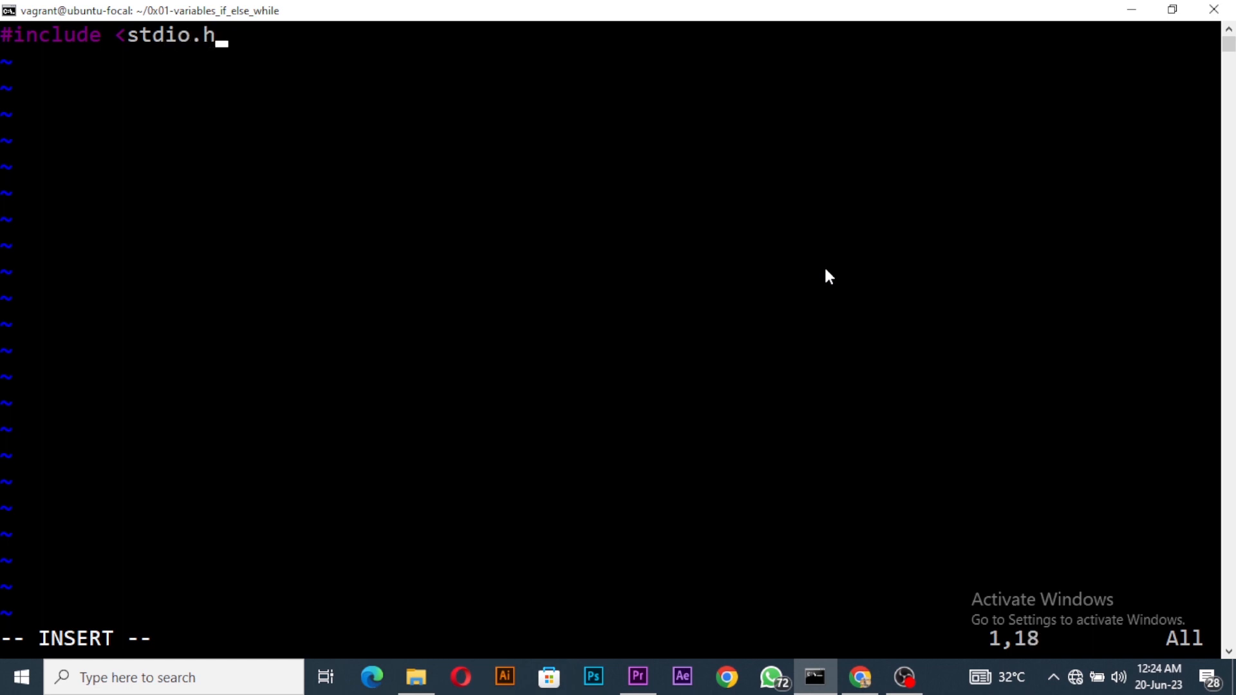
pyautogui.press('Return')
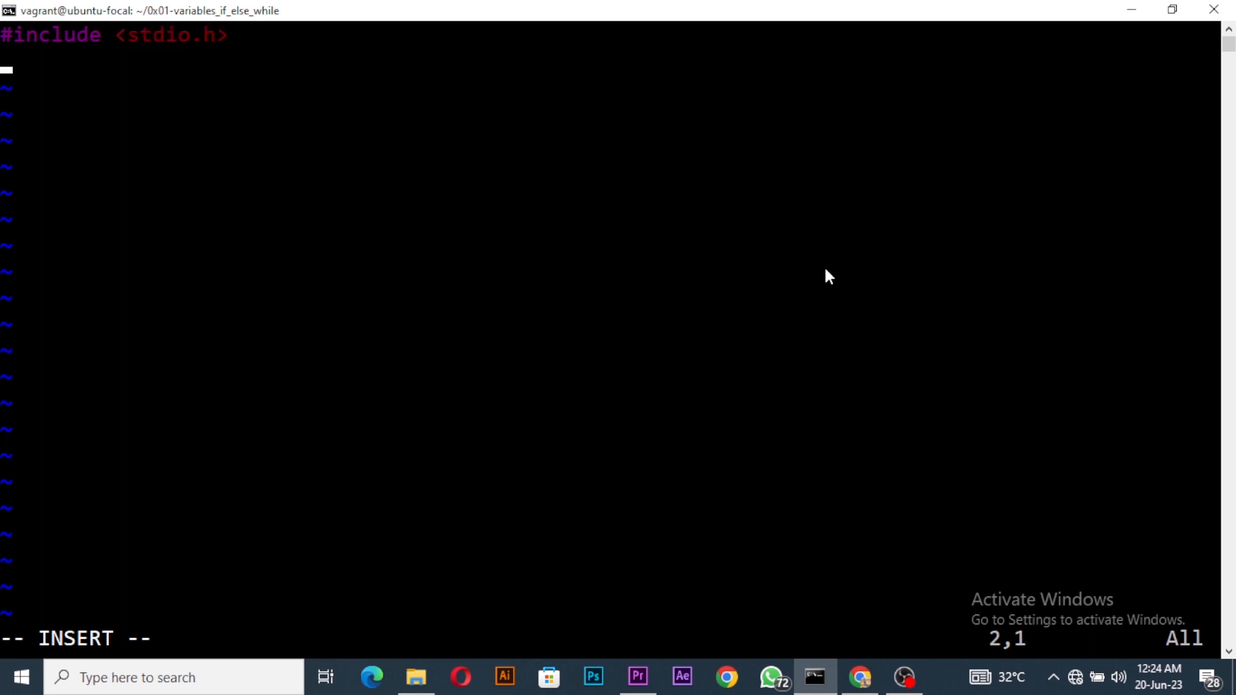
# Write the doc comment 'main - print alphabets reversely, Return: (0)' and int main(void)
pyautogui.write('/**')
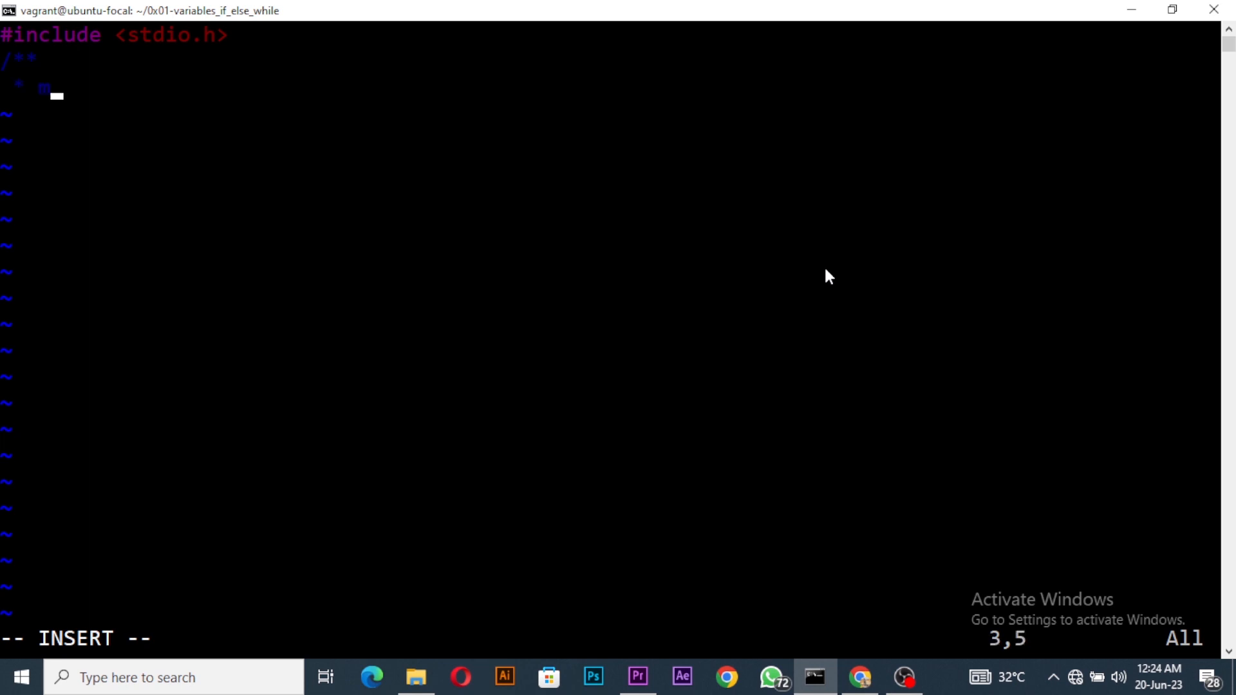
pyautogui.write('main -')
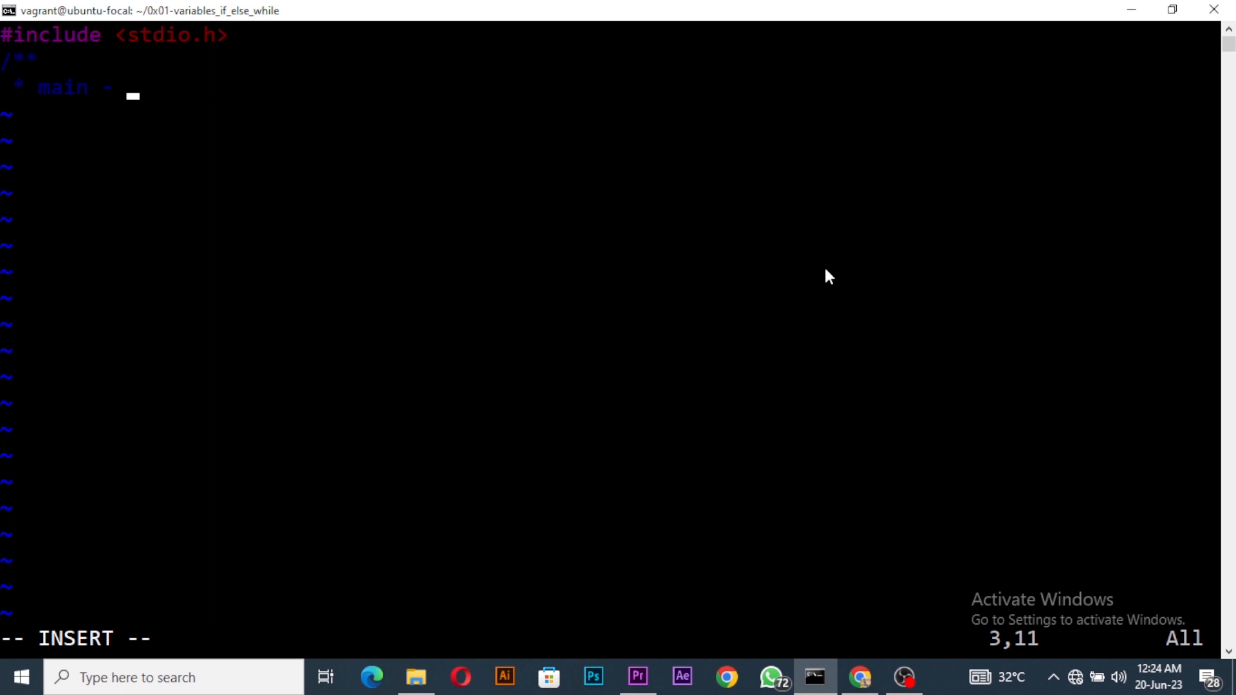
pyautogui.write('print')
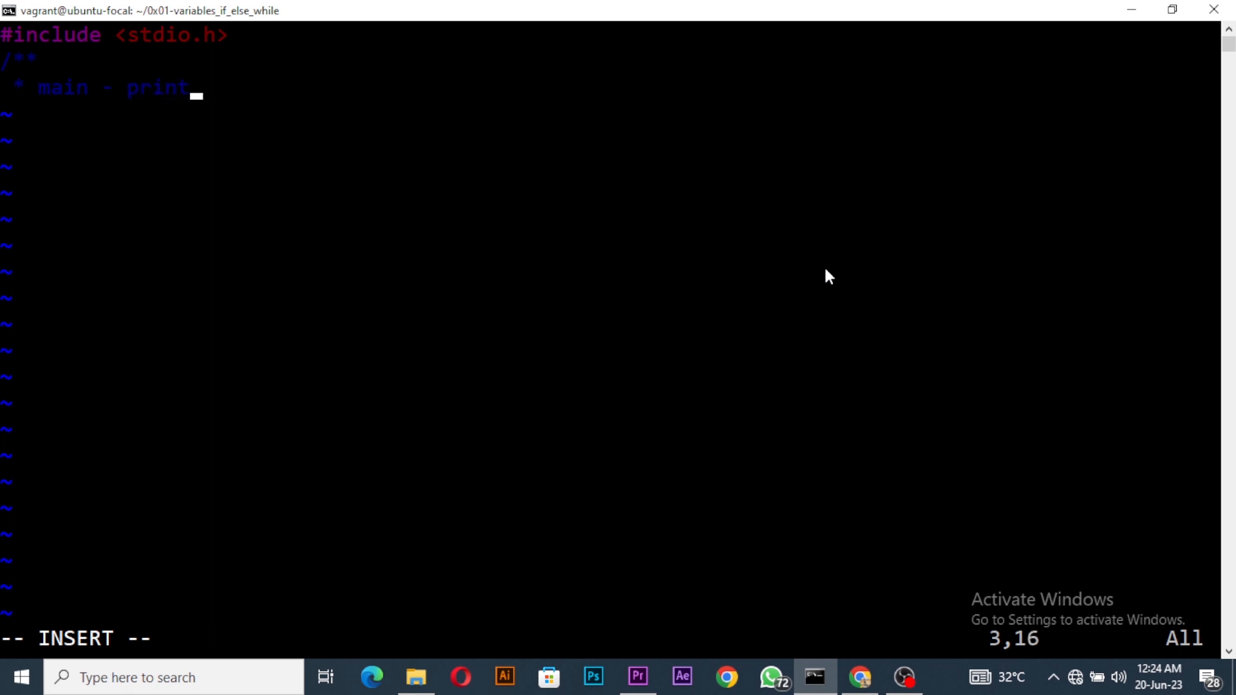
pyautogui.write('alphabets')
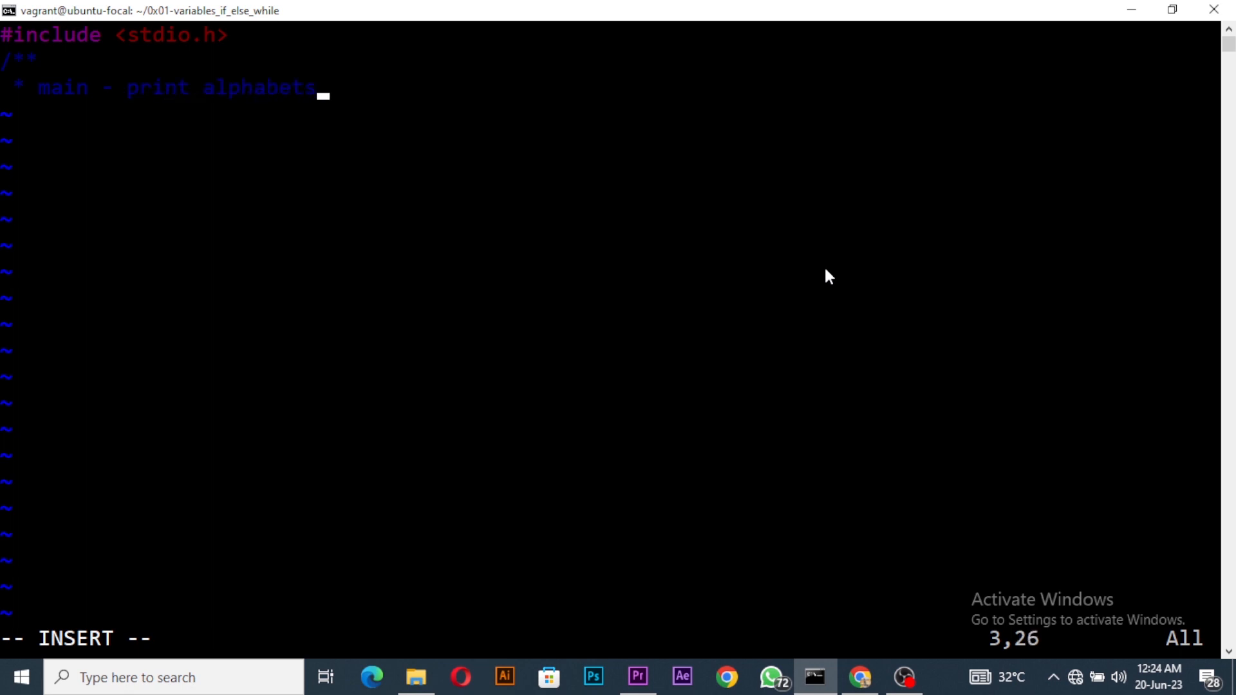
pyautogui.write('rever')
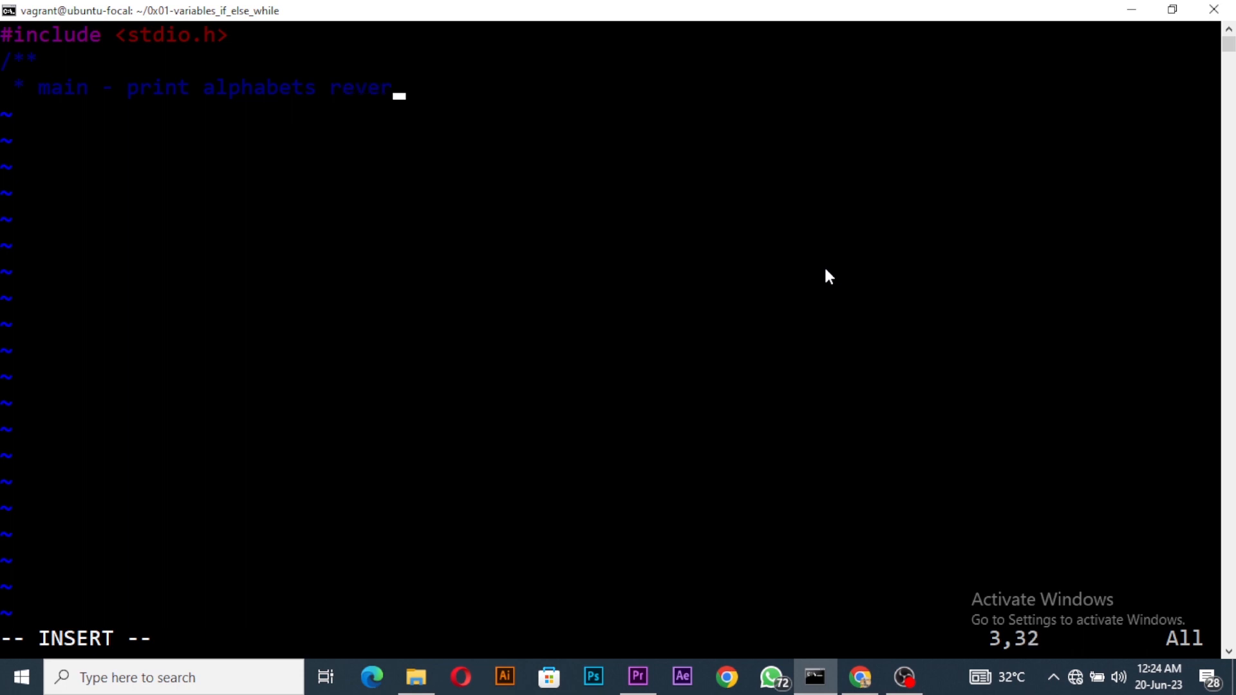
pyautogui.write('e')
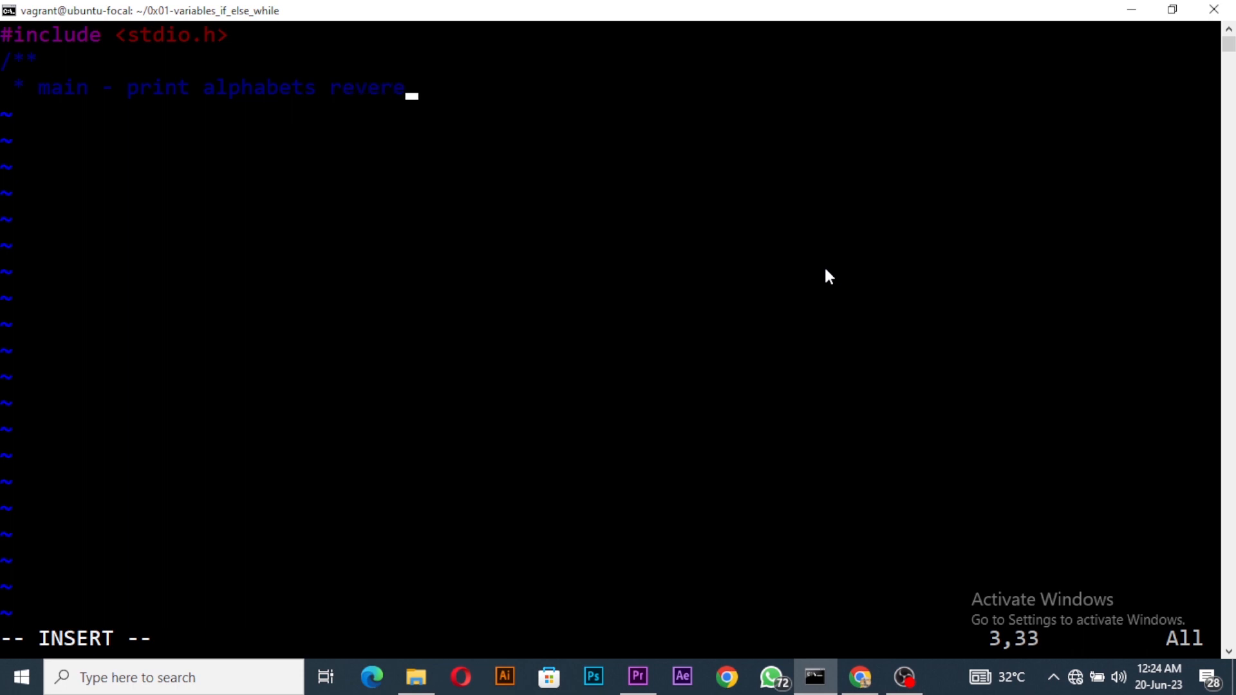
pyautogui.write('ely')
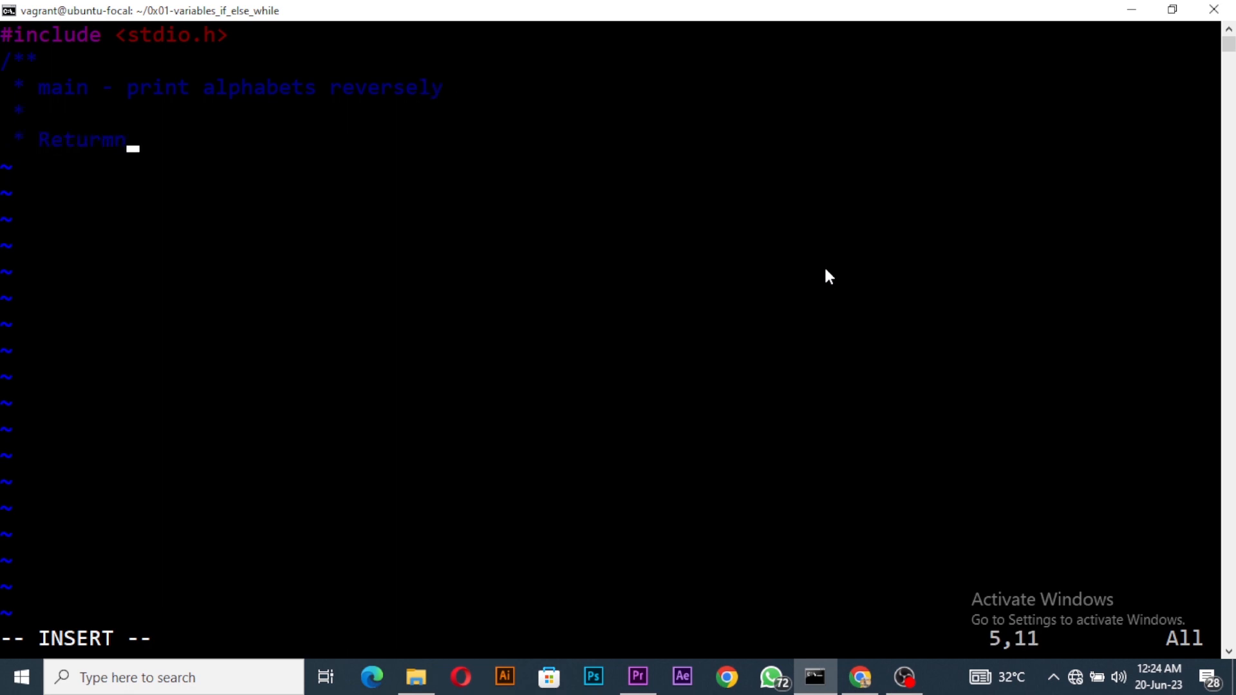
pyautogui.press('BackSpace')
pyautogui.write(': (')
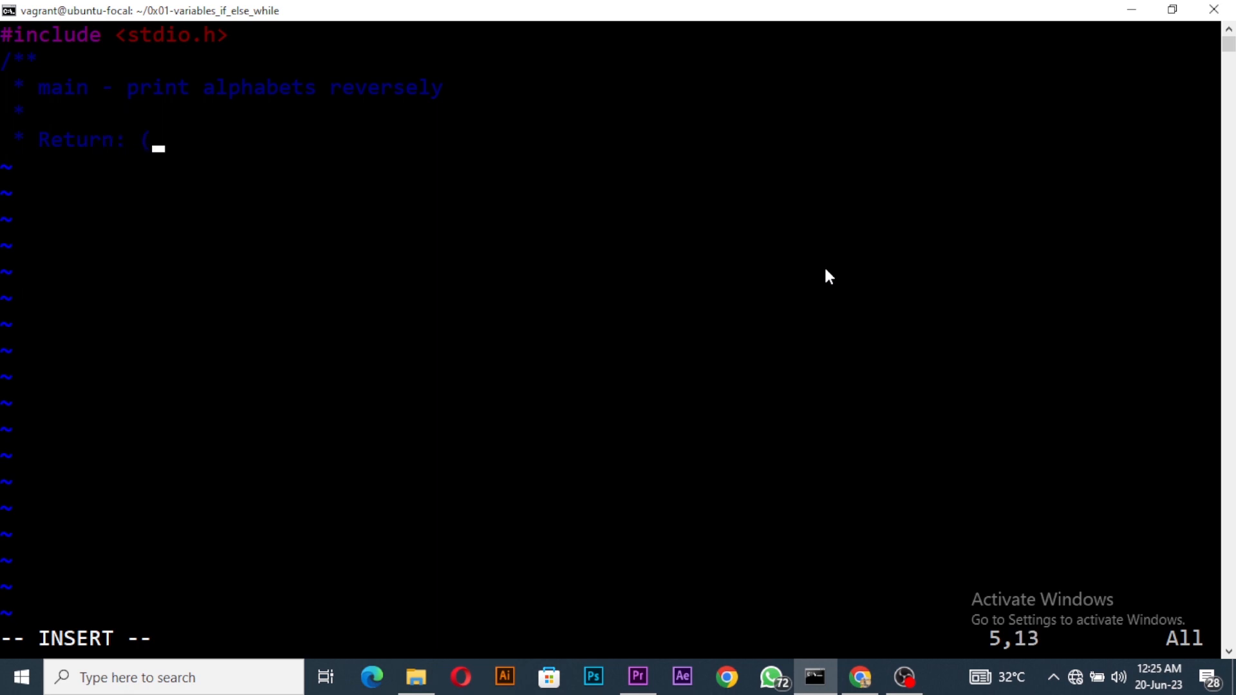
pyautogui.write('0)')
pyautogui.write('int main(')
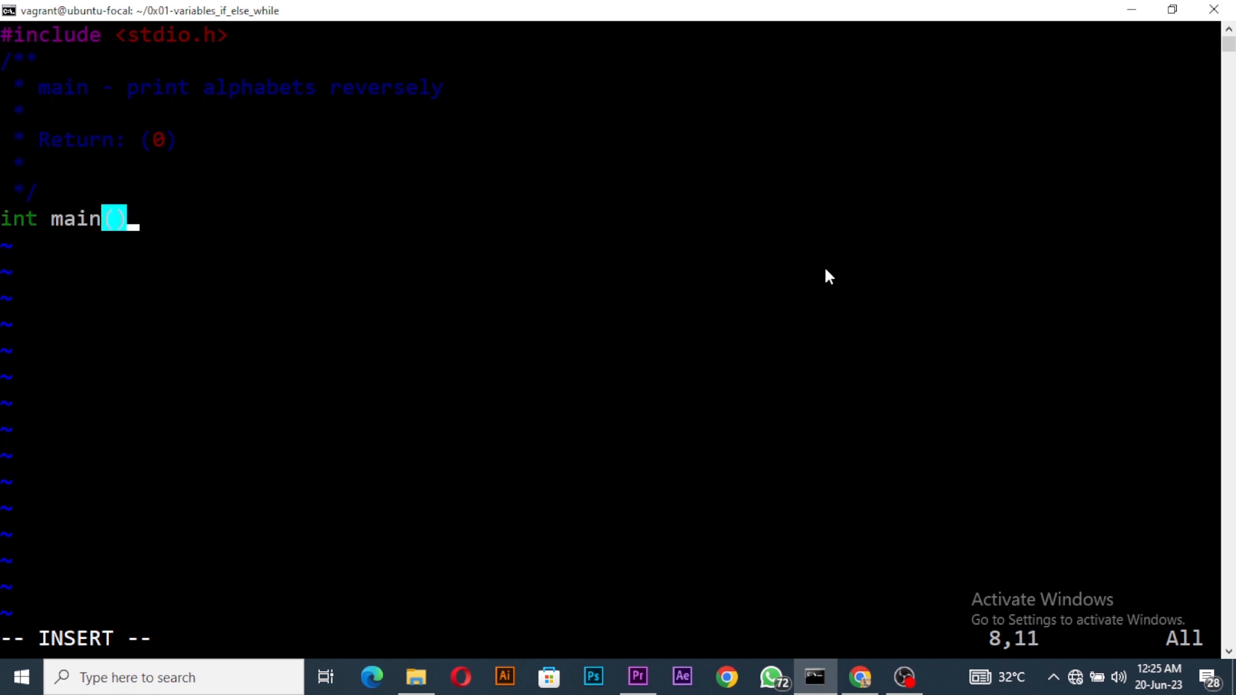
pyautogui.write('void')
pyautogui.write('{')
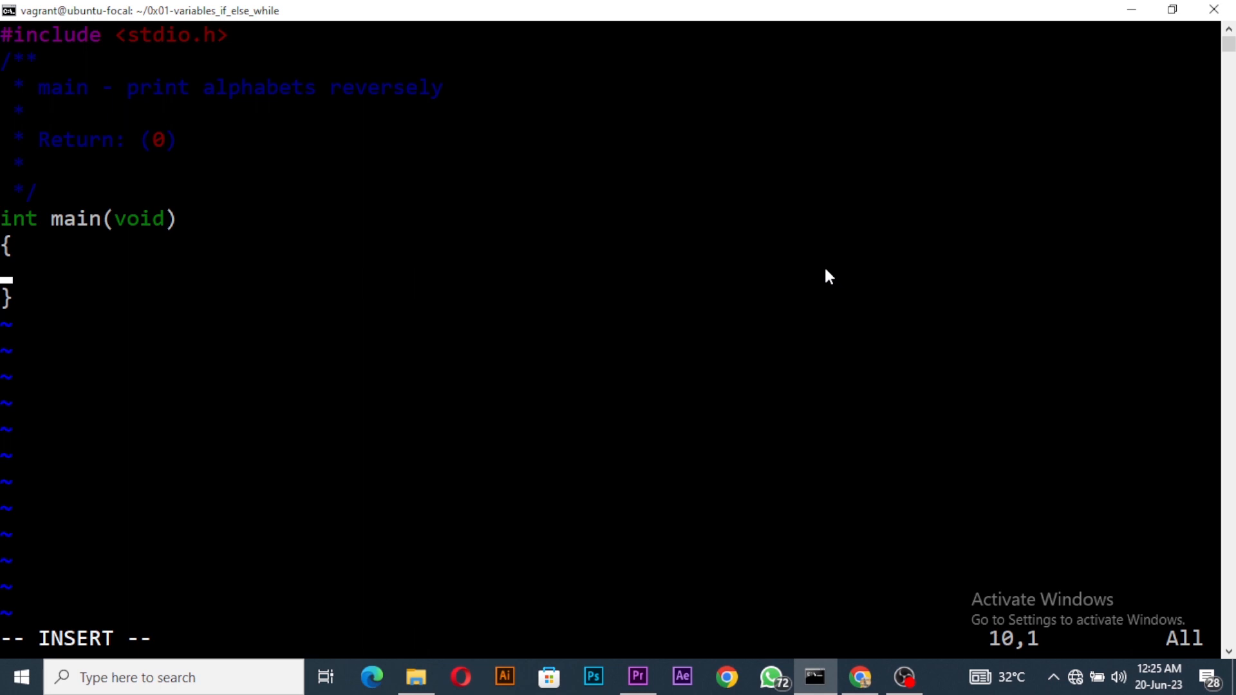
# Inside main, declare char i = 'z';, correcting a stray = and an 'a' along the way
pyautogui.press('Tab')
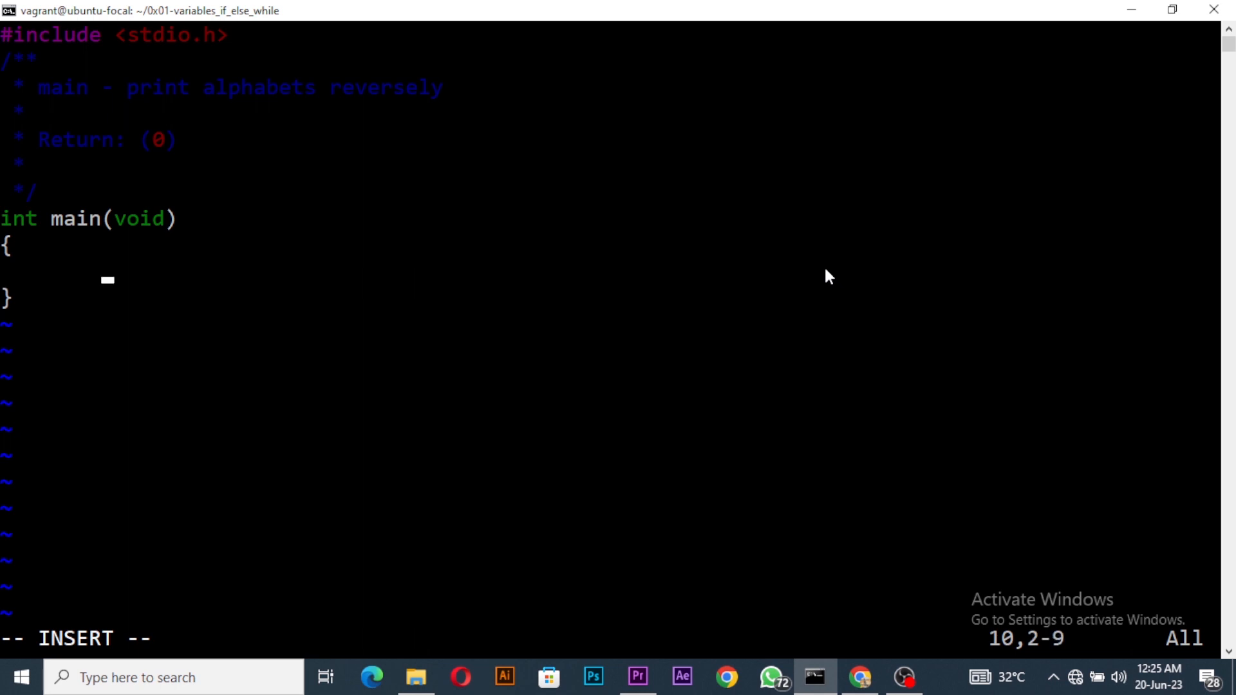
pyautogui.write('char')
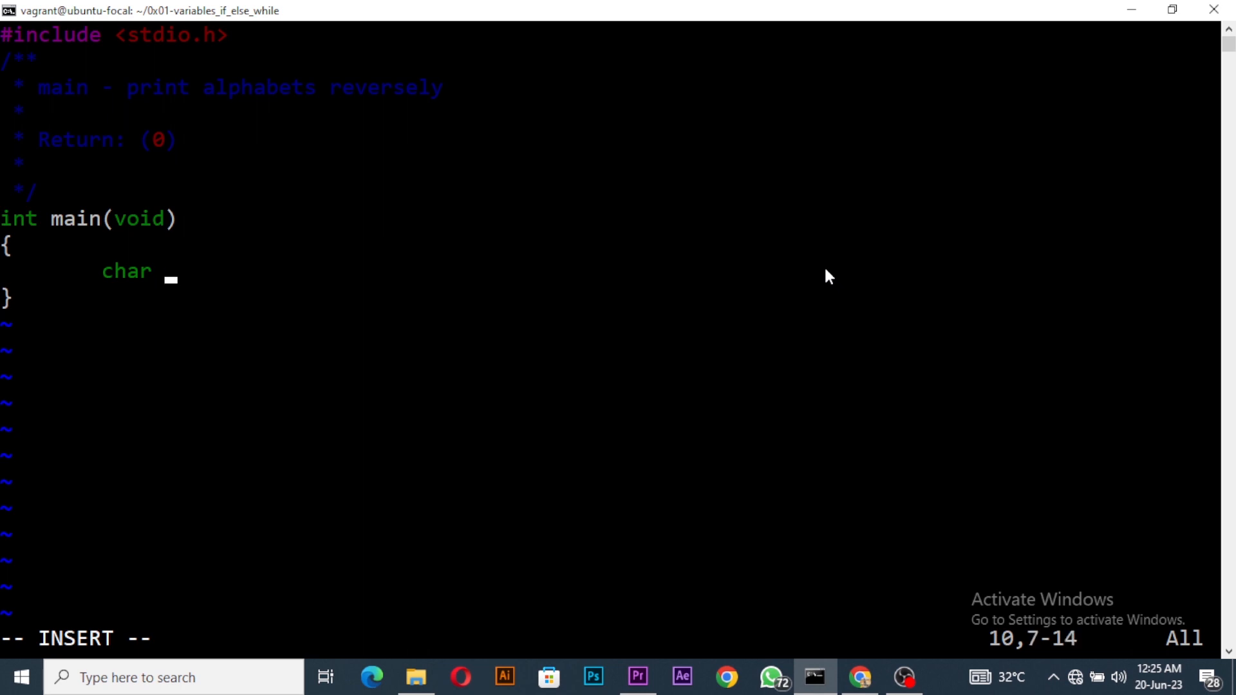
pyautogui.write('=')
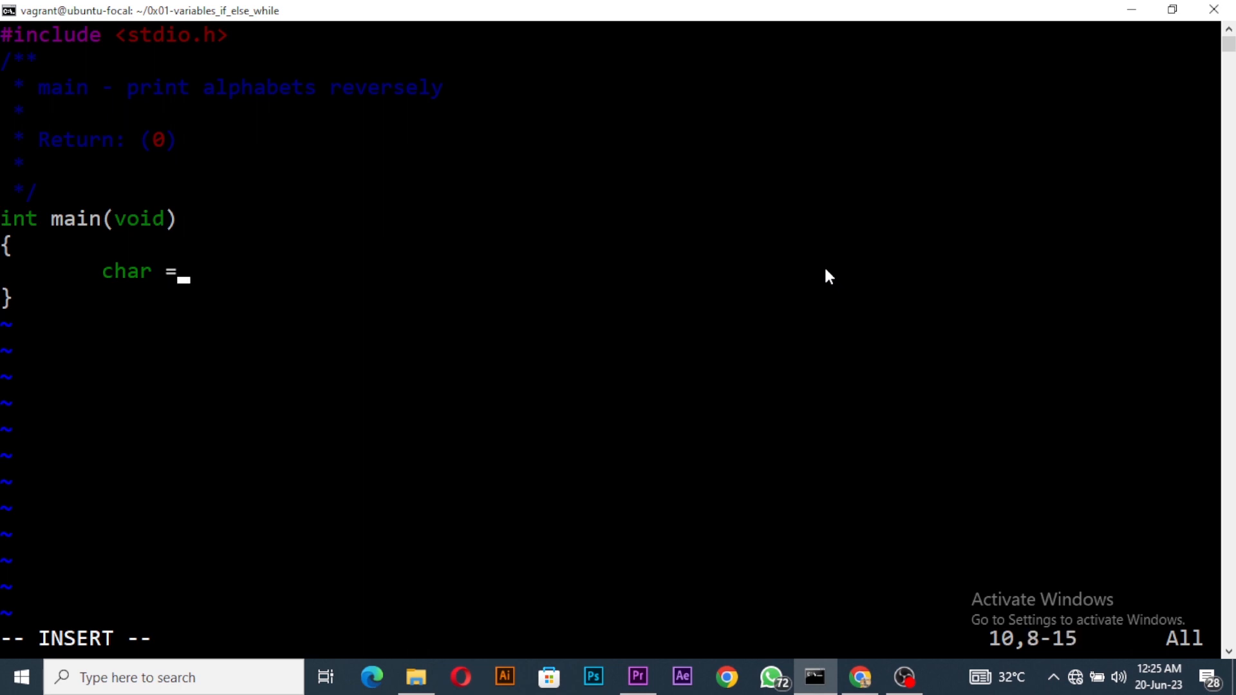
pyautogui.press('BackSpace')
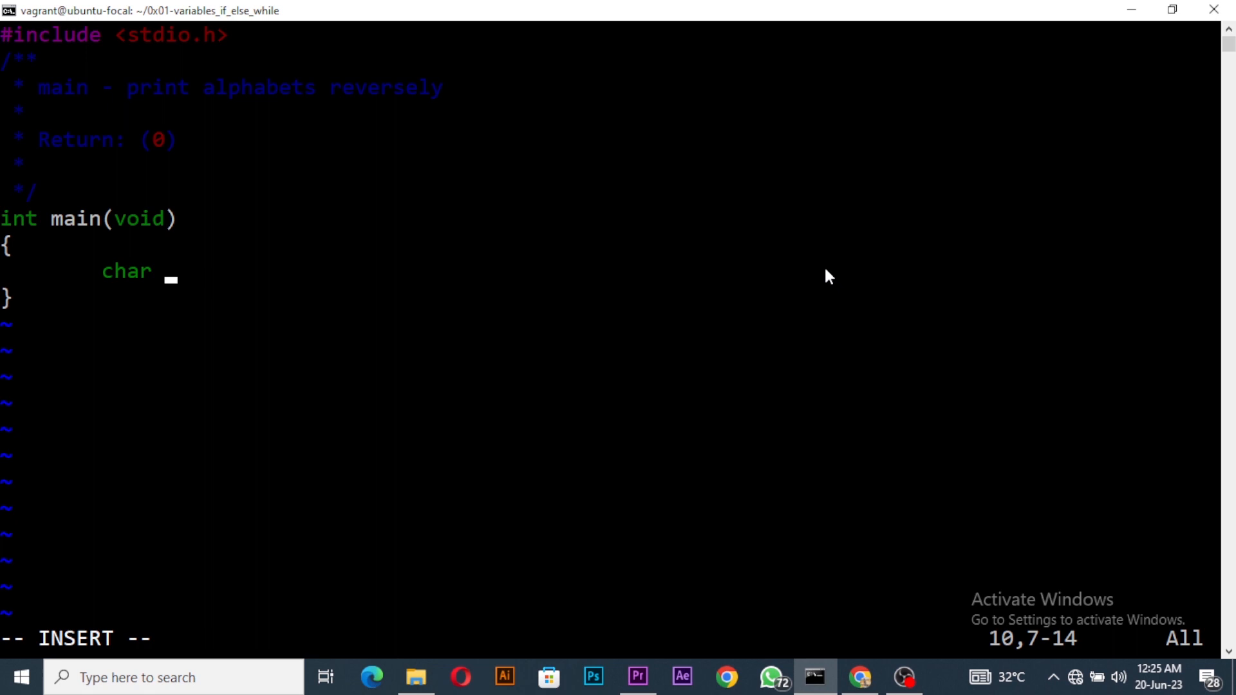
pyautogui.write('al')
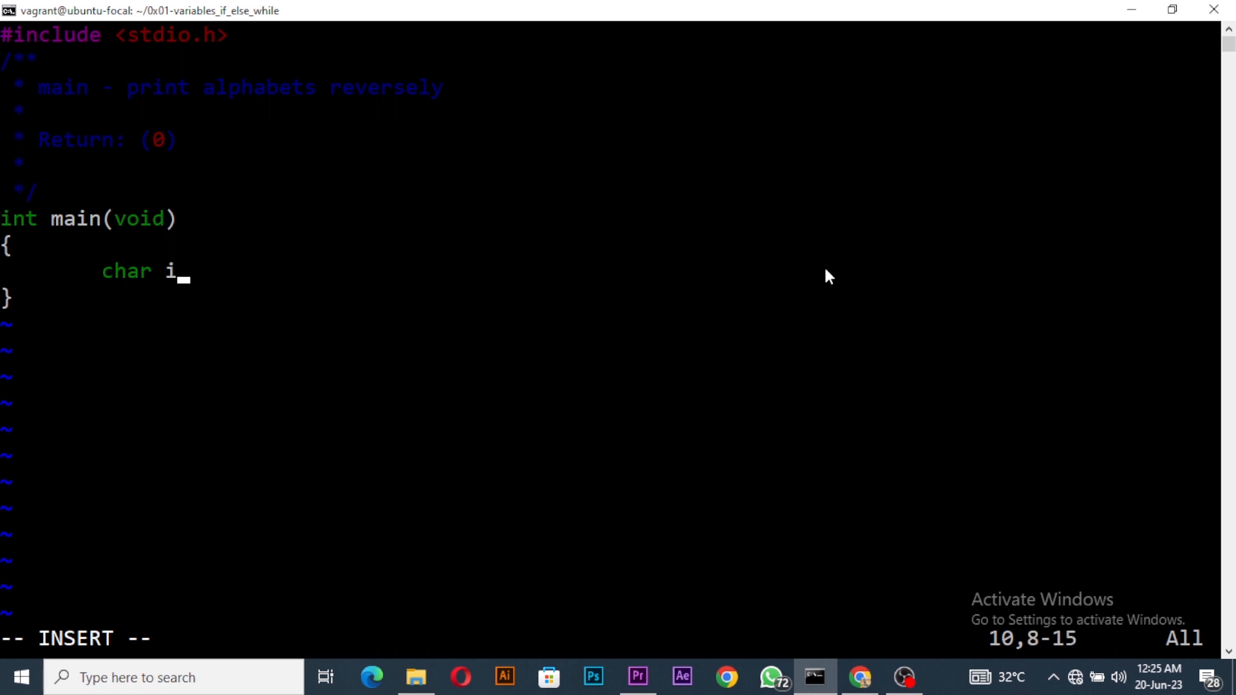
pyautogui.write('=')
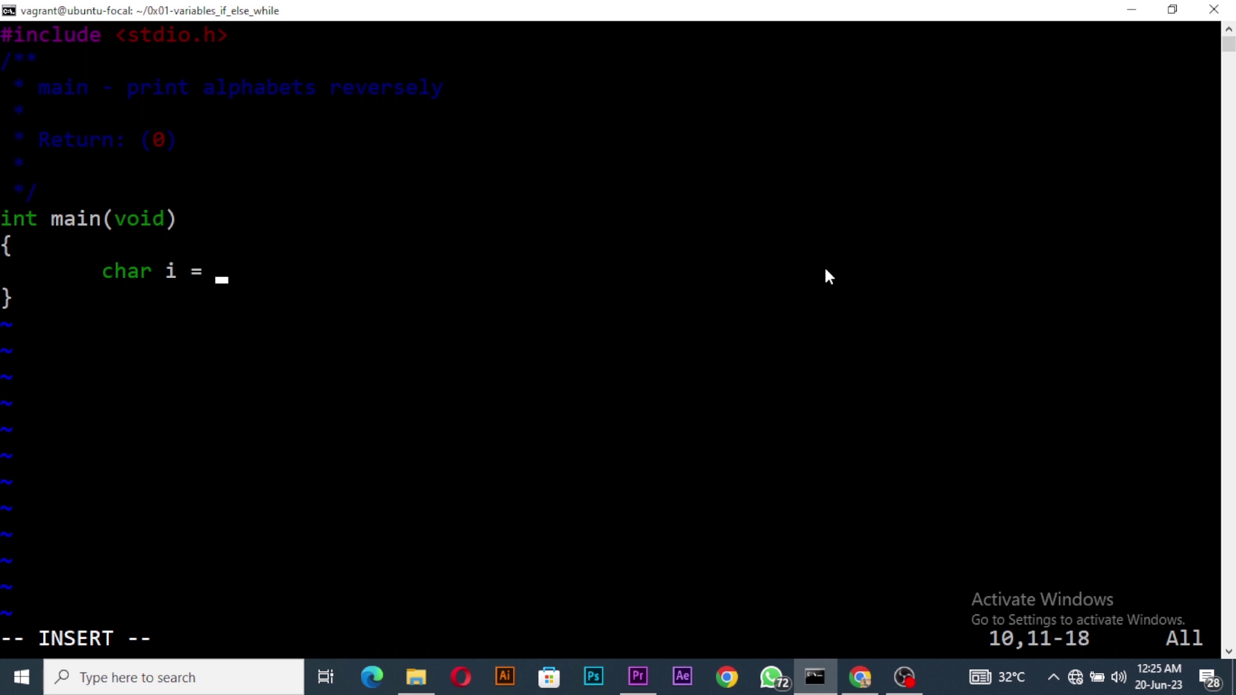
pyautogui.write("'a'")
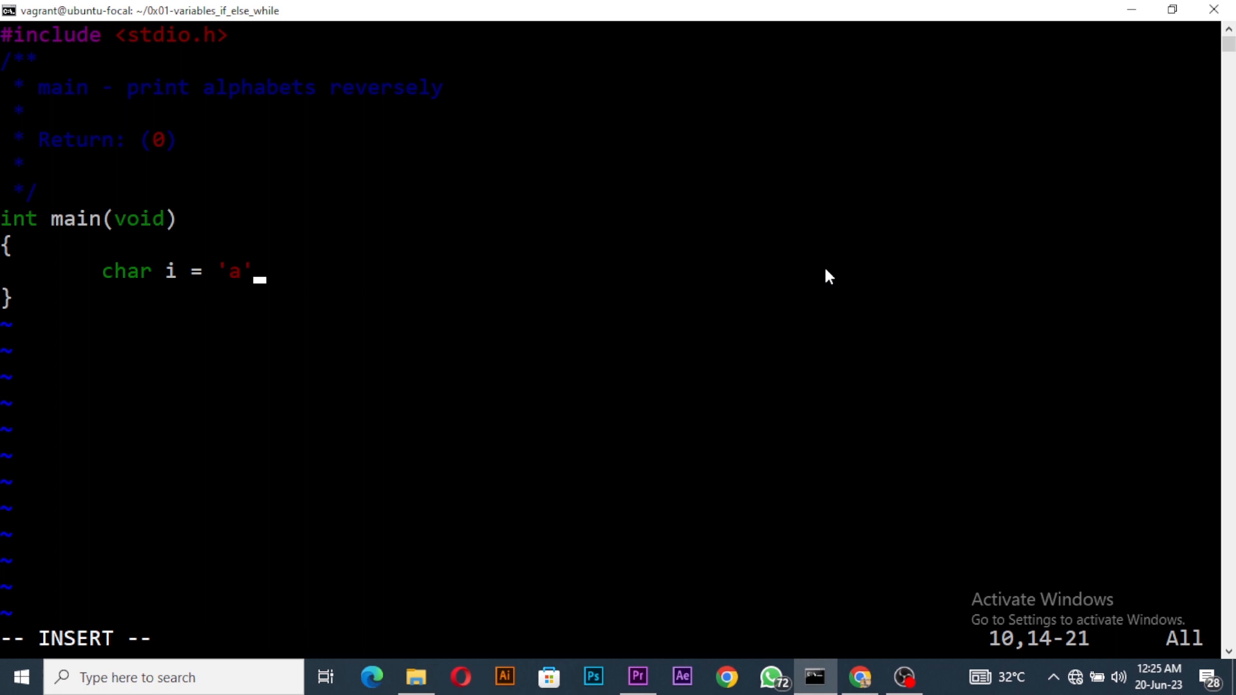
pyautogui.write('z')
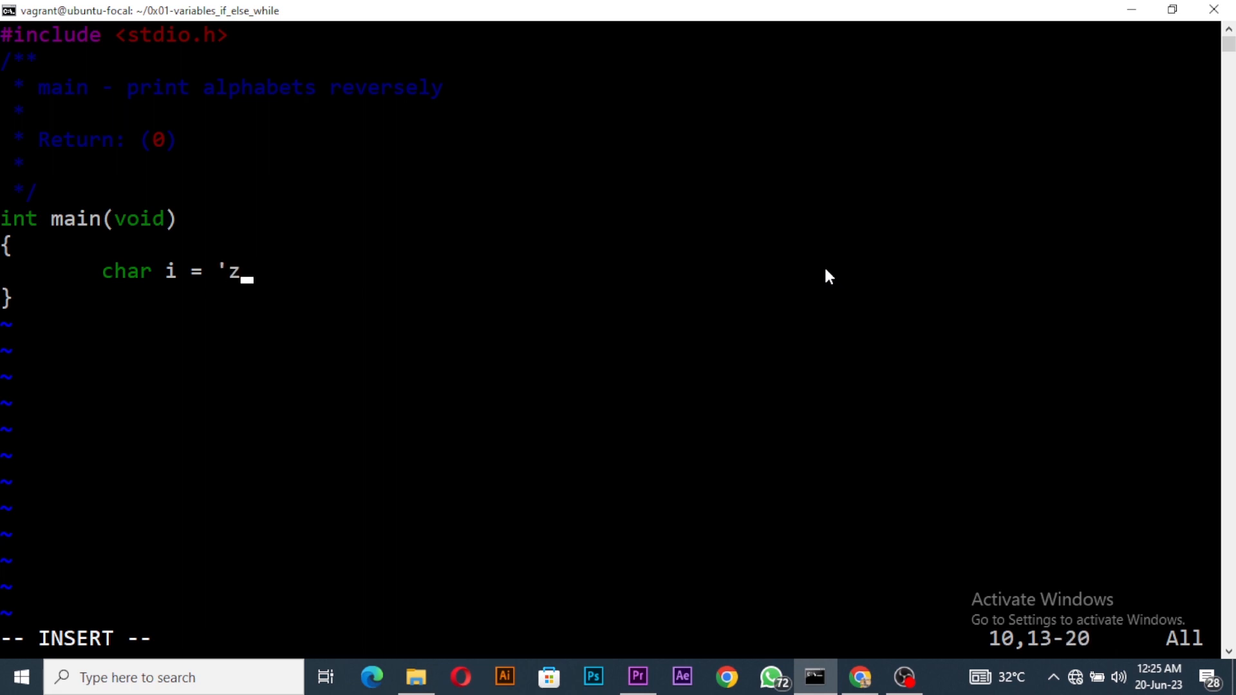
pyautogui.write("'")
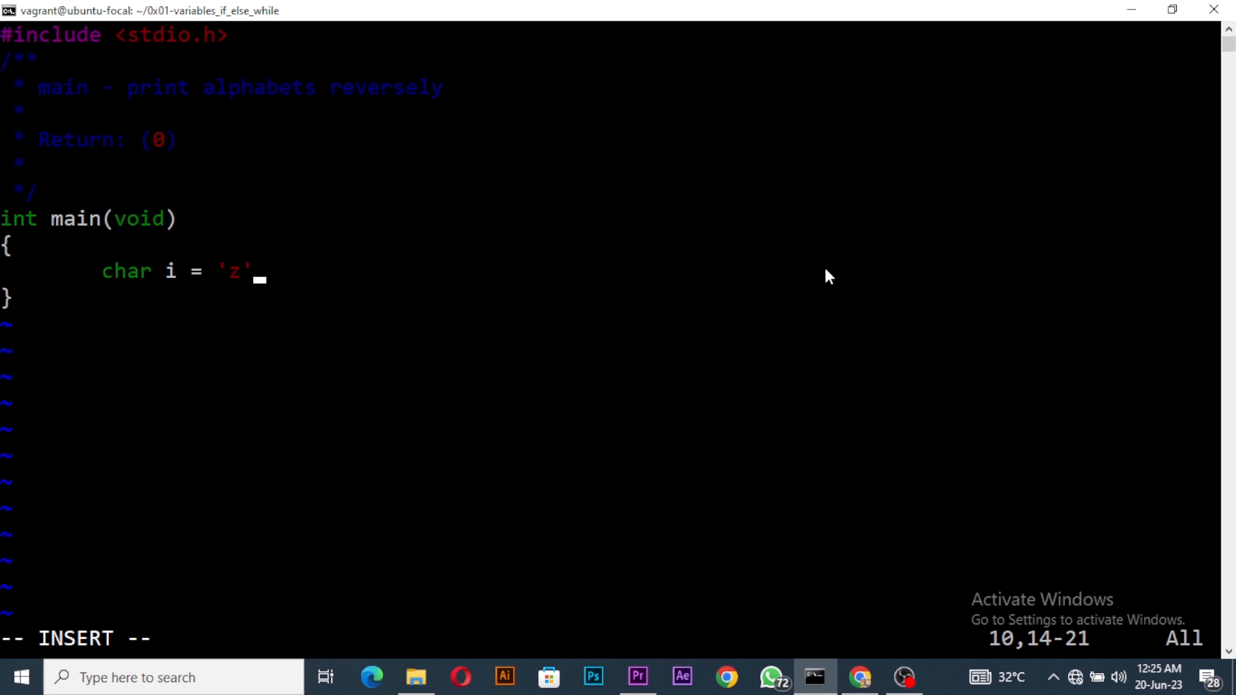
pyautogui.write(';')
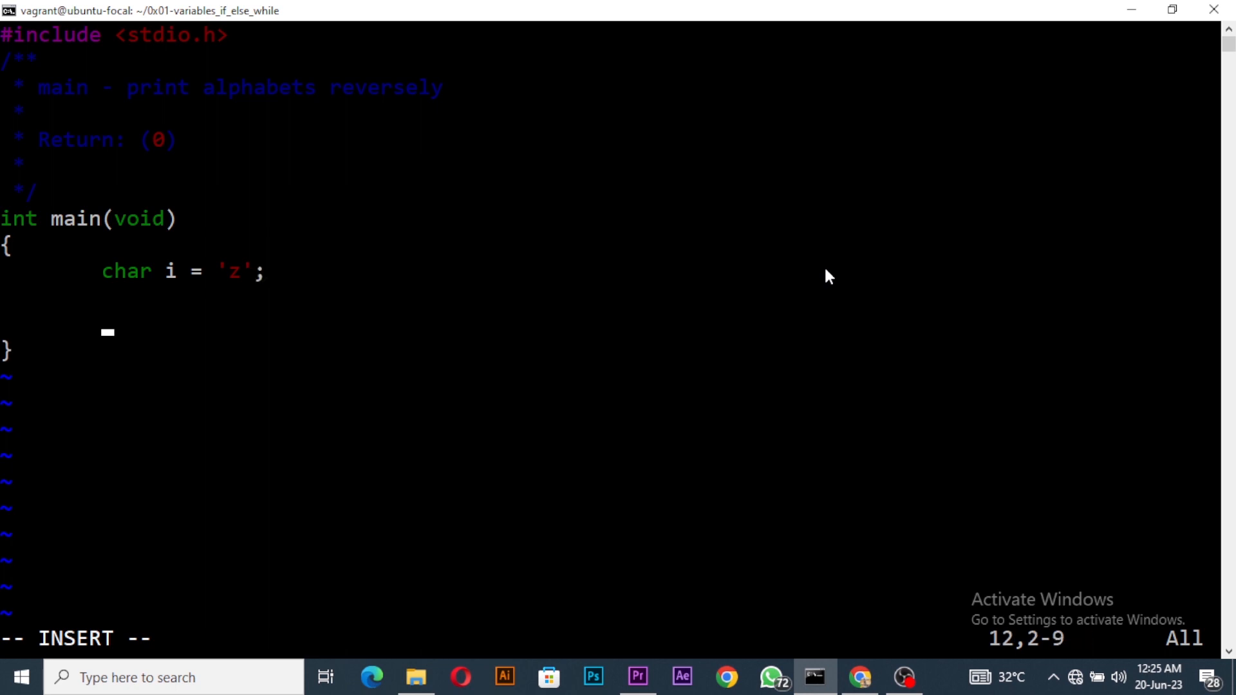
# Write the loop header while (i >= 'a')
pyautogui.write('while (')
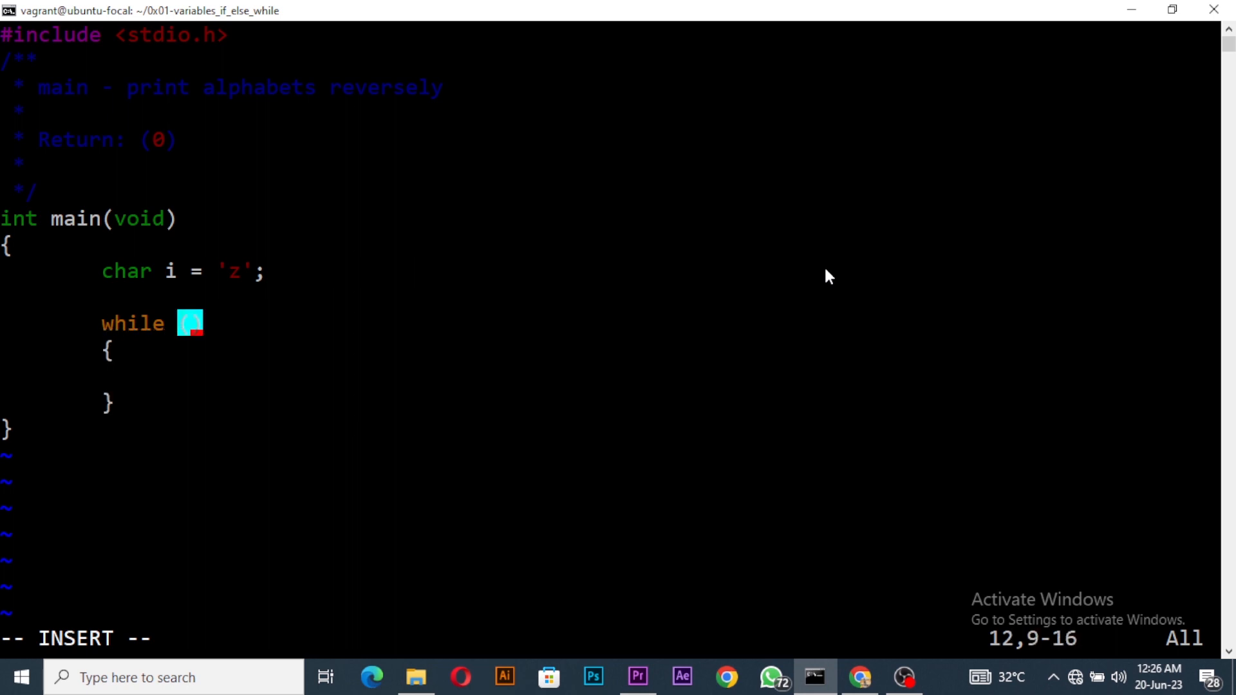
pyautogui.write('i')
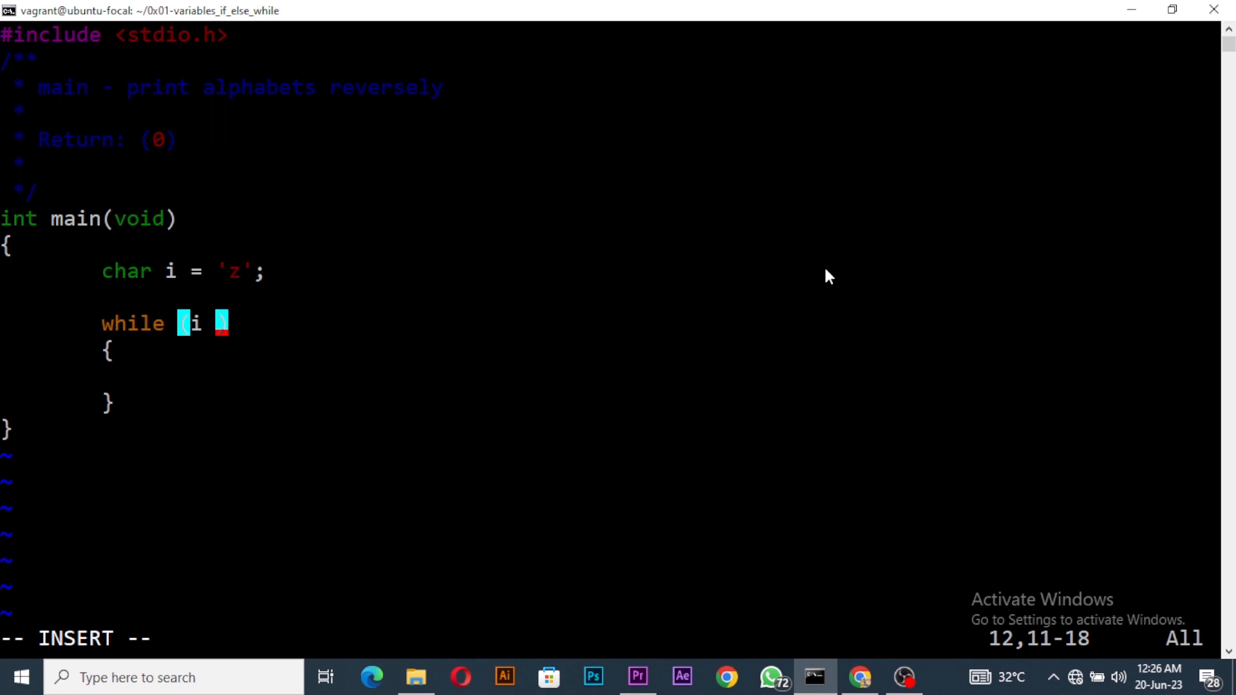
pyautogui.write('>=')
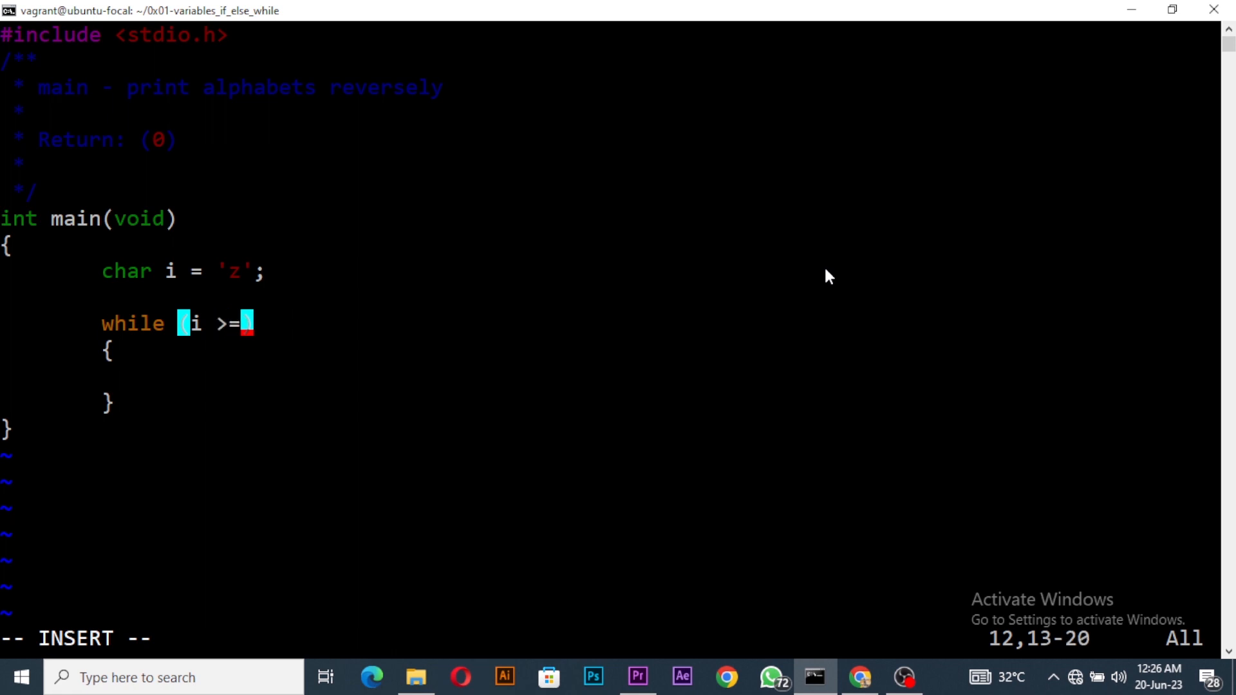
pyautogui.write("'a'")
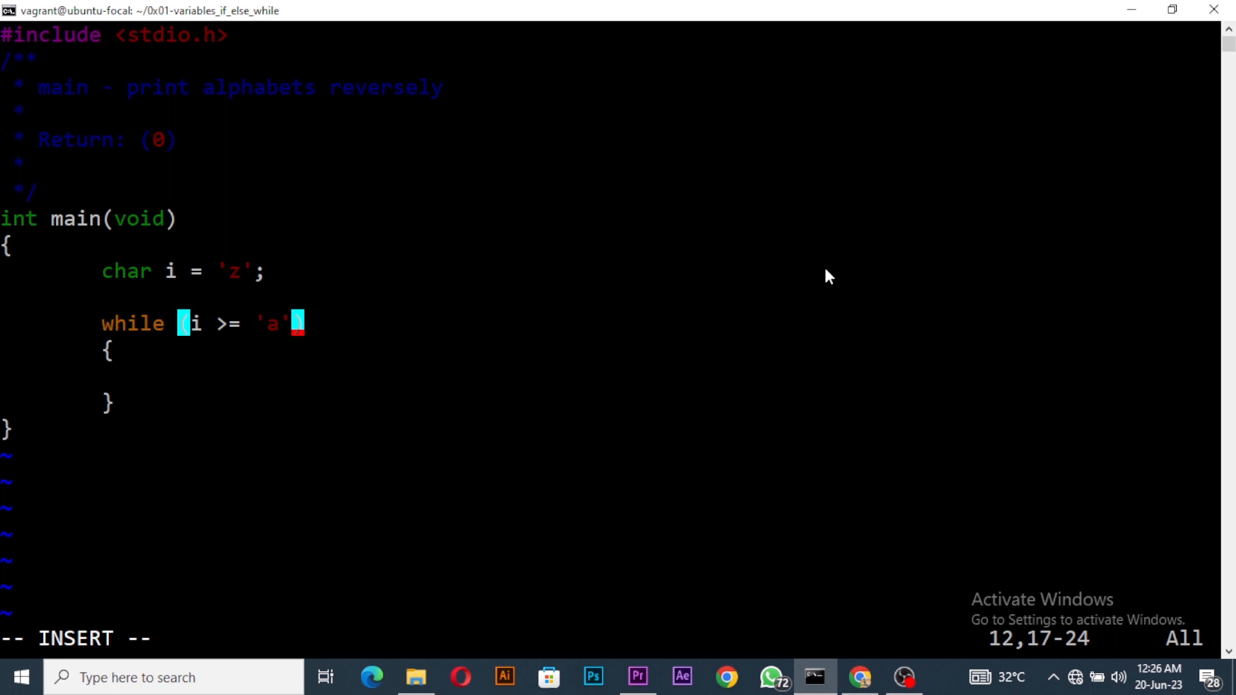
pyautogui.moveTo(247, 304)
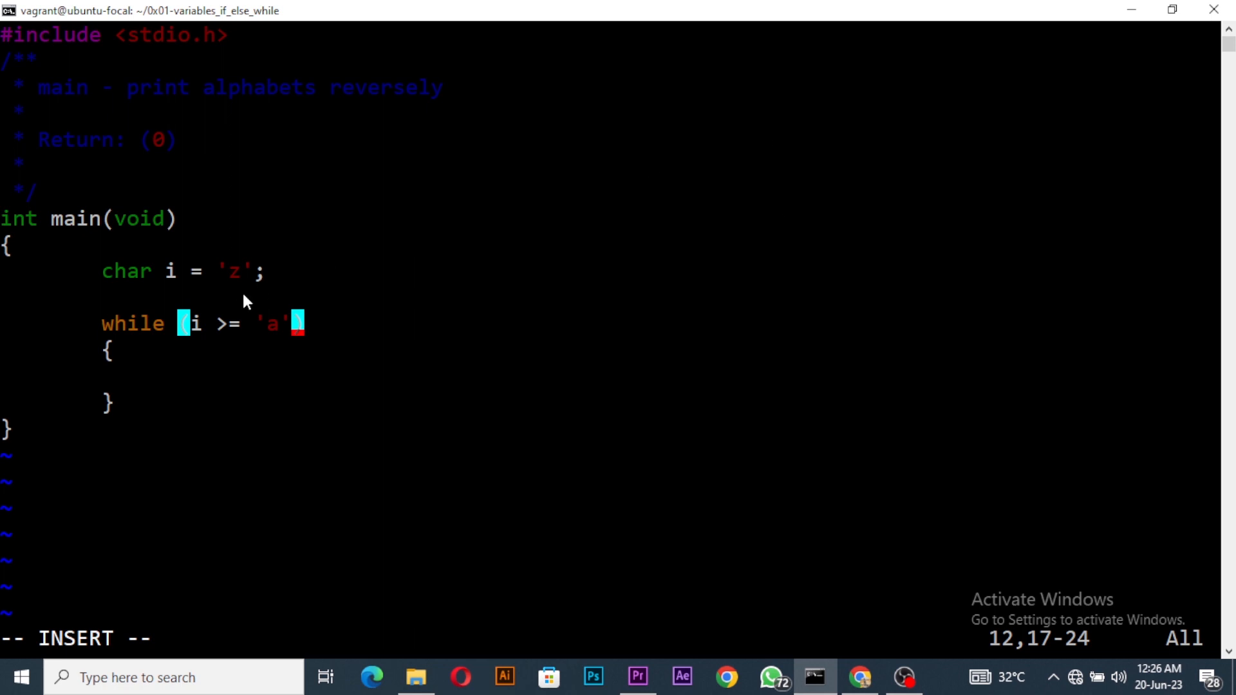
pyautogui.moveTo(281, 363)
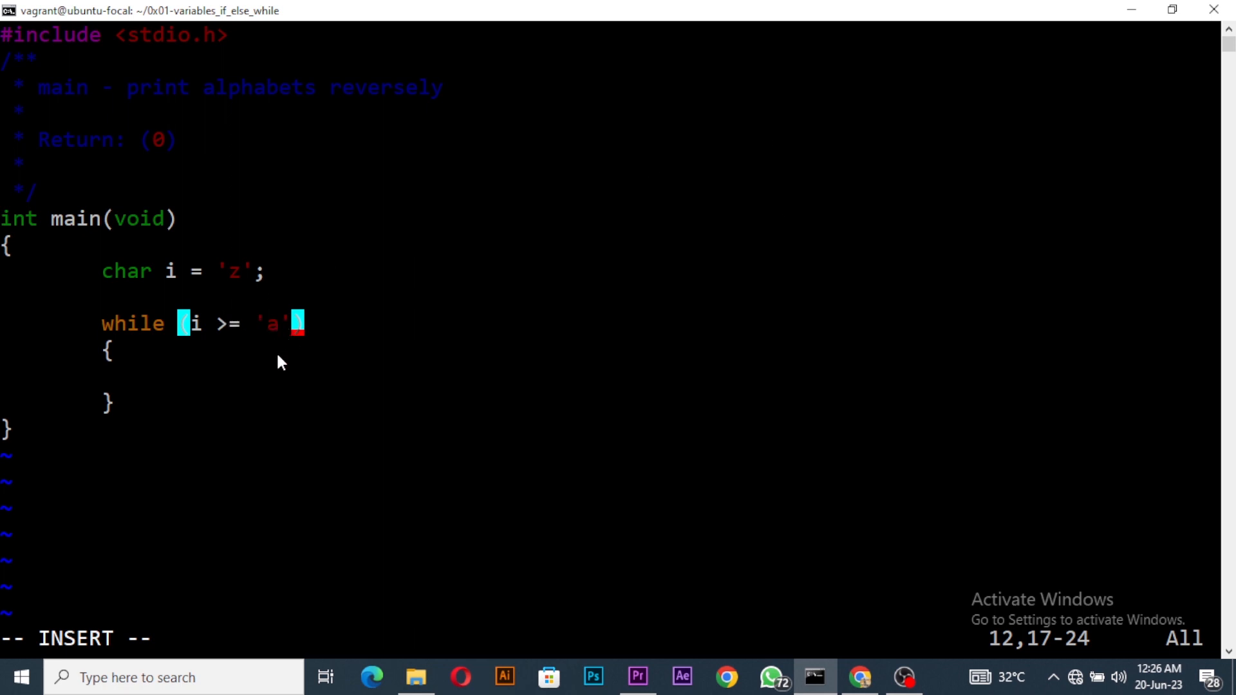
pyautogui.moveTo(283, 399)
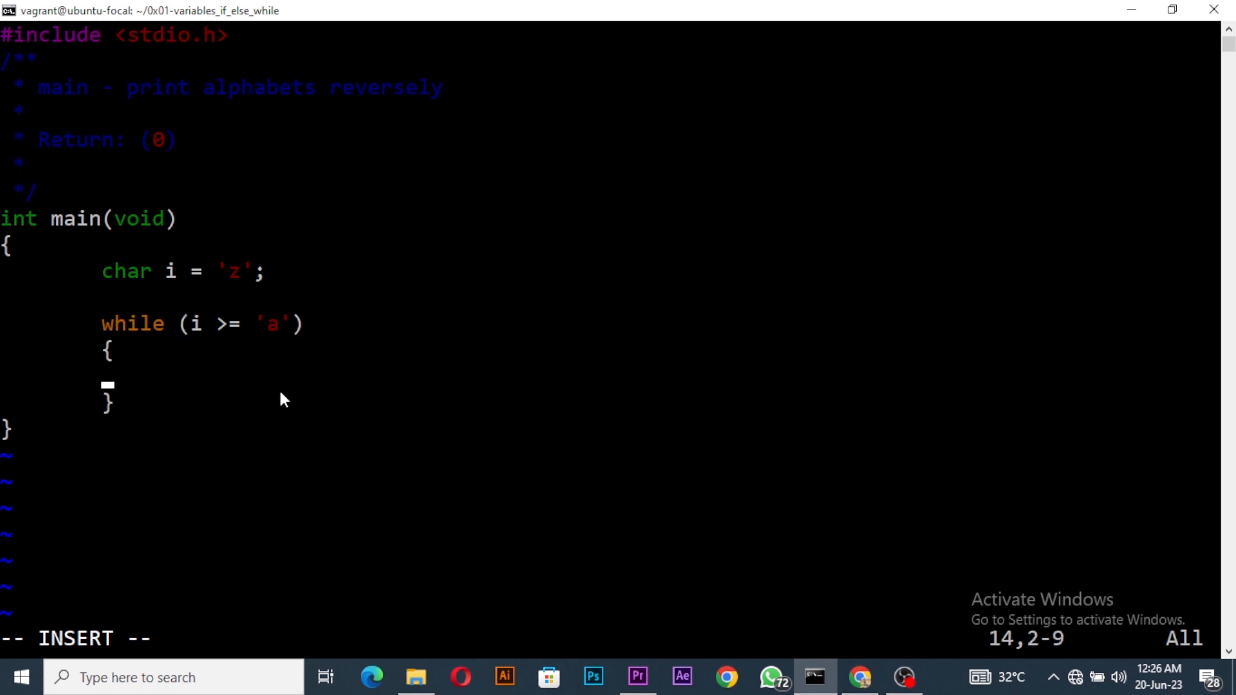
# Fill the loop body with putchar(i); and i++;
pyautogui.write('p')
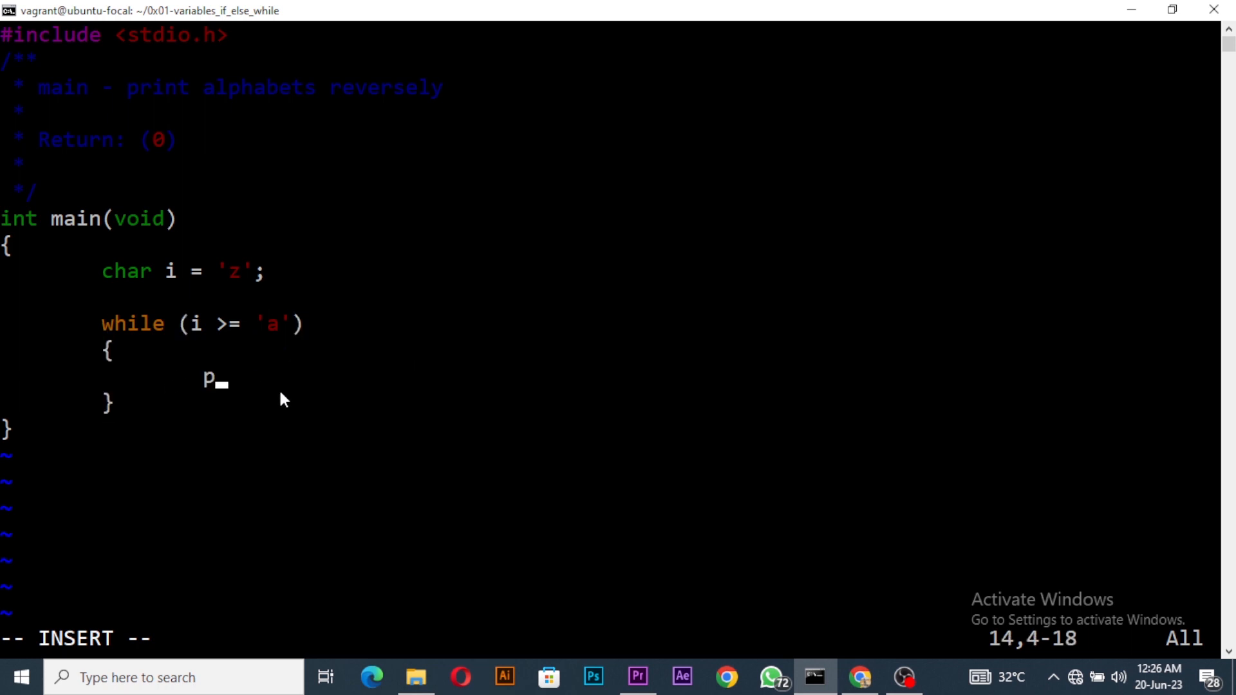
pyautogui.write('utchar')
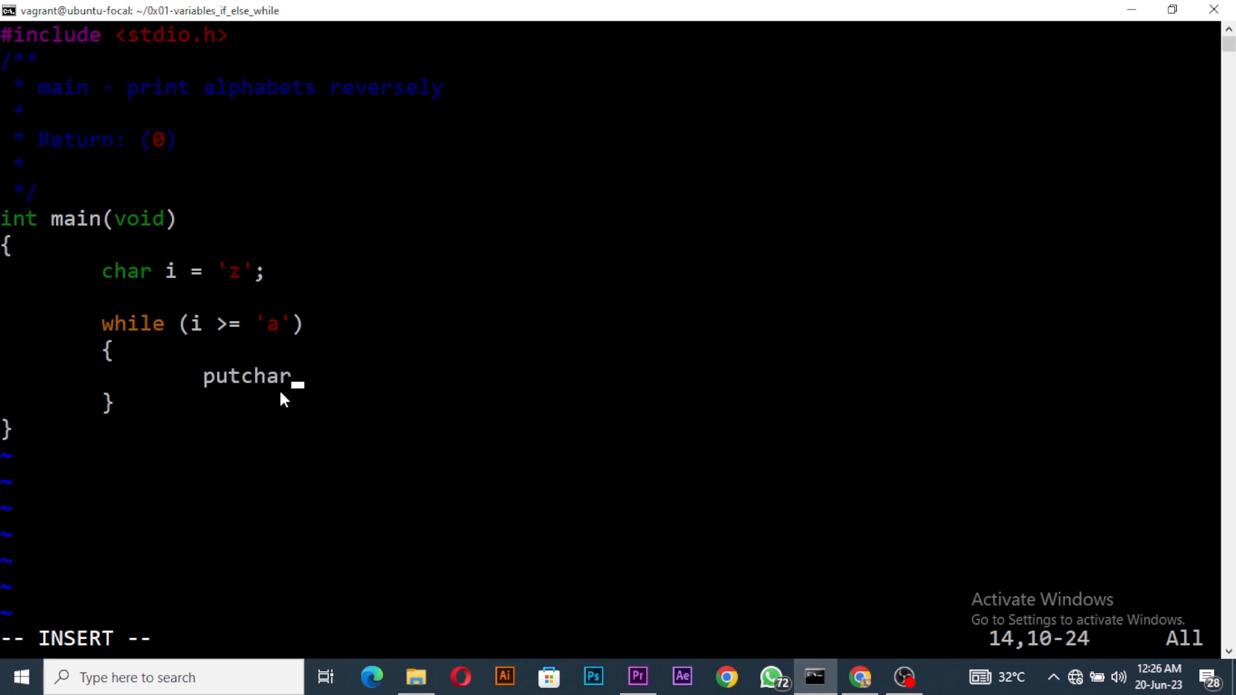
pyautogui.write('(')
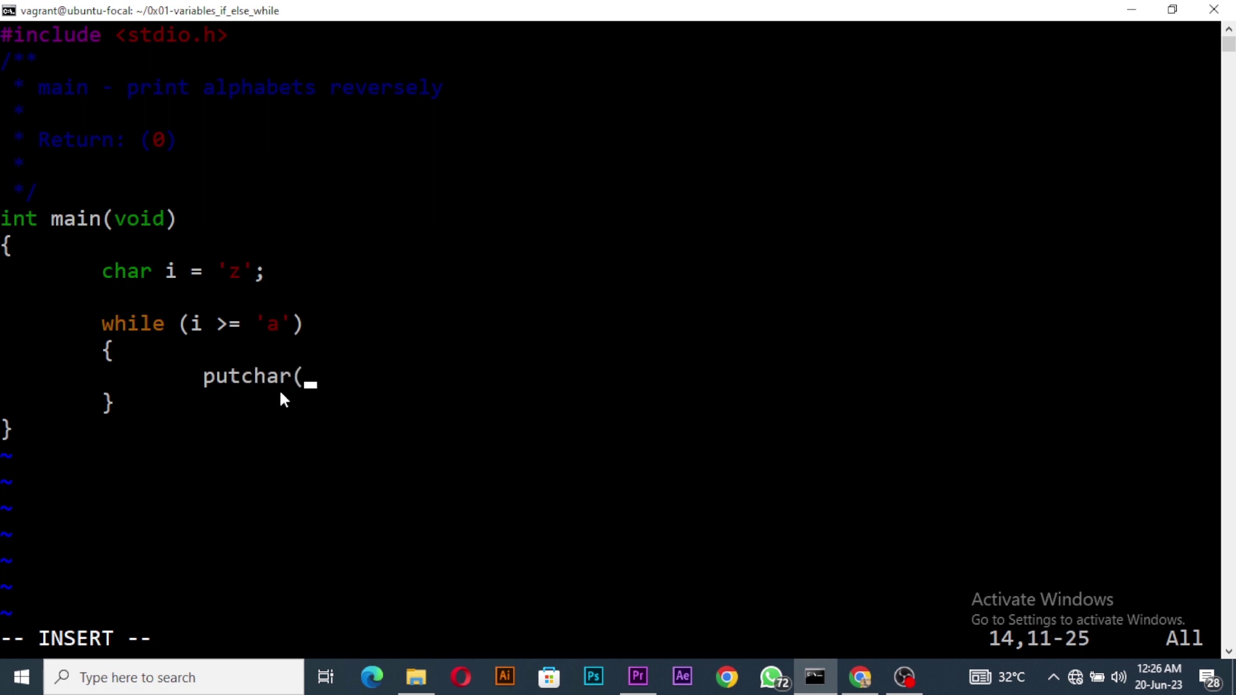
pyautogui.write('i);')
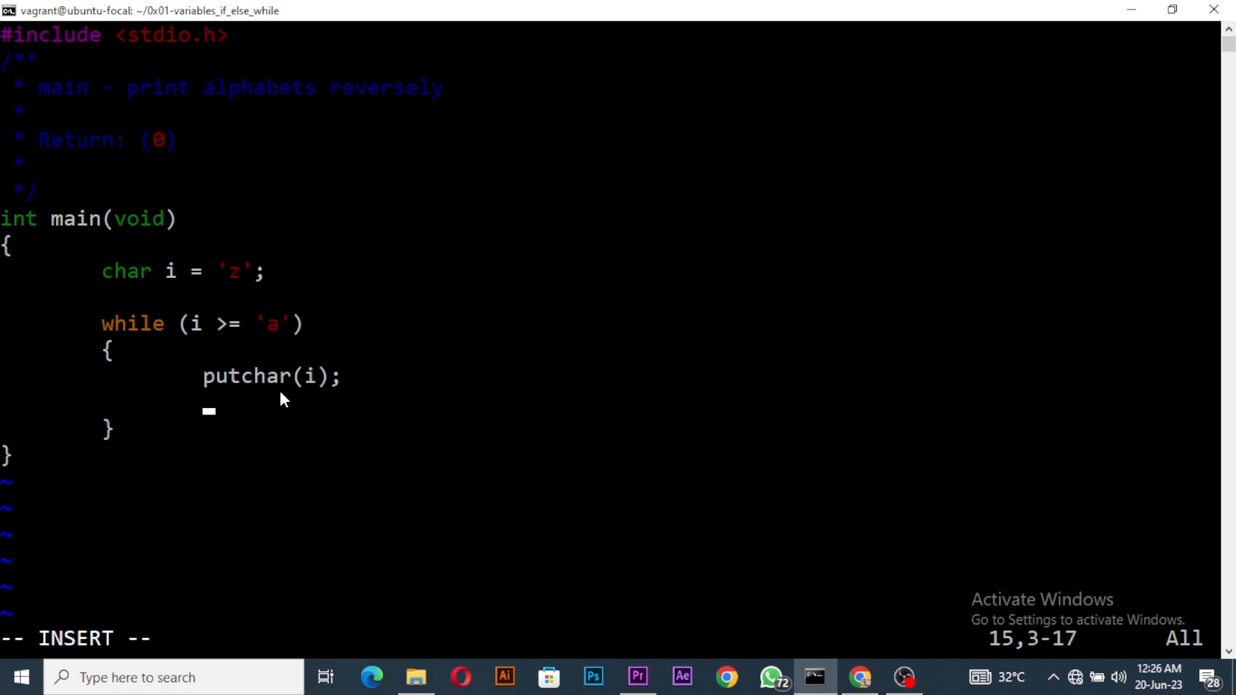
pyautogui.write('i++;')
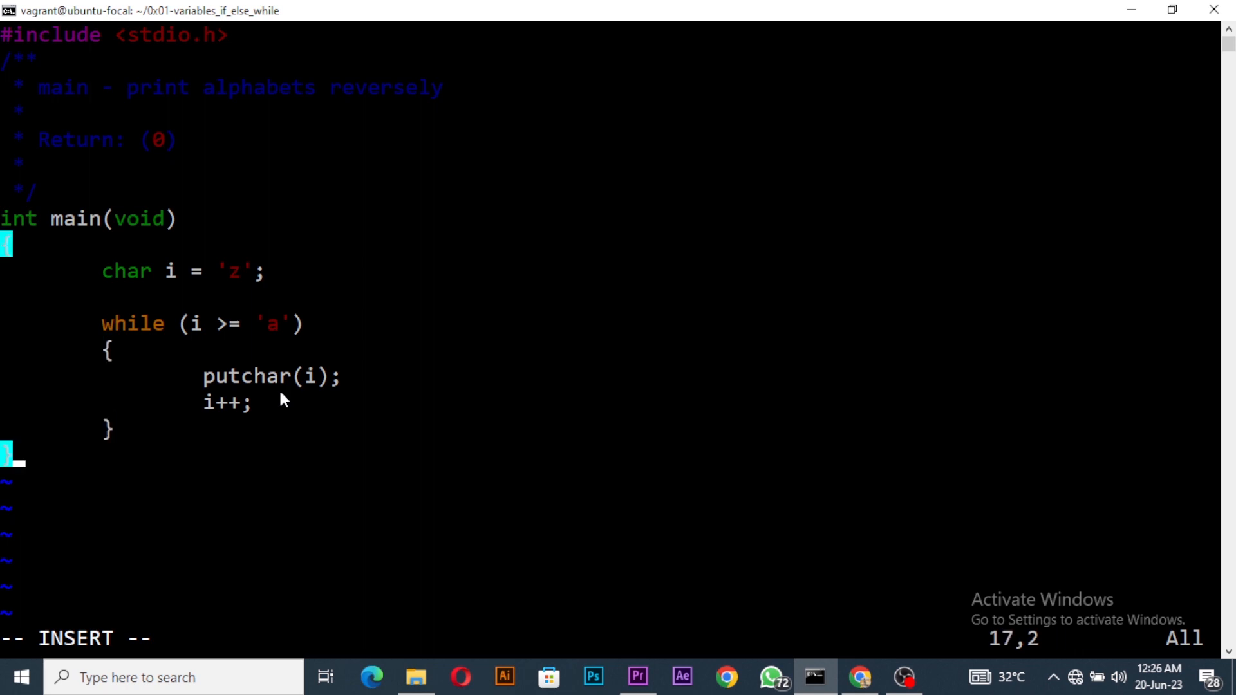
# After the loop, add putchar('\n'); and return (0);
pyautogui.write('p')
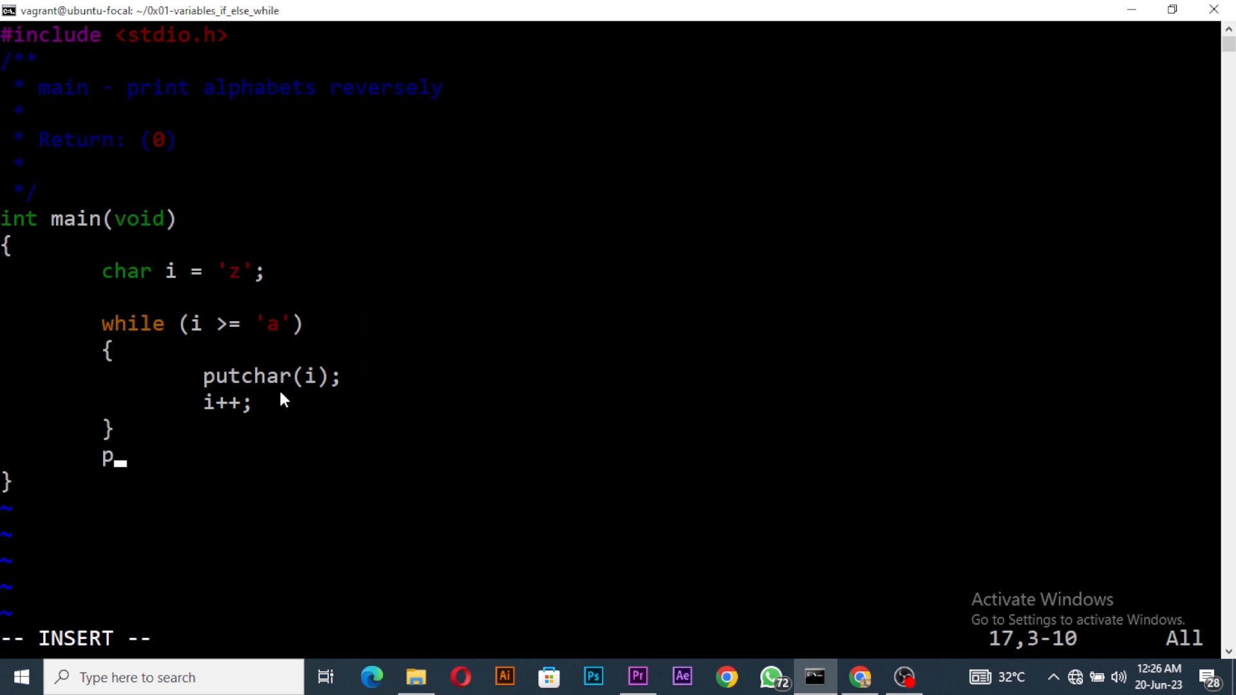
pyautogui.write("utchar('\\');")
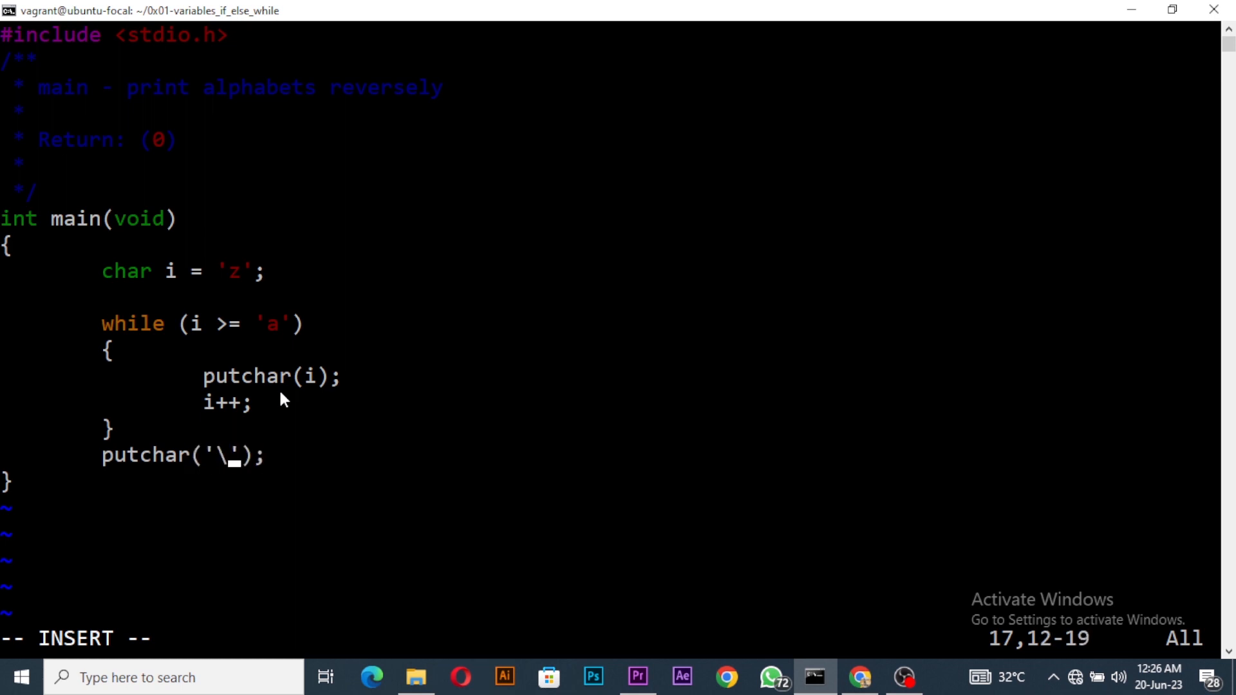
pyautogui.write('n')
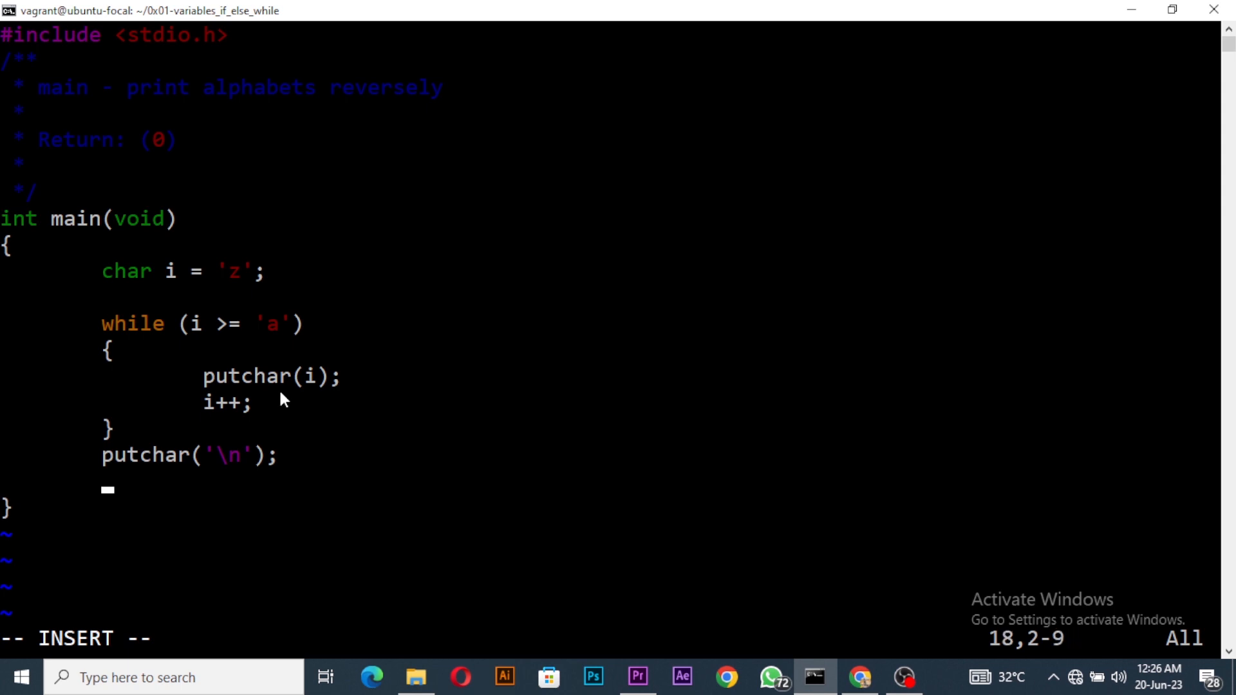
pyautogui.write('return')
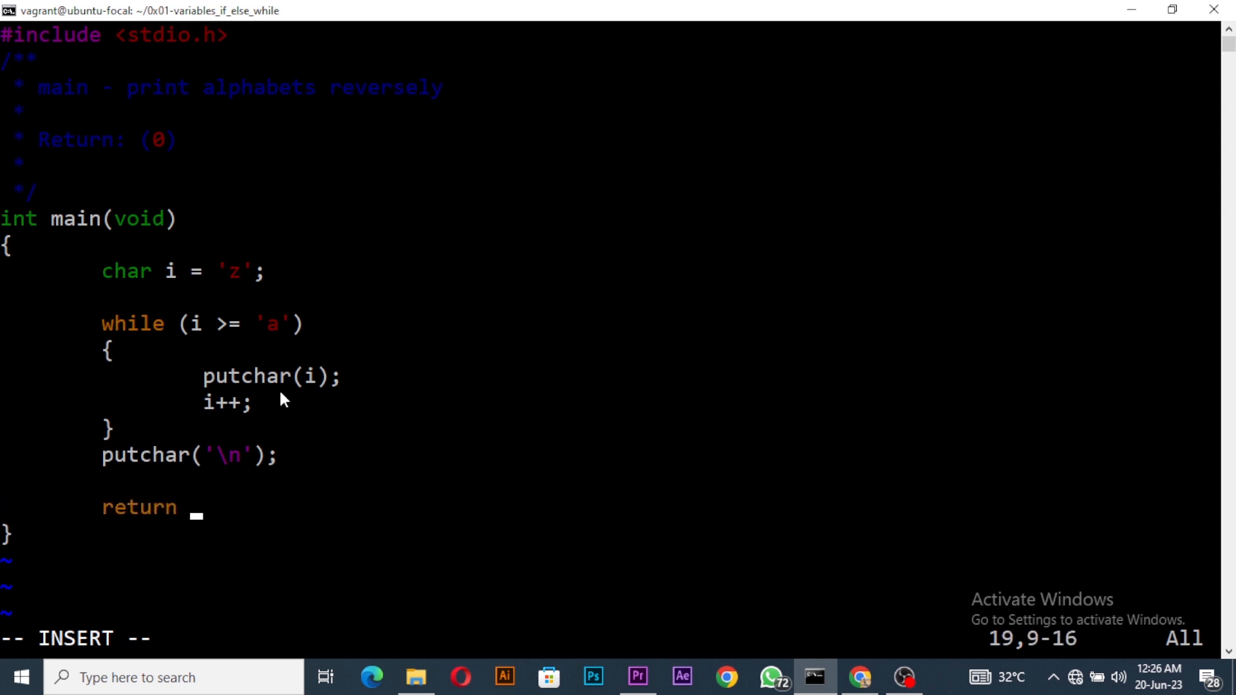
pyautogui.write('(0);')
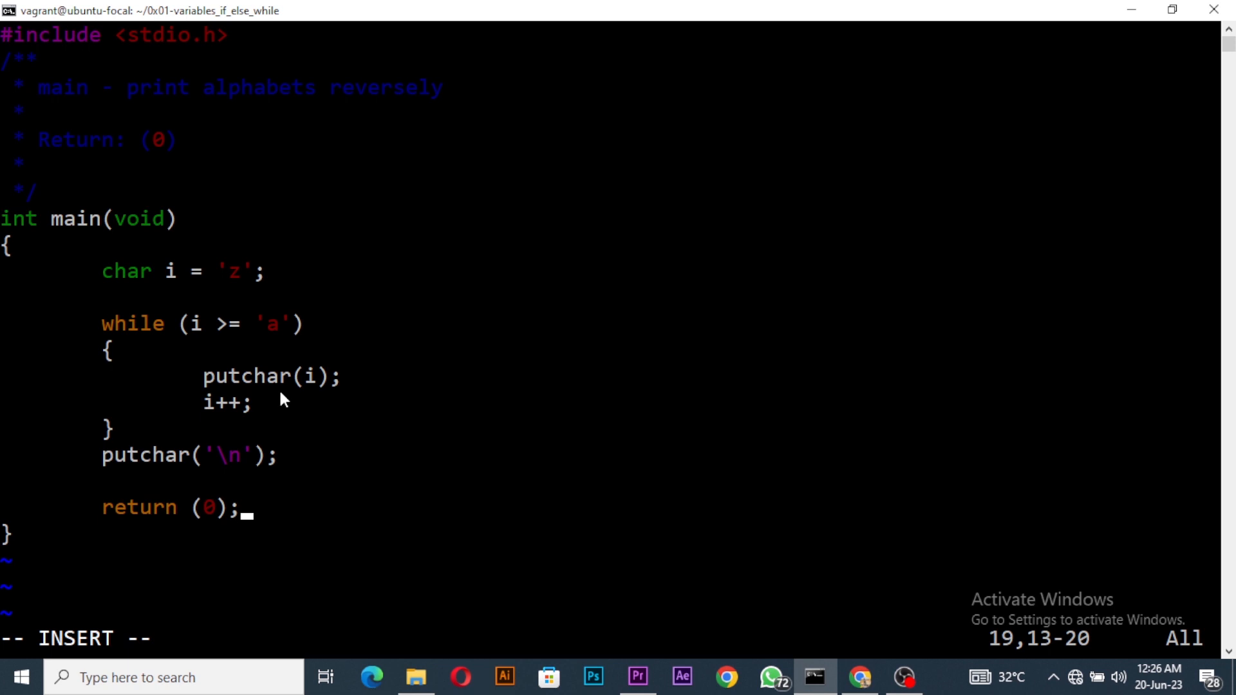
pyautogui.moveTo(219, 340)
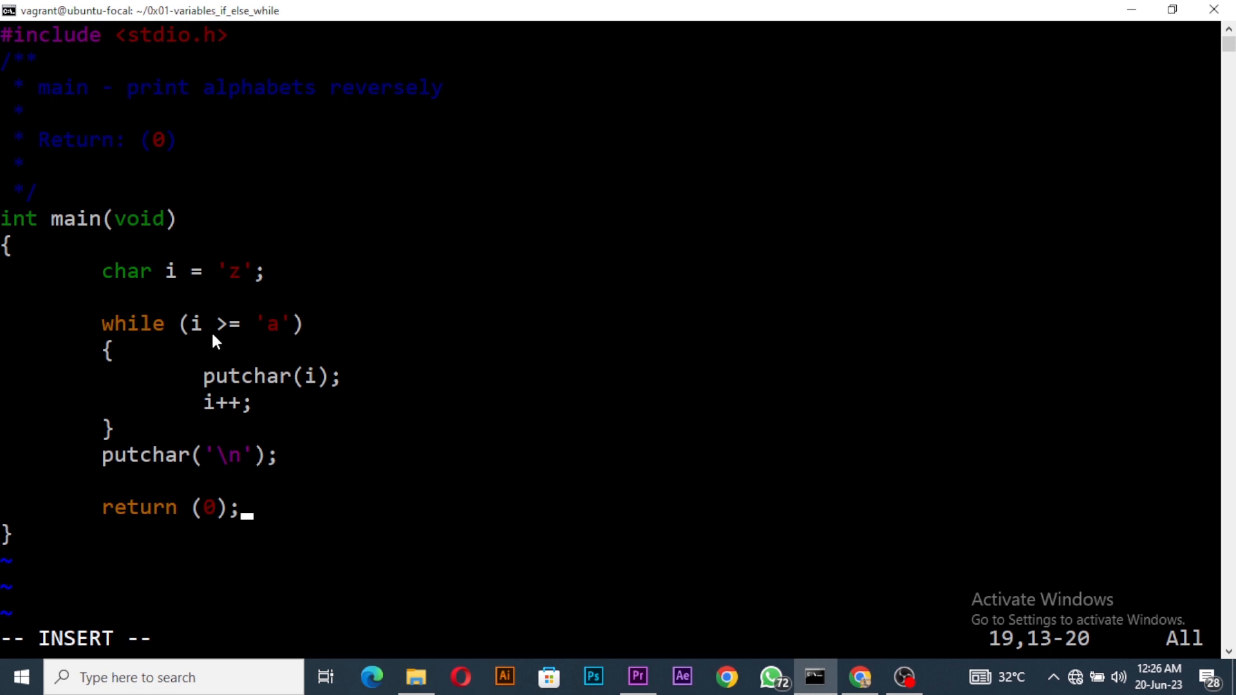
pyautogui.moveTo(222, 332)
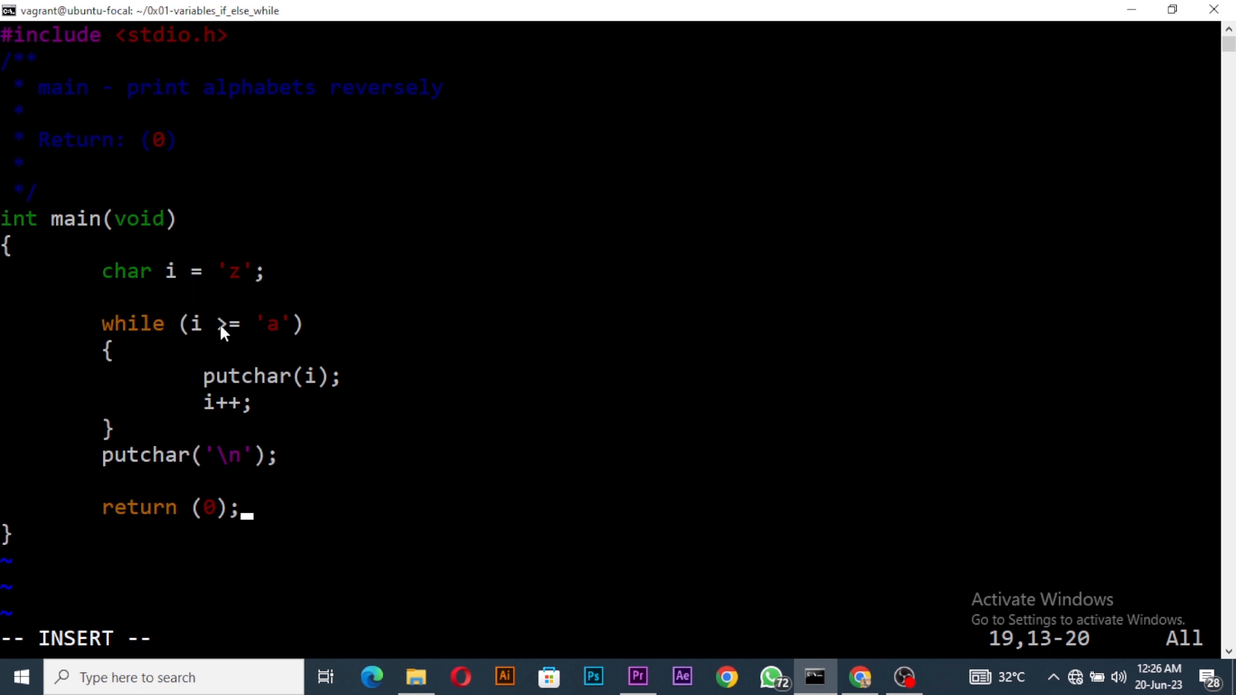
pyautogui.moveTo(161, 394)
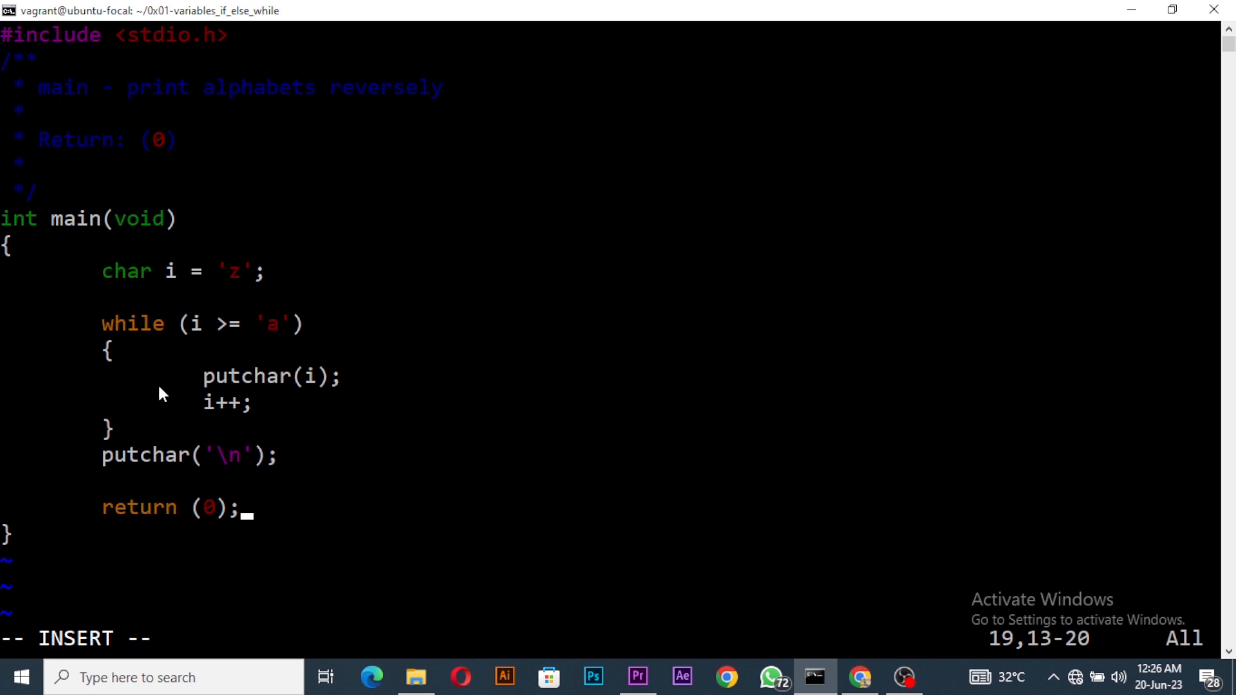
pyautogui.moveTo(248, 417)
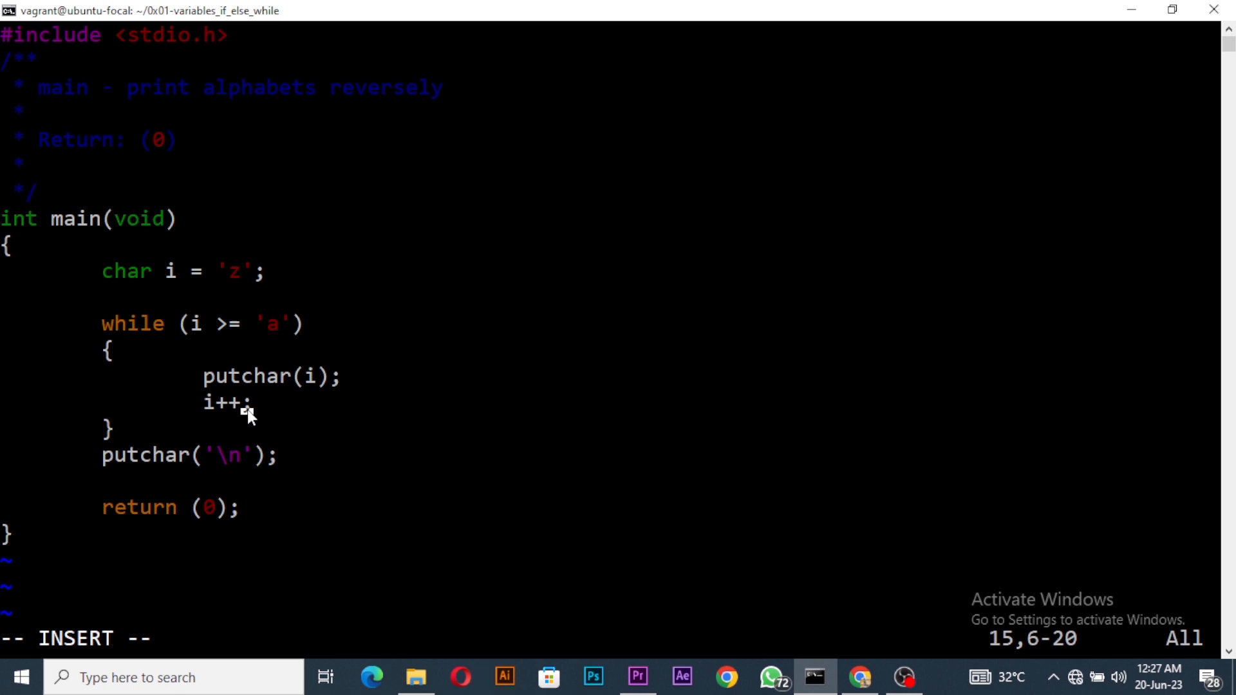
# Change i++ to i-- so the loop counts down from z to a
pyautogui.write('--')
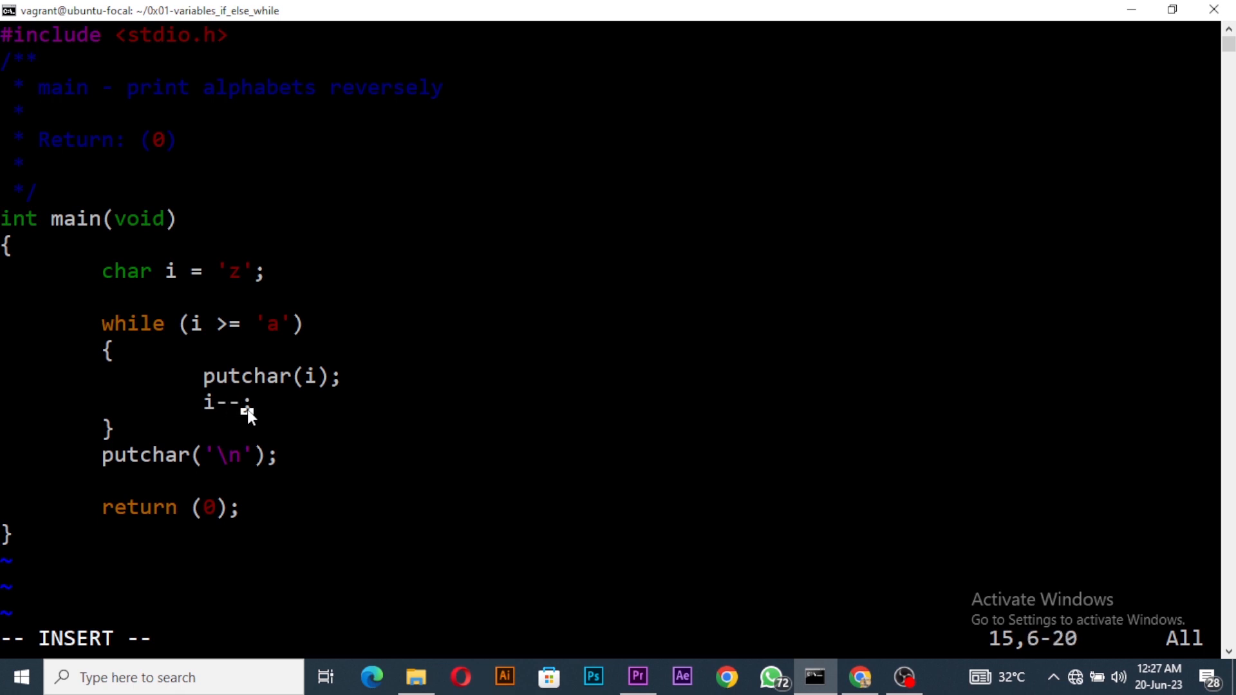
pyautogui.moveTo(307, 423)
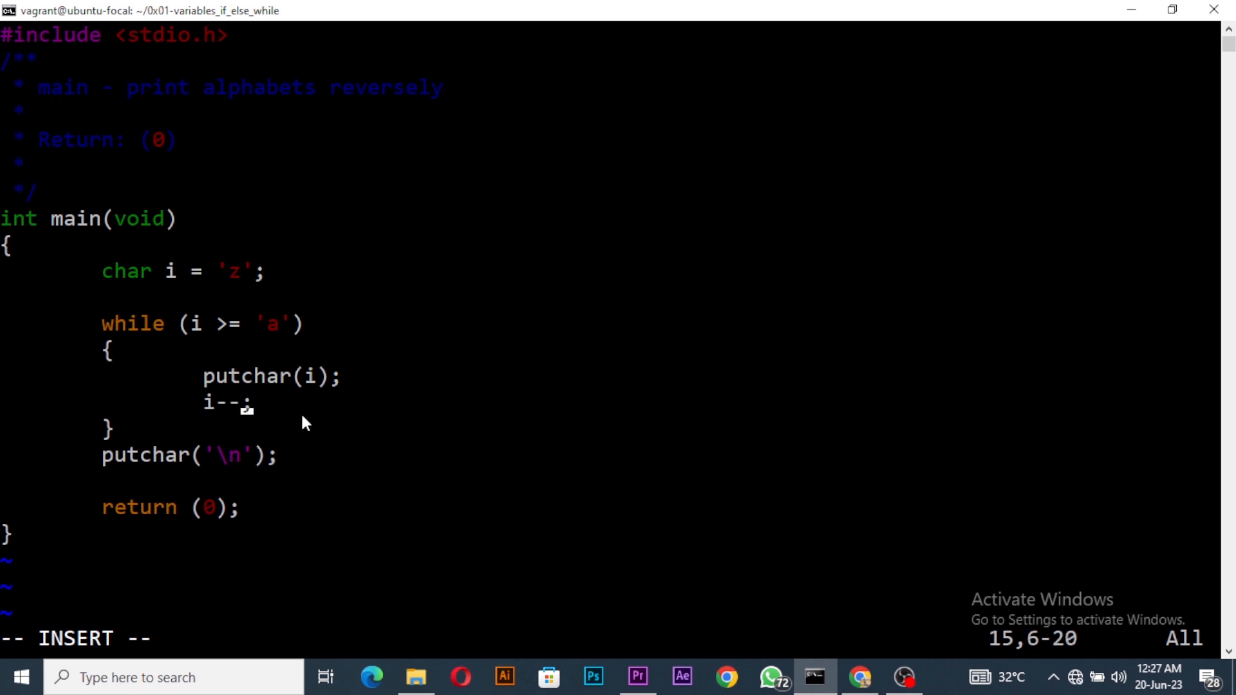
pyautogui.moveTo(249, 392)
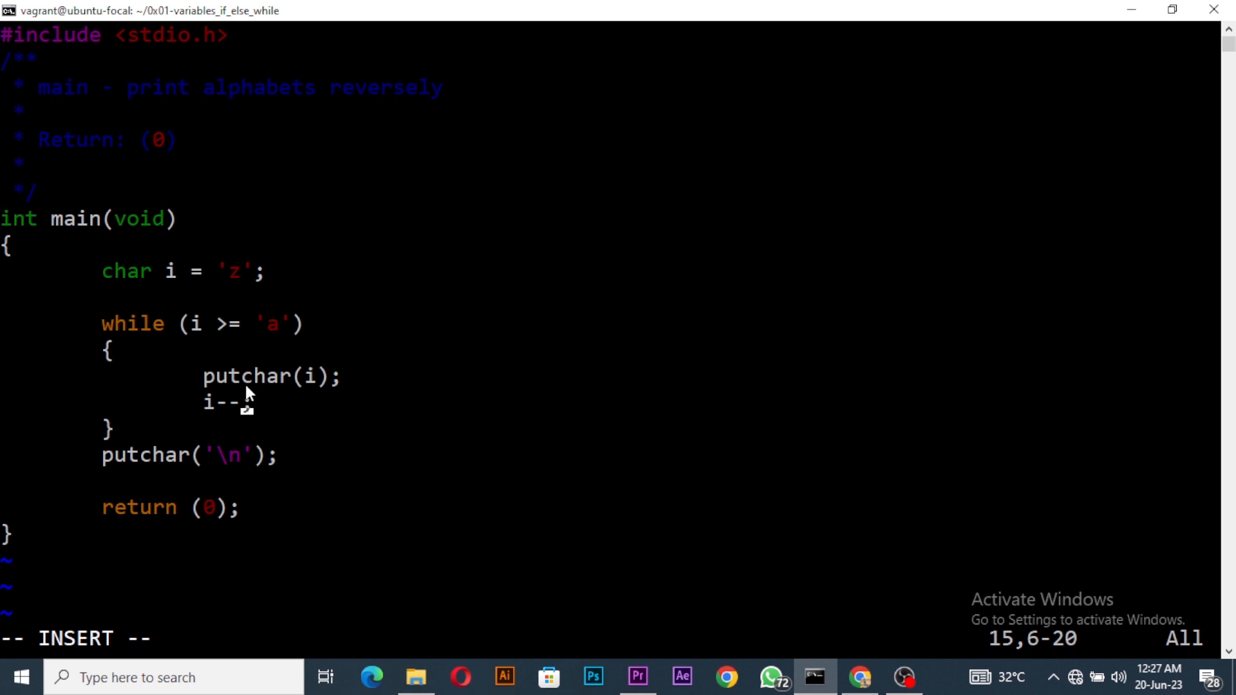
pyautogui.moveTo(193, 351)
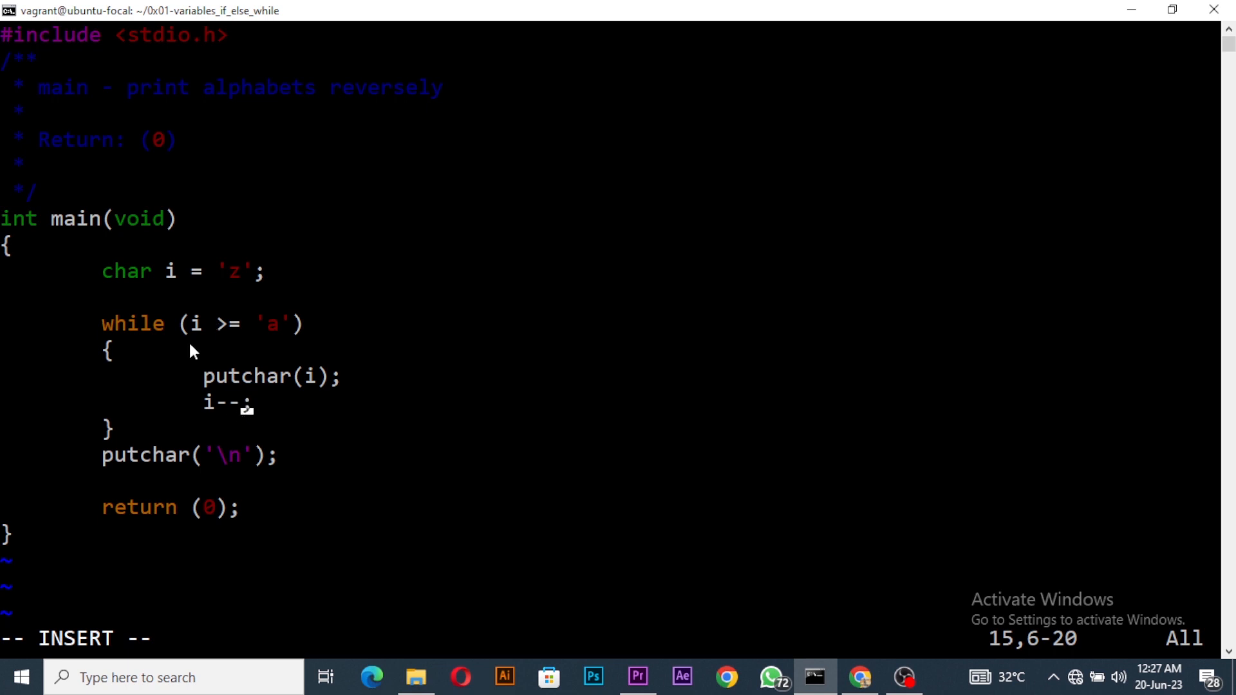
pyautogui.moveTo(154, 356)
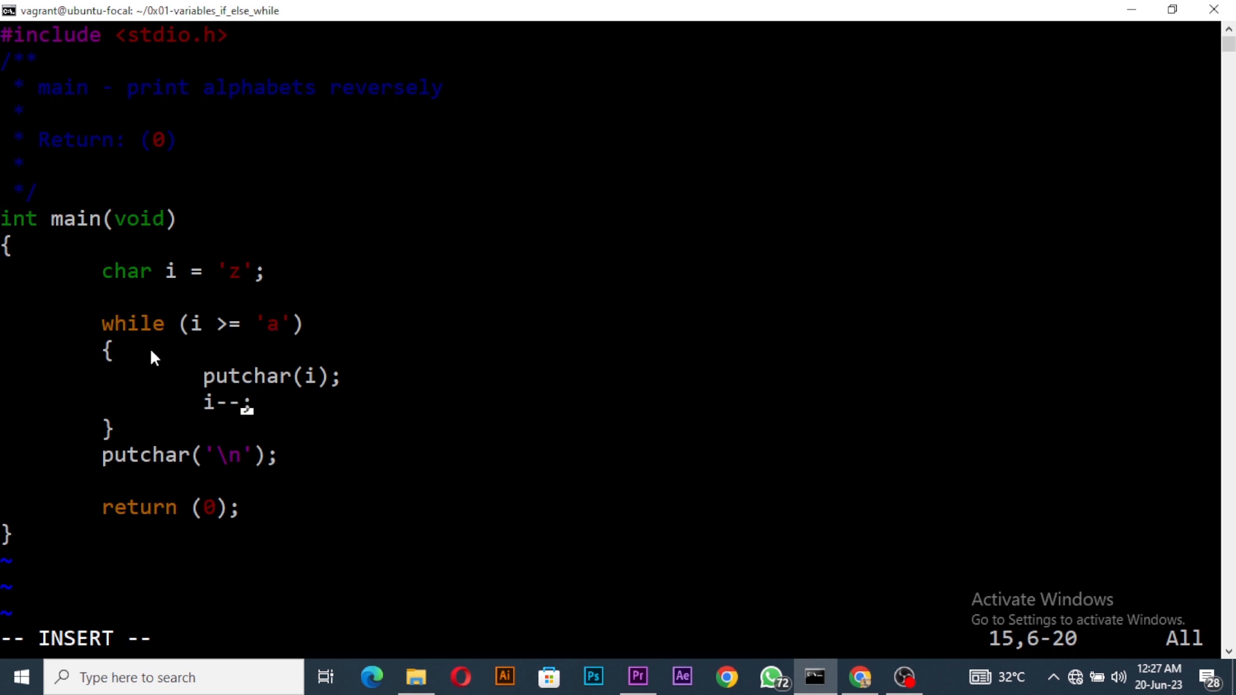
pyautogui.moveTo(268, 340)
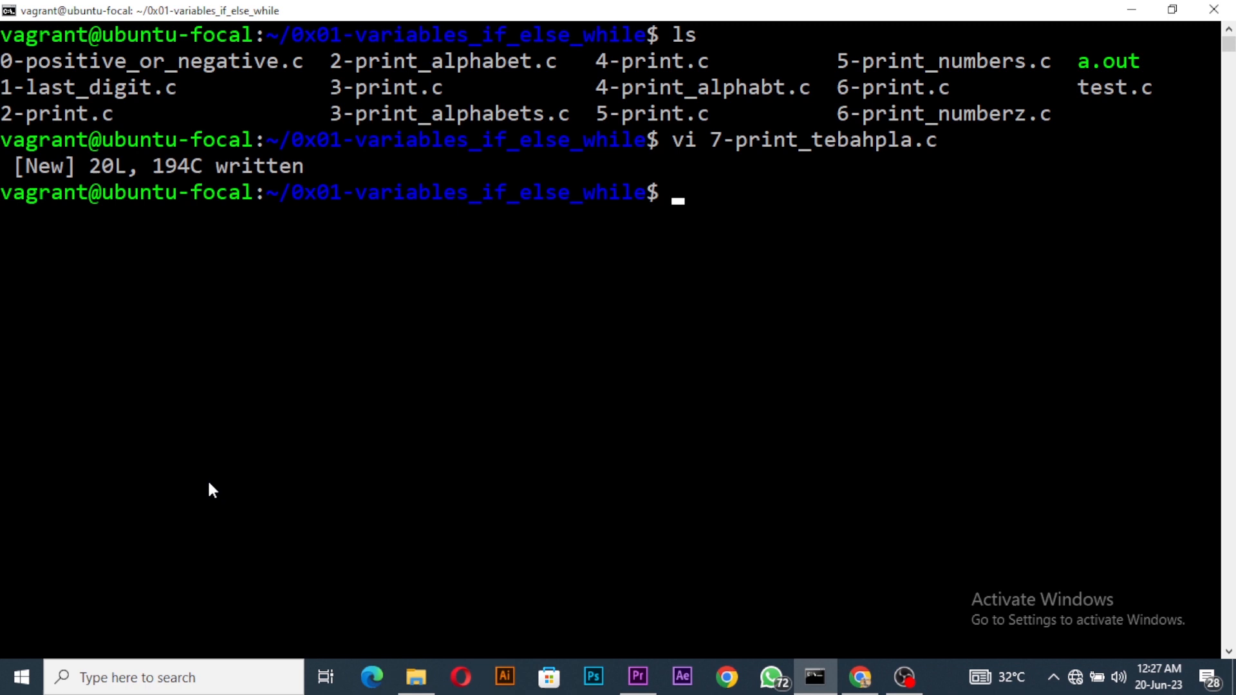
# Run betty and gcc on 7-print_tebahpla.c, then ./a.out to print z back to a
pyautogui.write('betty 7-print_tebahpla.c')
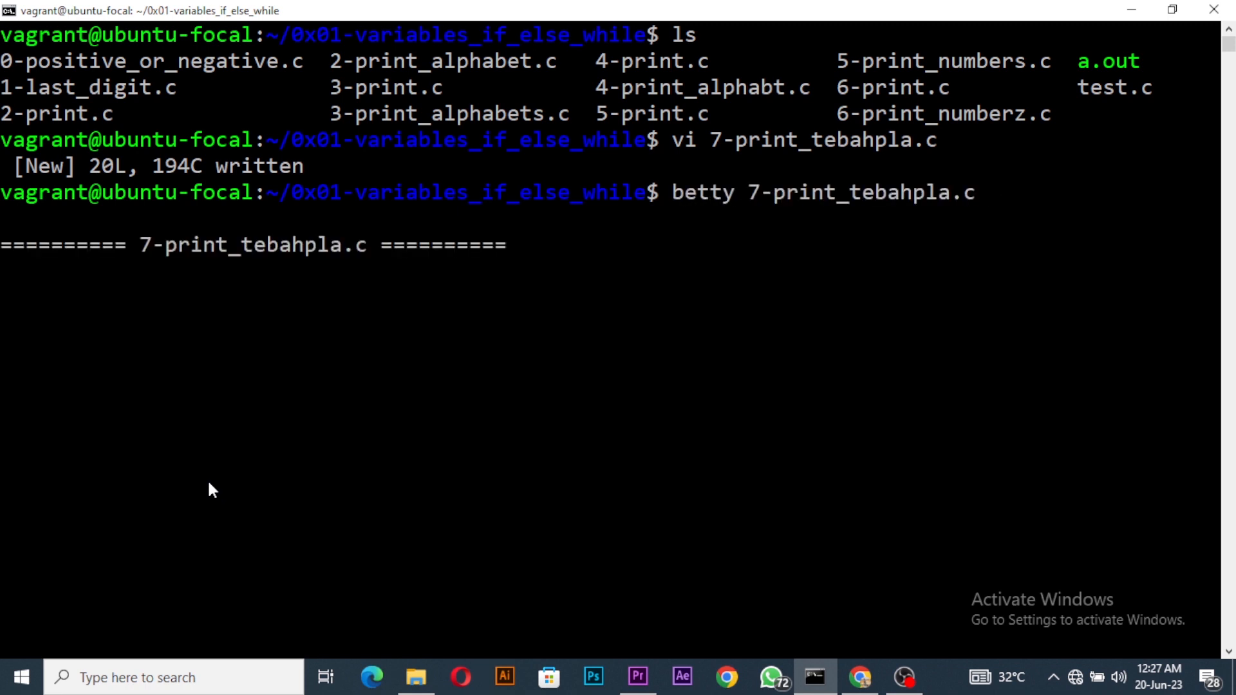
pyautogui.write('gc')
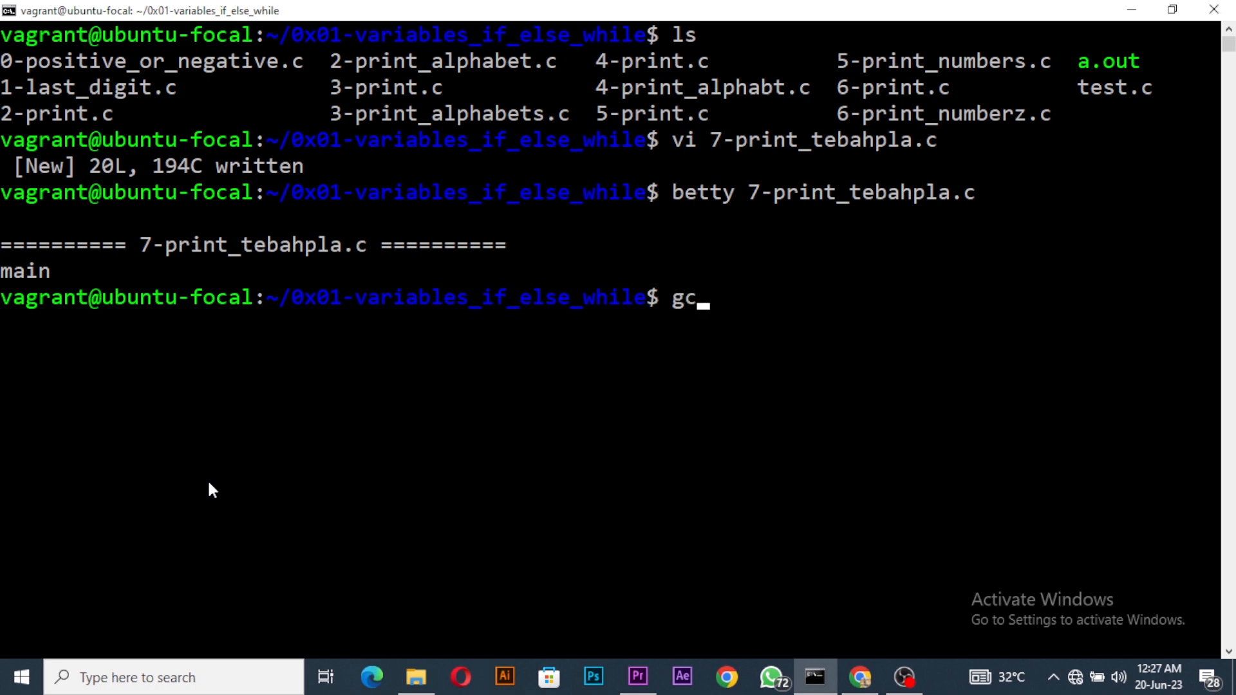
pyautogui.press('Return')
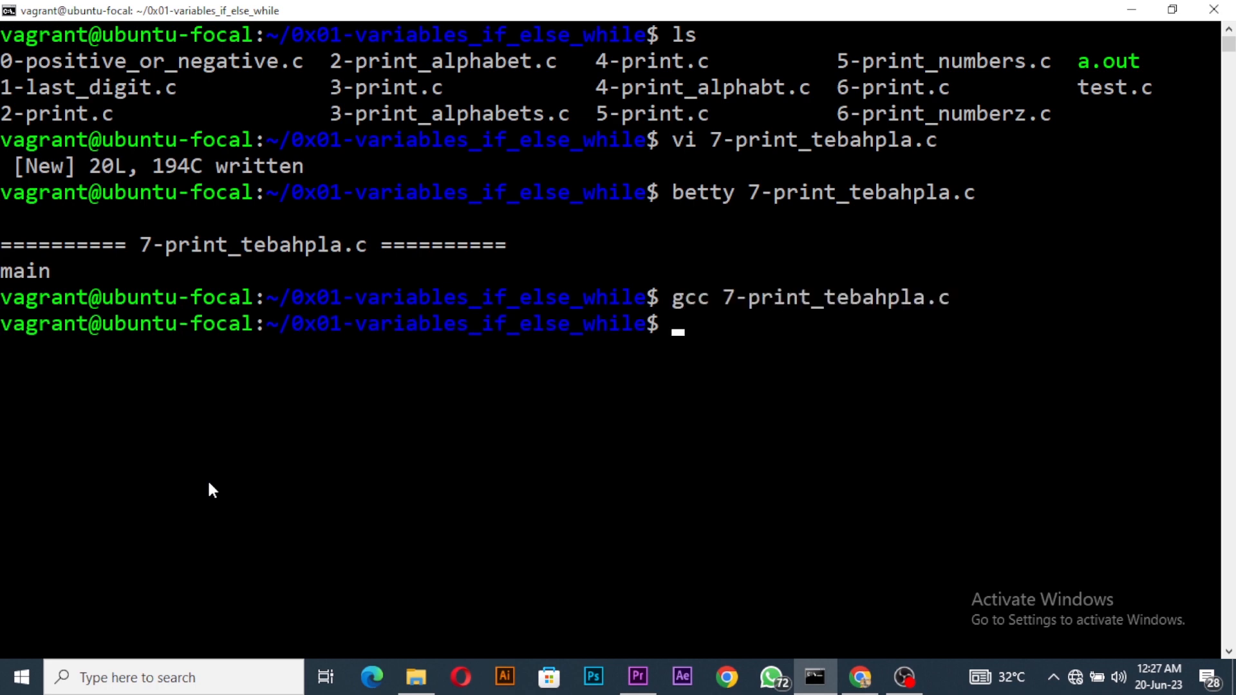
pyautogui.write('./a.out')
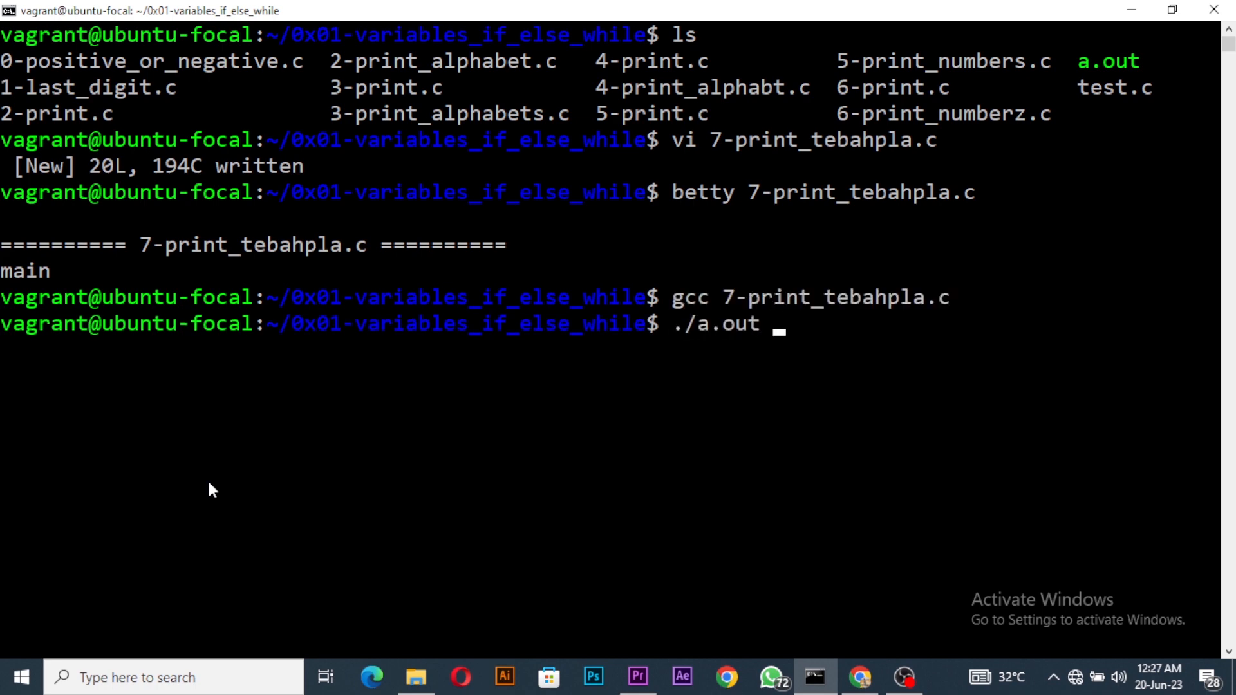
pyautogui.press('Return')
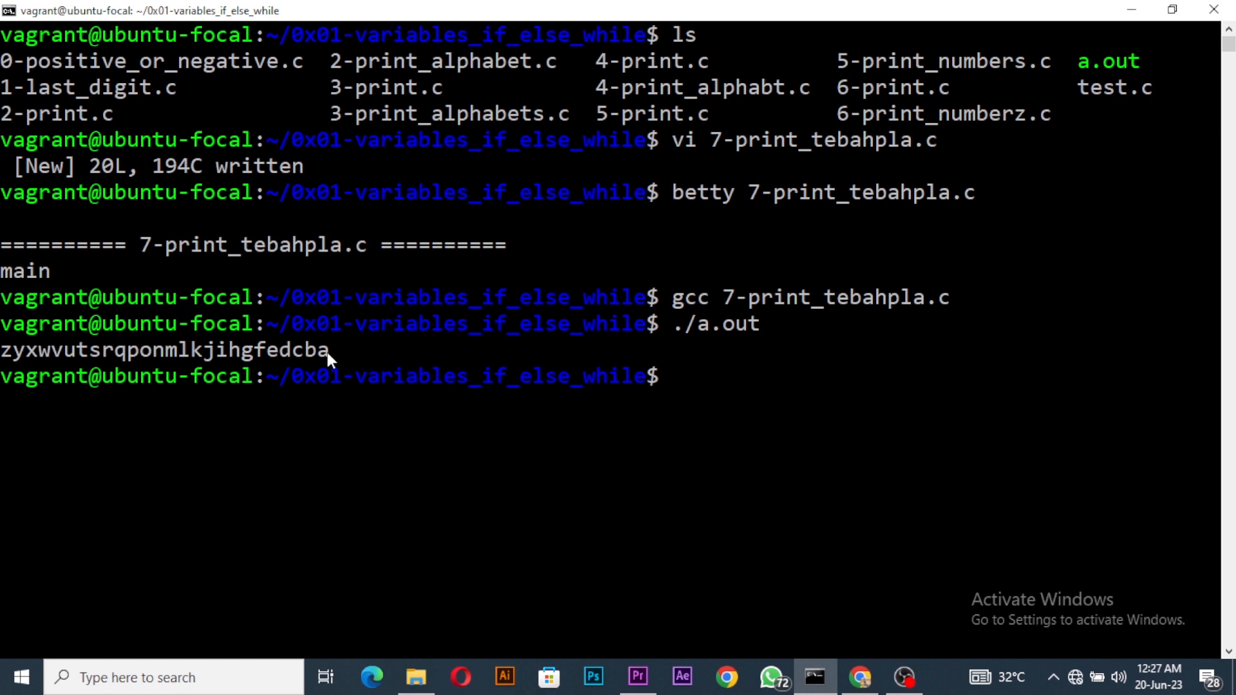
pyautogui.moveTo(890, 380)
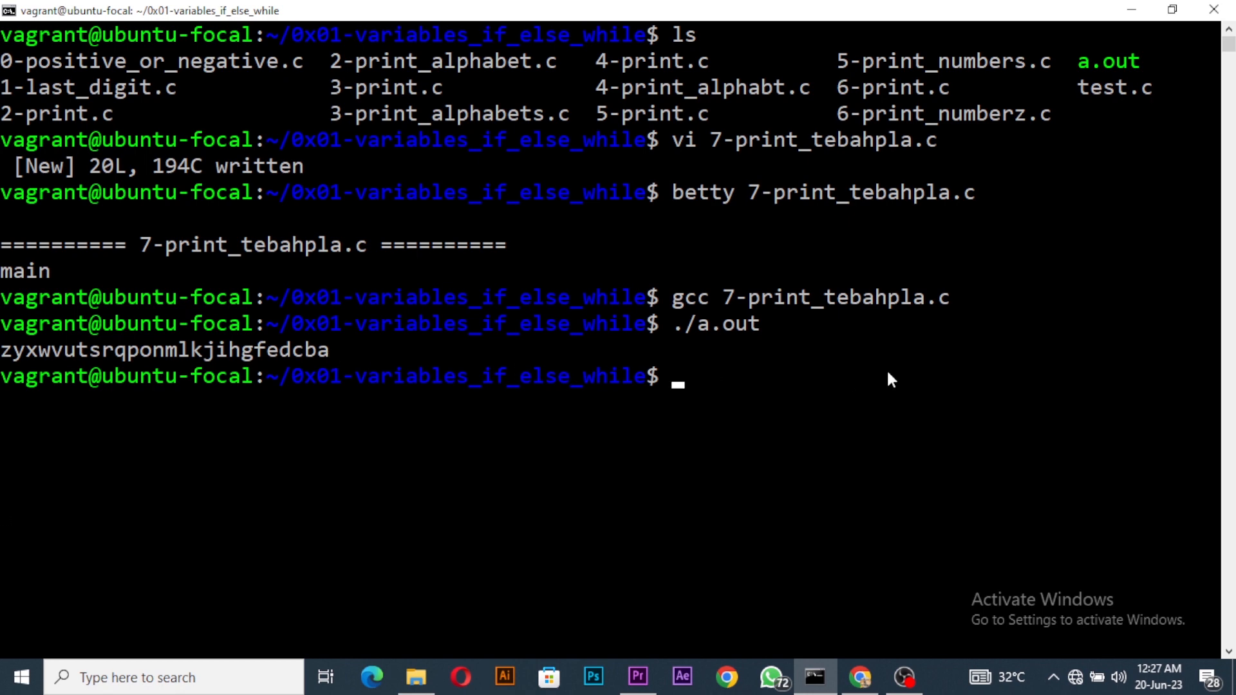
# Copy 7-print_tebahpla.c to 7-print.c with cp
pyautogui.write('cp 7')
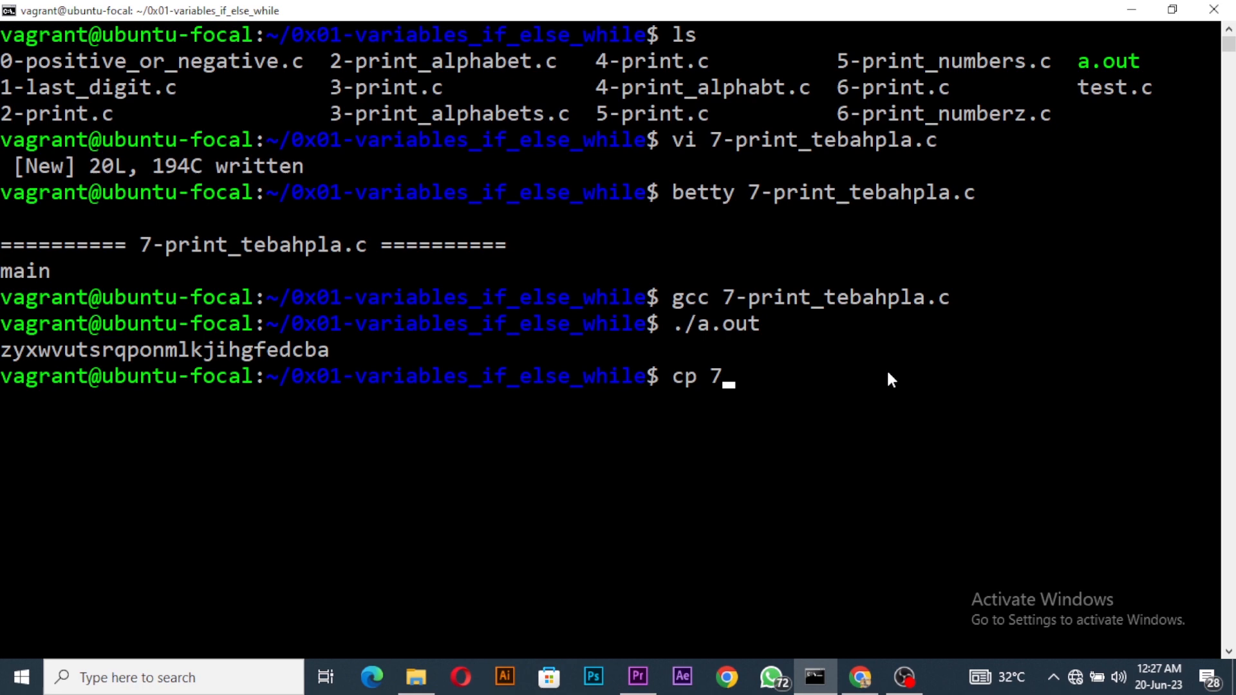
pyautogui.write('print_tebahpla.c')
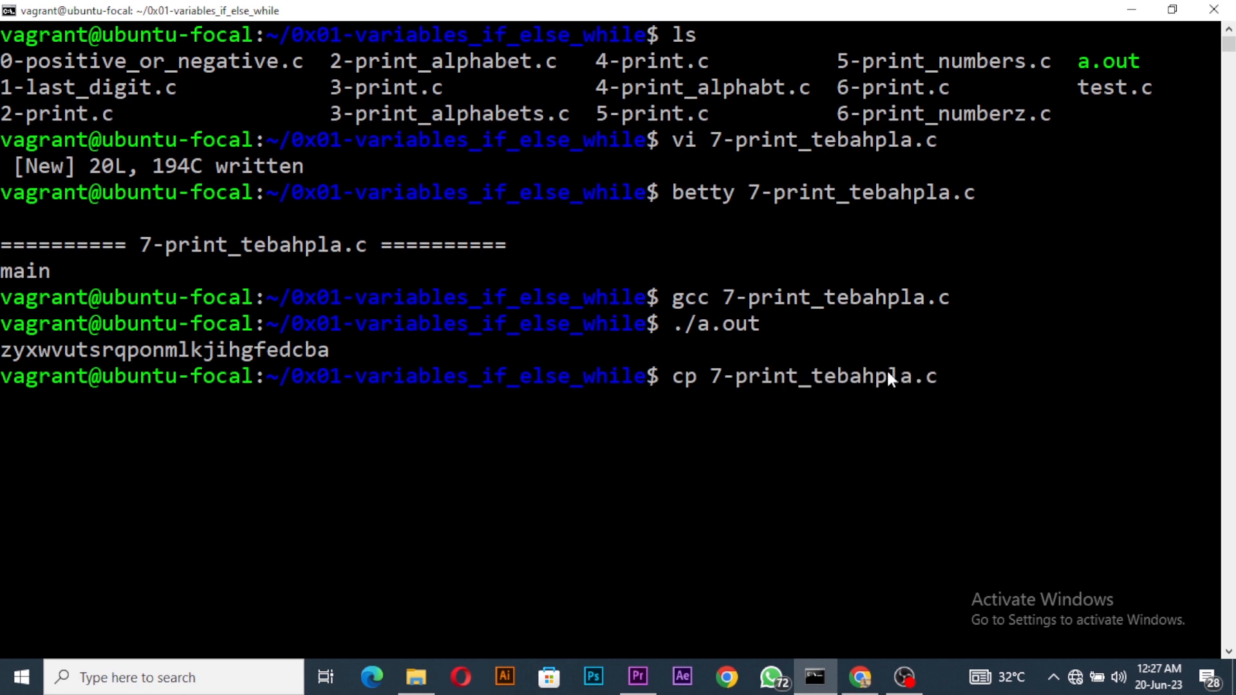
pyautogui.write('7-print_tebah')
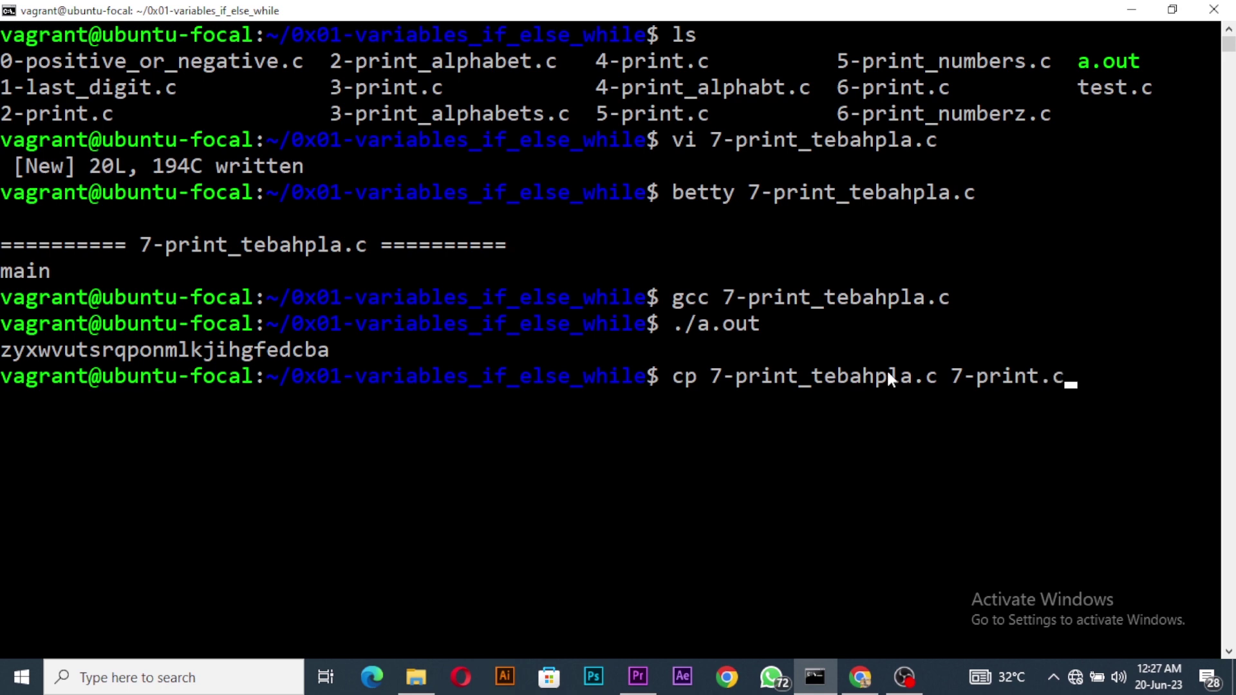
pyautogui.press('Return')
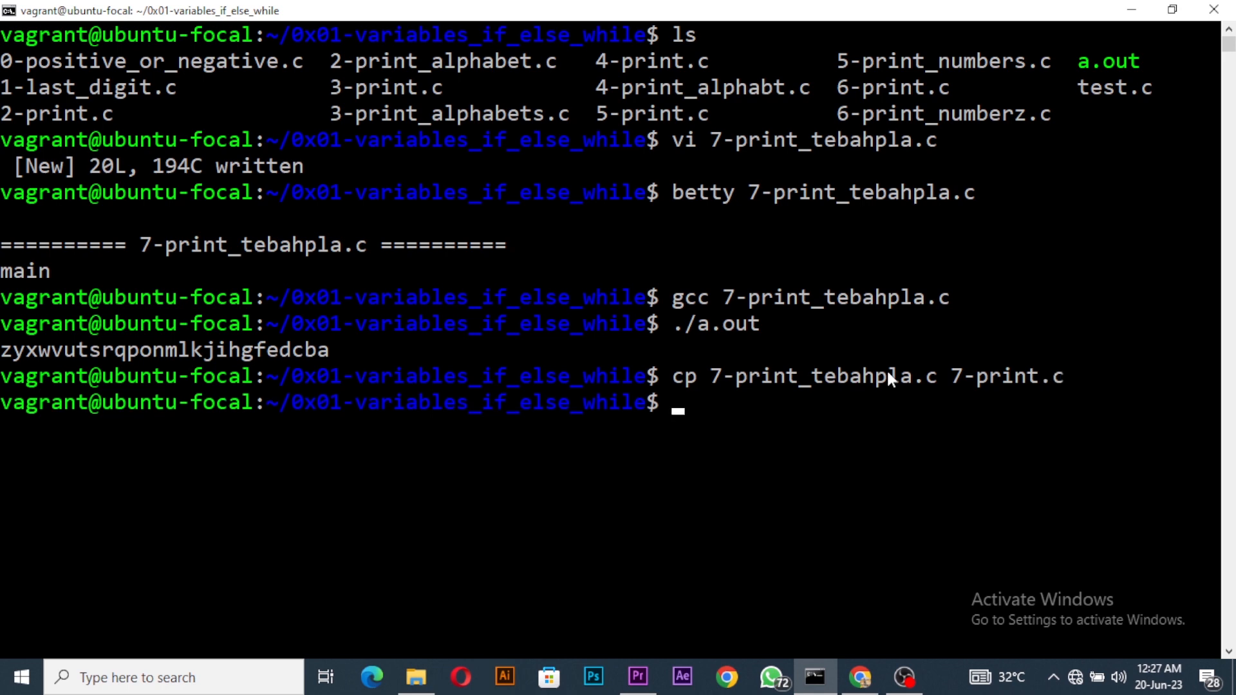
# Open the copy 7-print.c in vim
pyautogui.write('vi 7-print')
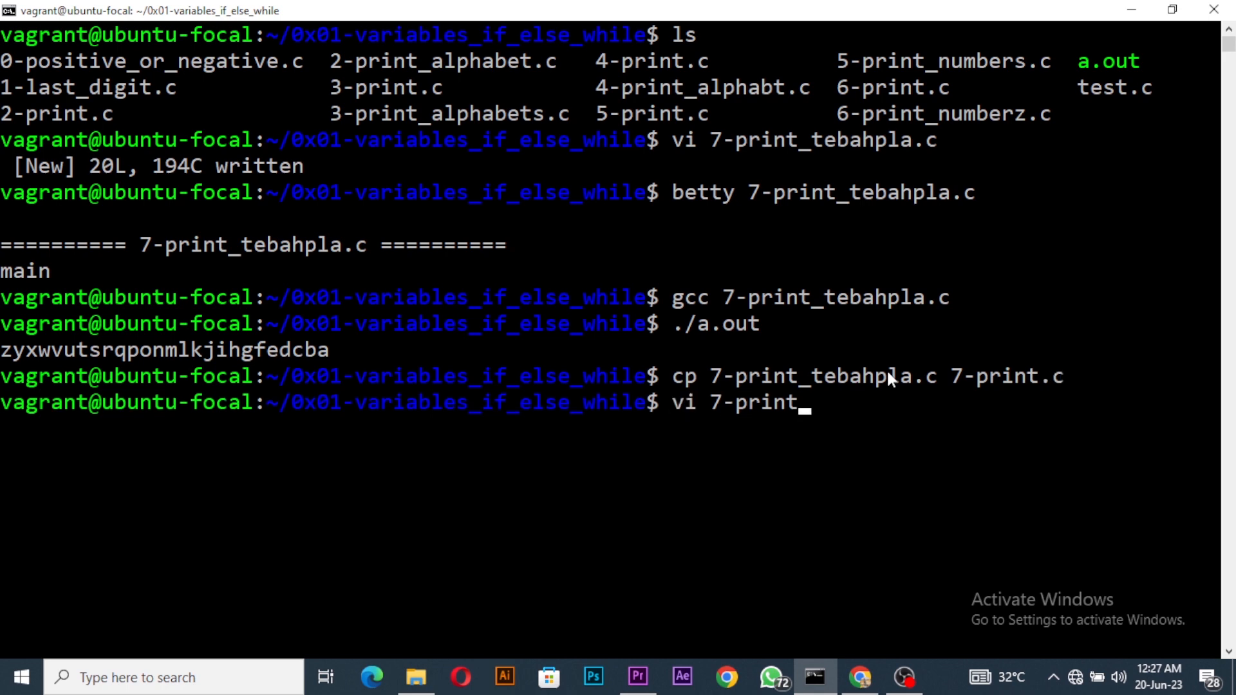
pyautogui.press('Return')
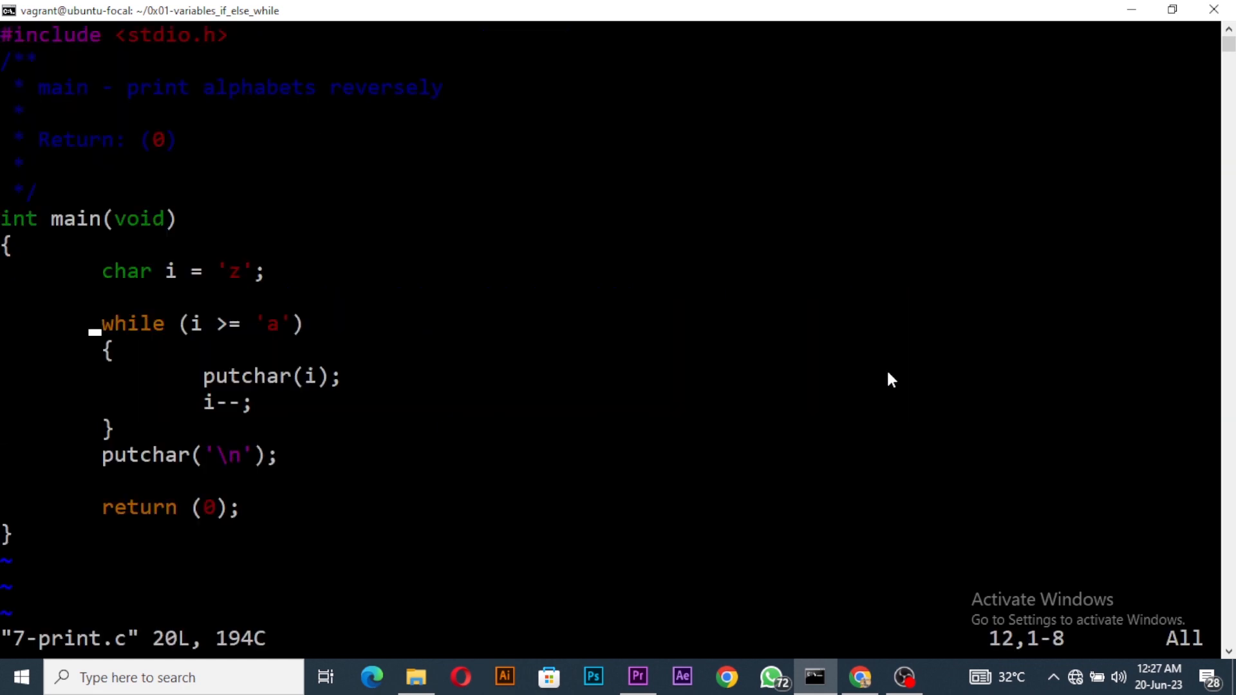
# Rewrite the loop as for (i = 'z'; i >= 'a'; i--)
pyautogui.press('i')
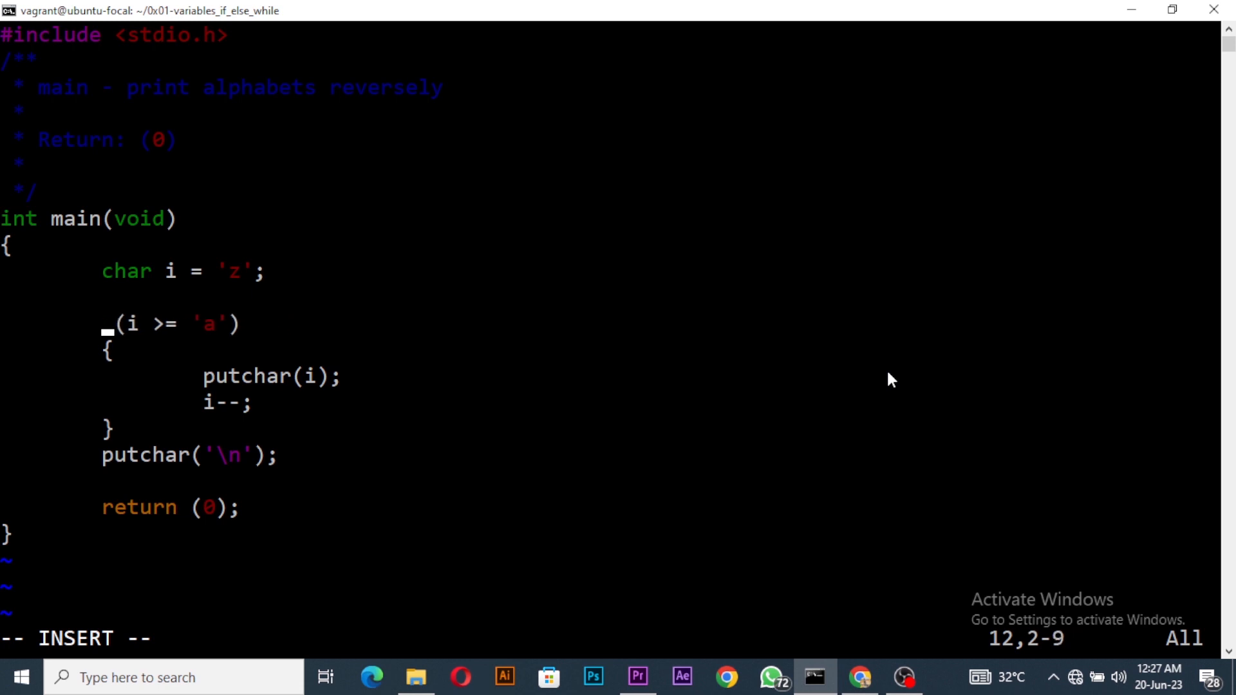
pyautogui.write('for')
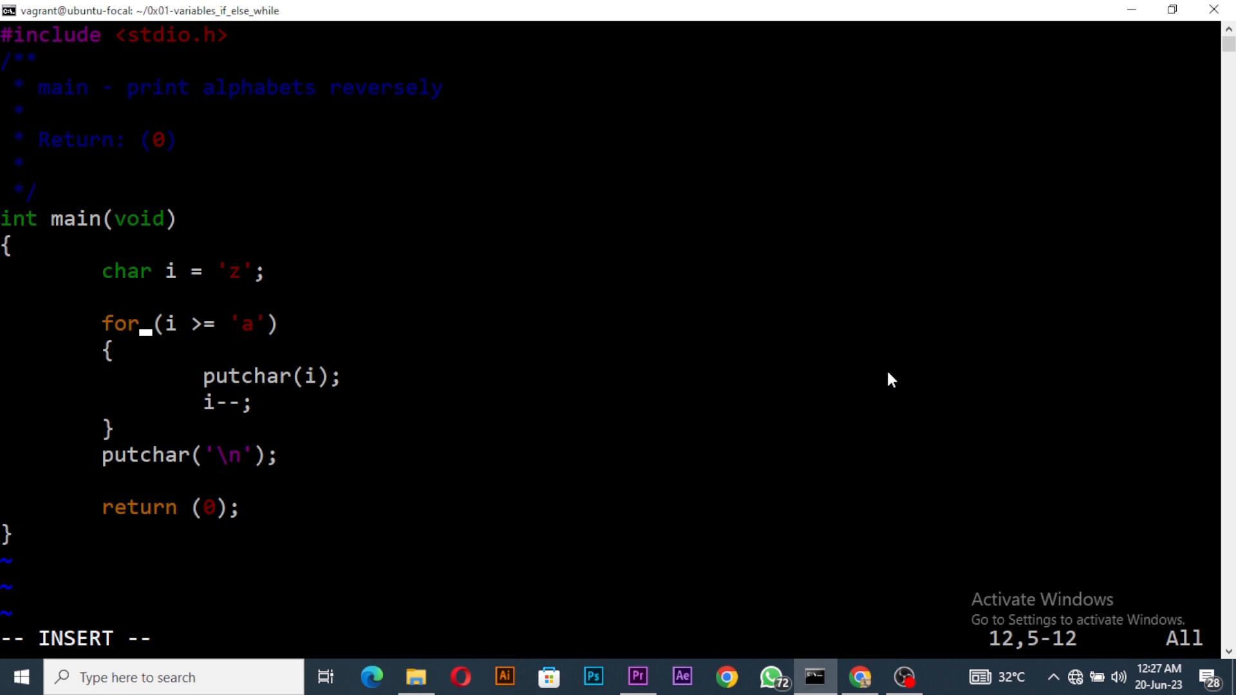
pyautogui.moveTo(255, 294)
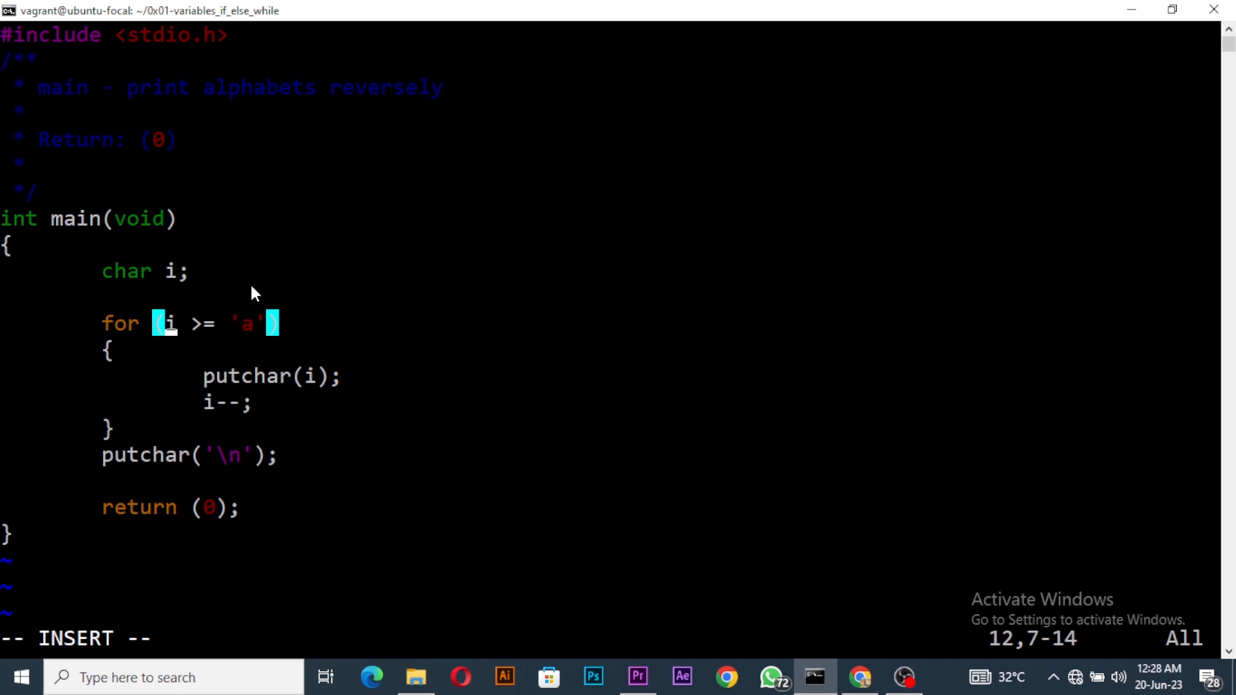
pyautogui.write('=')
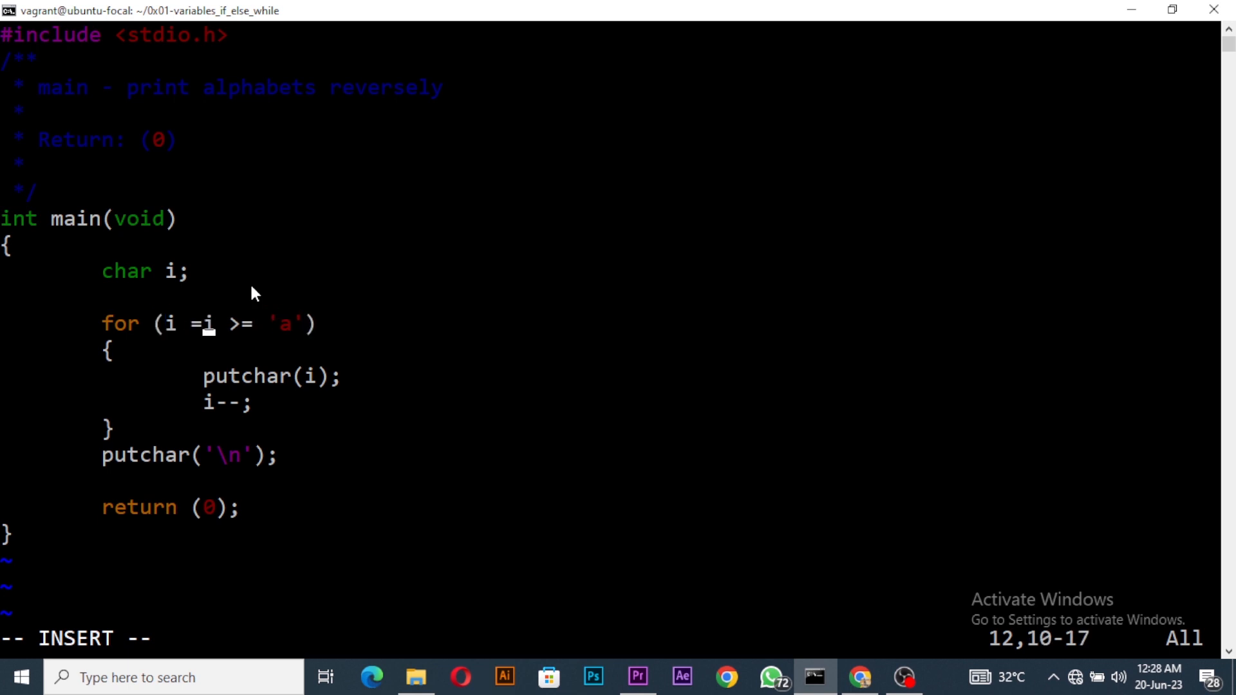
pyautogui.write('z;')
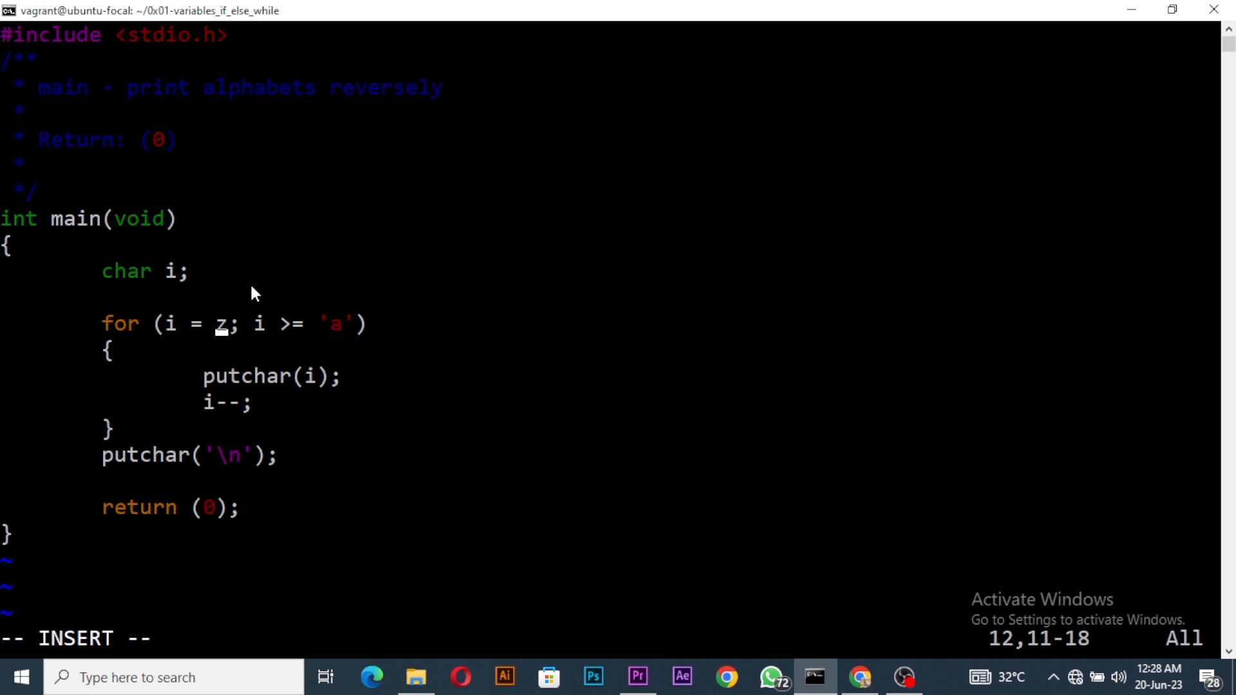
pyautogui.write("'z")
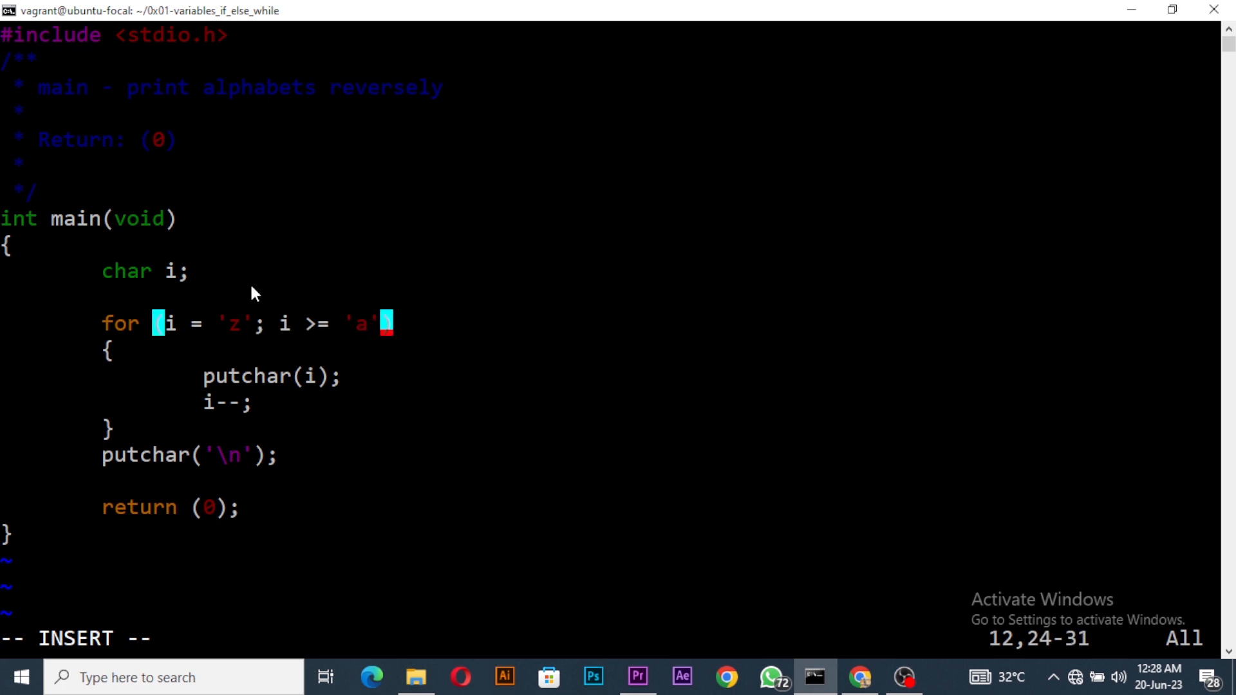
pyautogui.write(';')
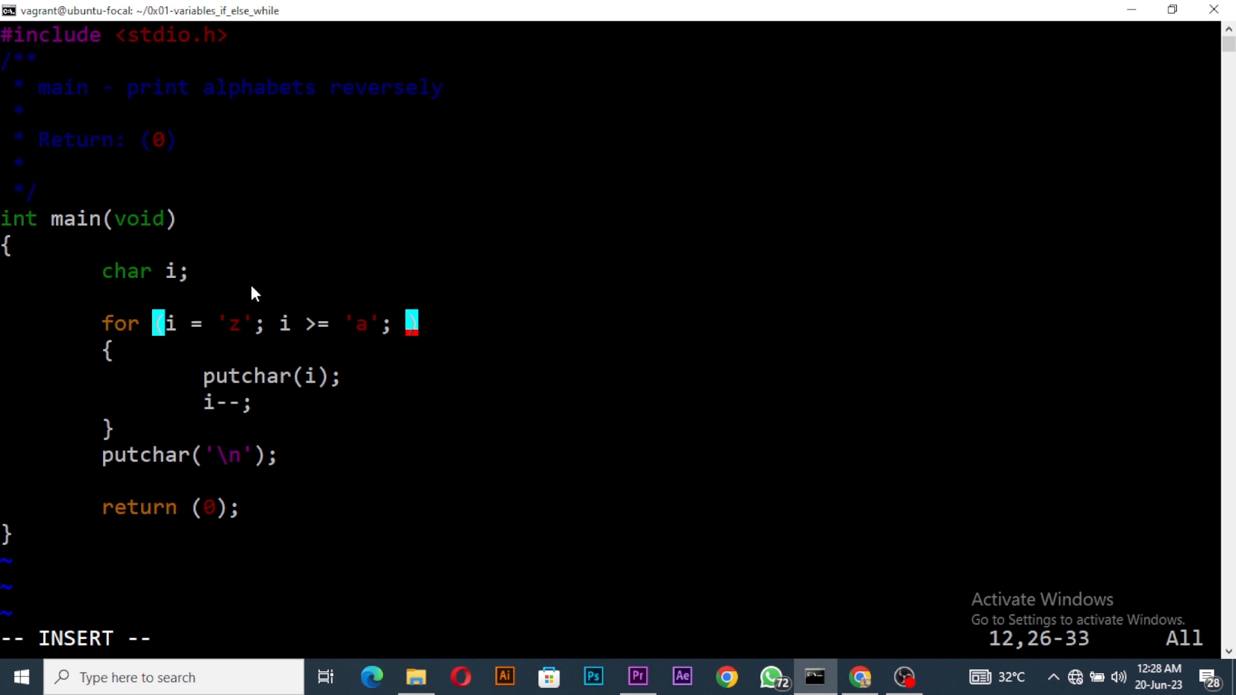
pyautogui.moveTo(402, 361)
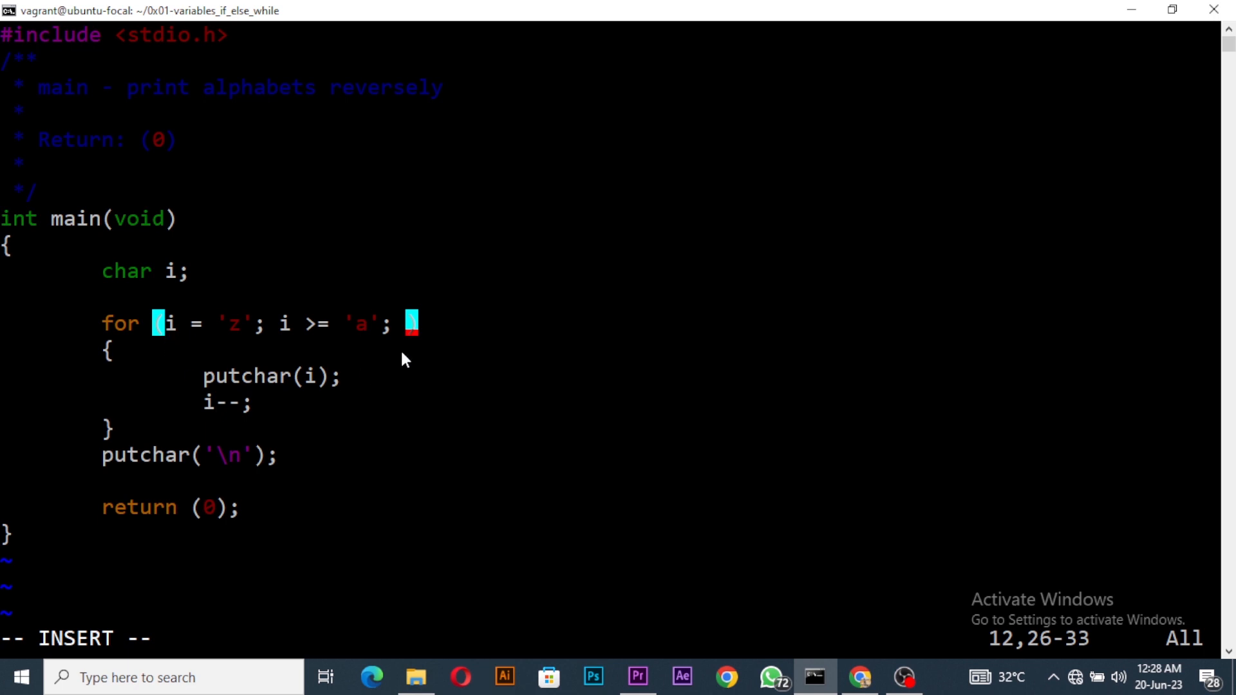
pyautogui.write('--')
pyautogui.write('betty 7-print')
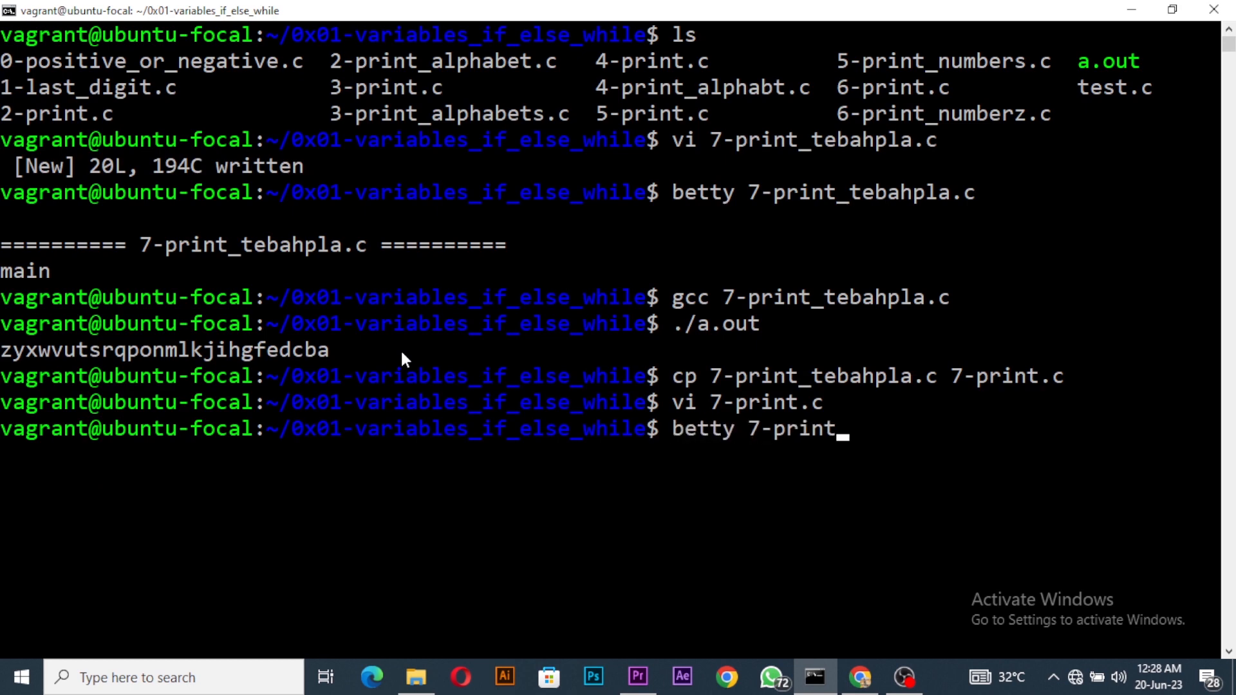
# Run betty and gcc on 7-print.c, then ./a.out to print the reversed alphabet
pyautogui.press('Return')
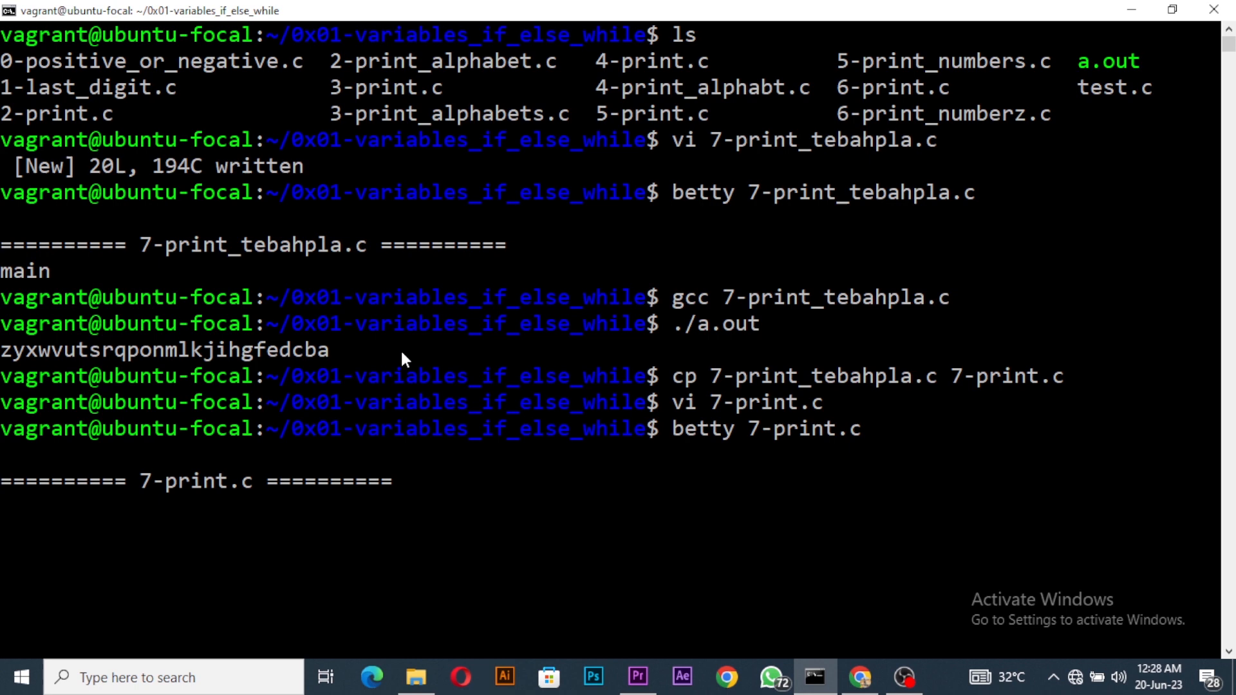
pyautogui.press('Return')
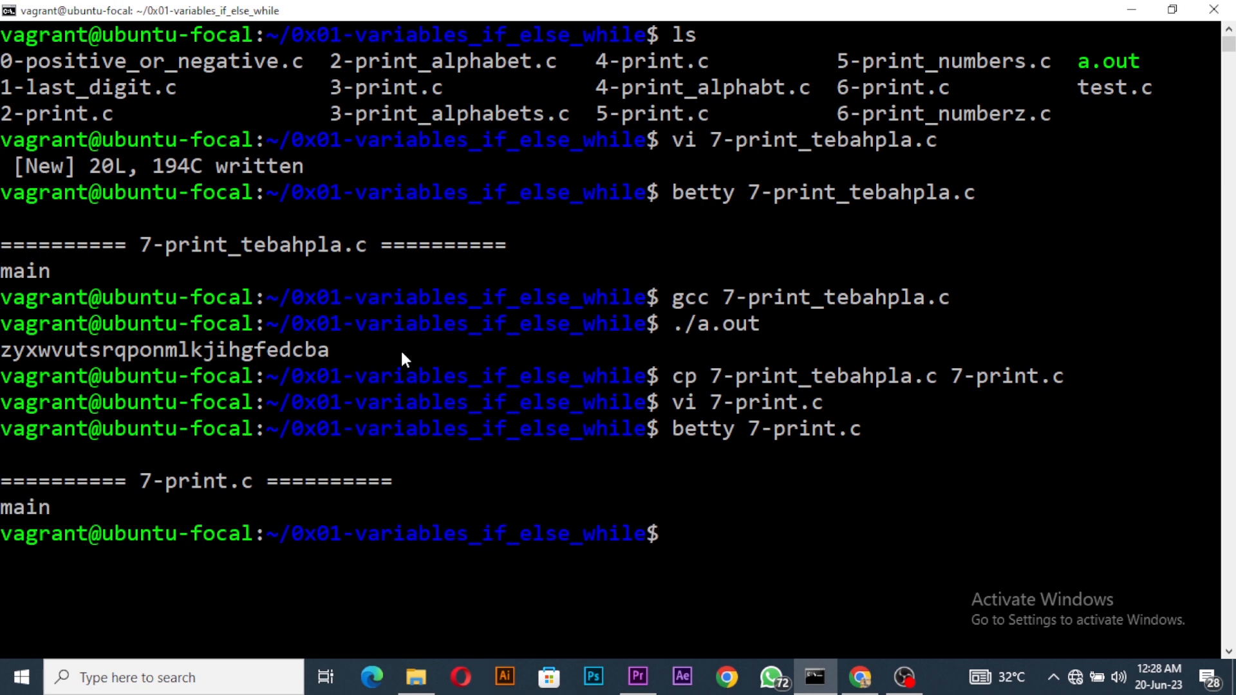
pyautogui.write('gcc')
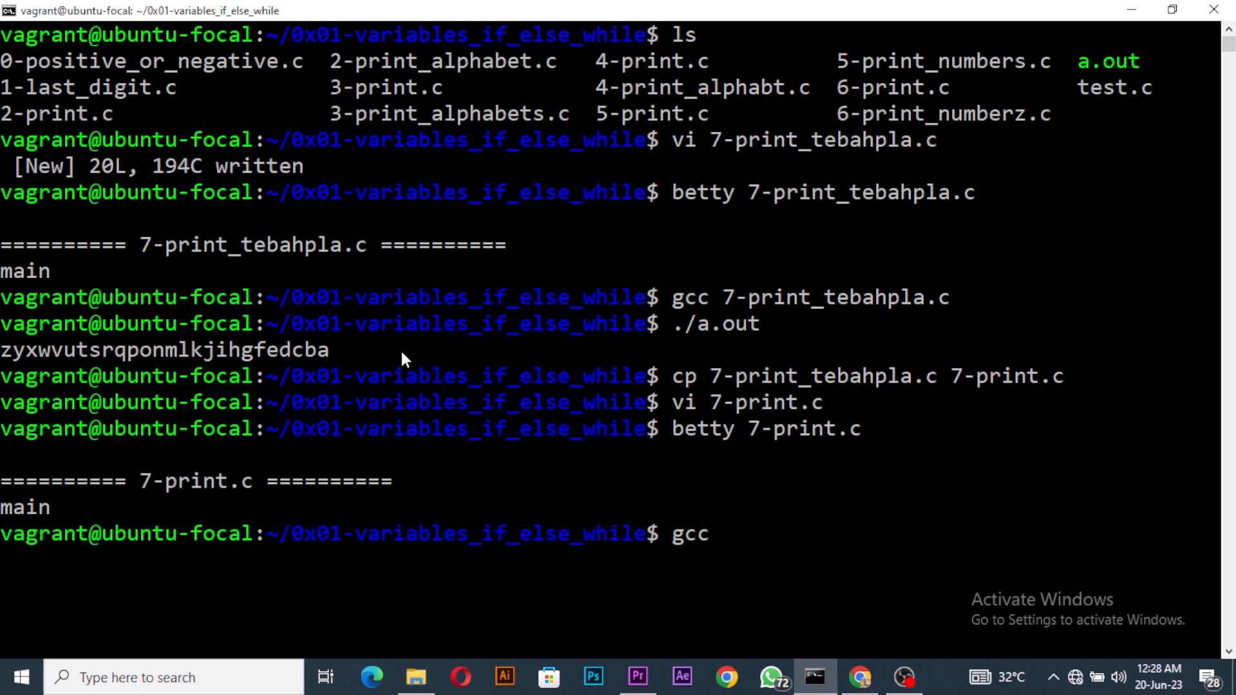
pyautogui.press('Return')
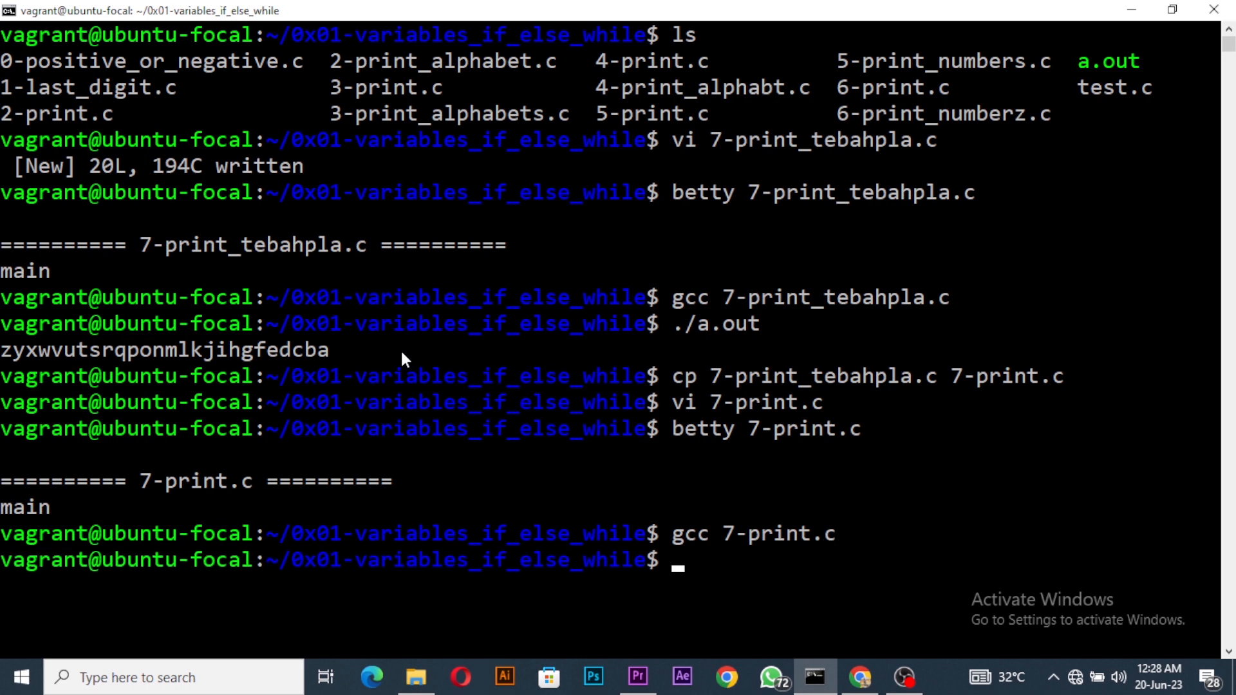
pyautogui.write('./a')
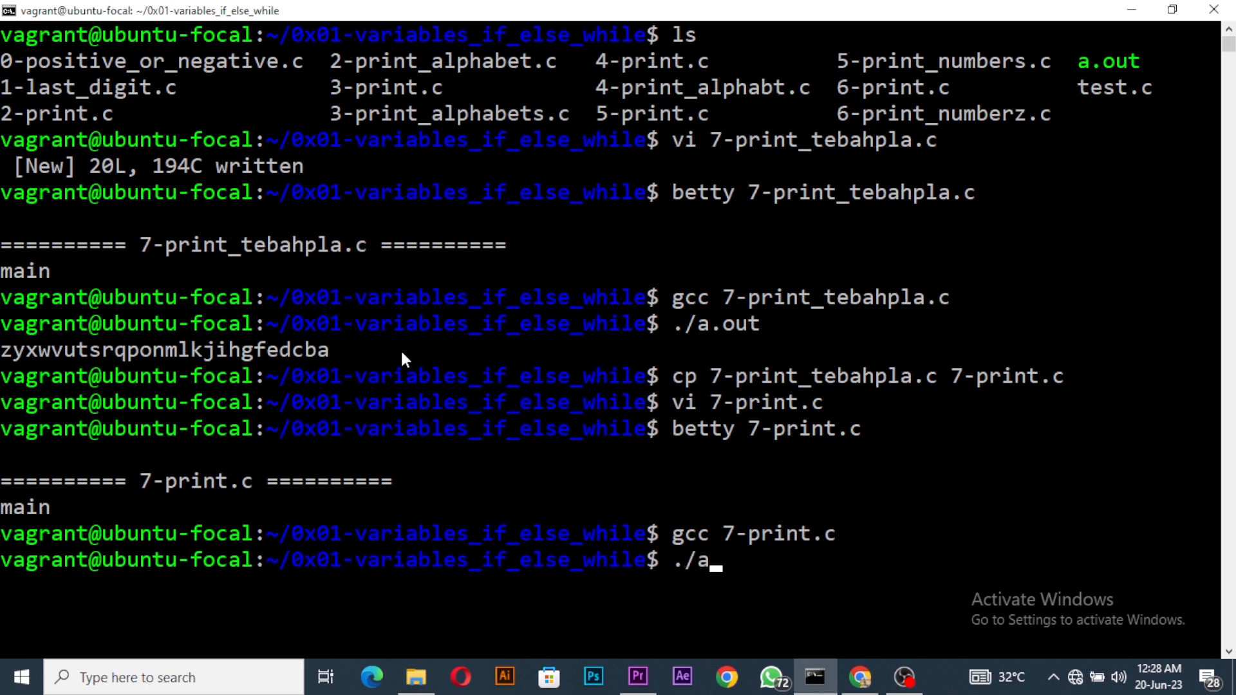
pyautogui.press('Return')
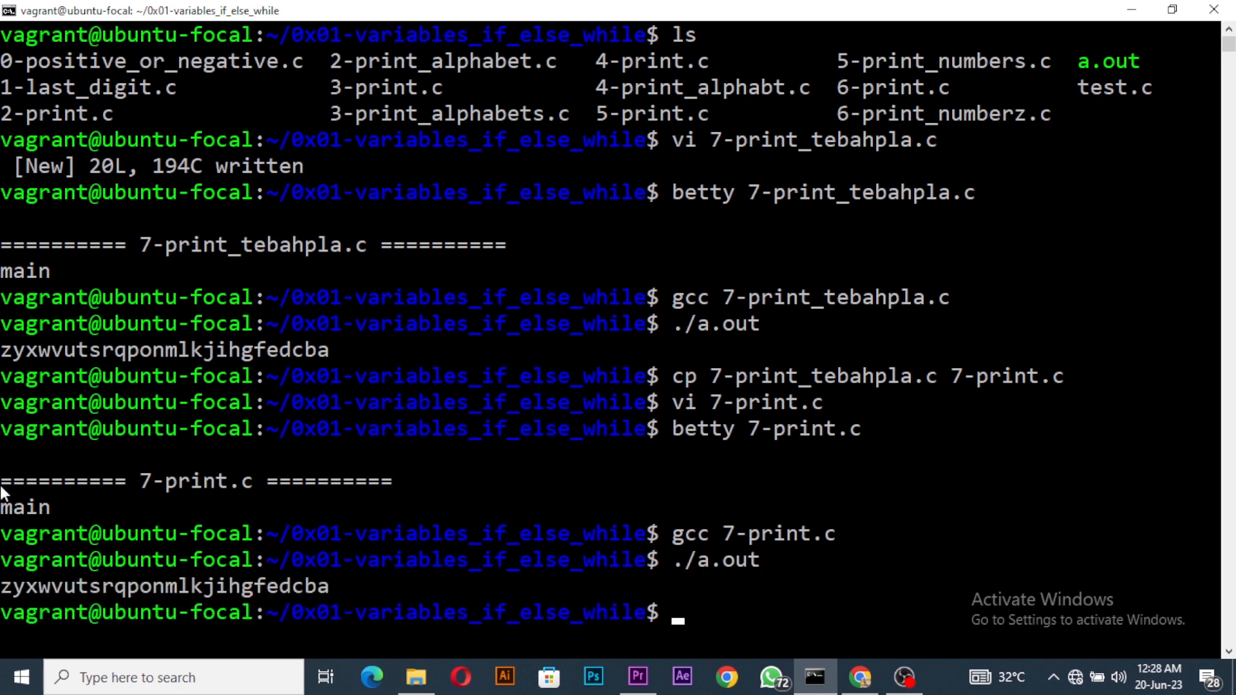
pyautogui.moveTo(794, 608)
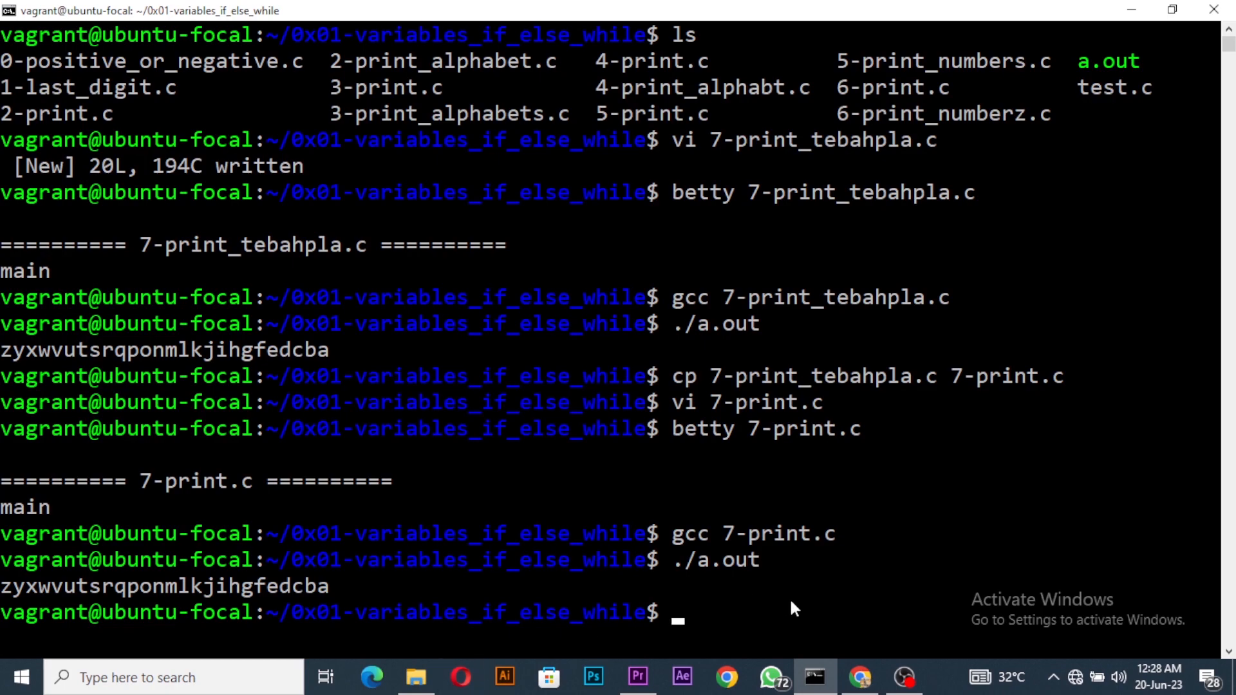